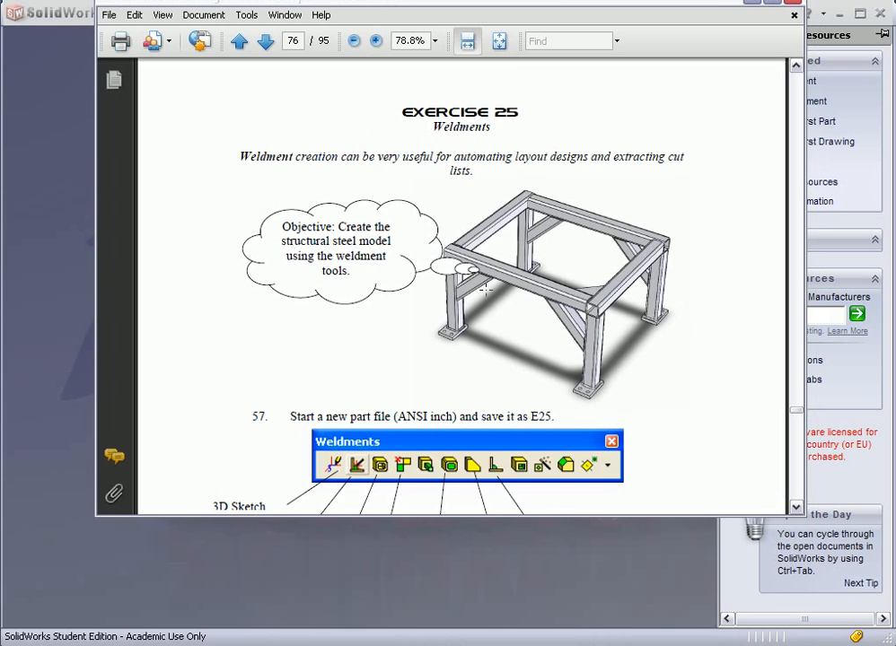
# - Read Exercise 25's weldment instructions through the Top-plane rectangle sketch, then minimize Adobe Reader
pyautogui.scroll(-3)
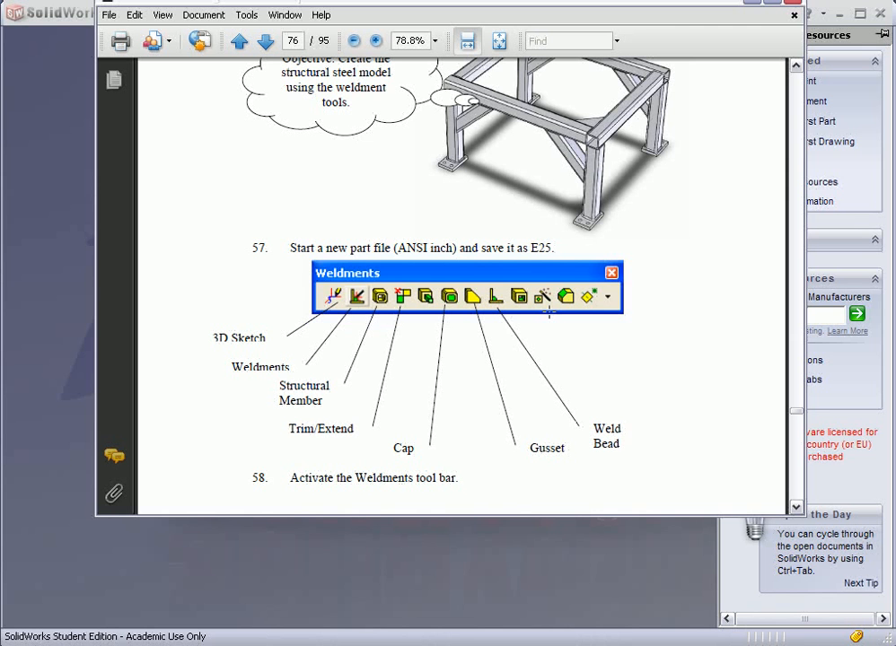
pyautogui.moveTo(16, 481)
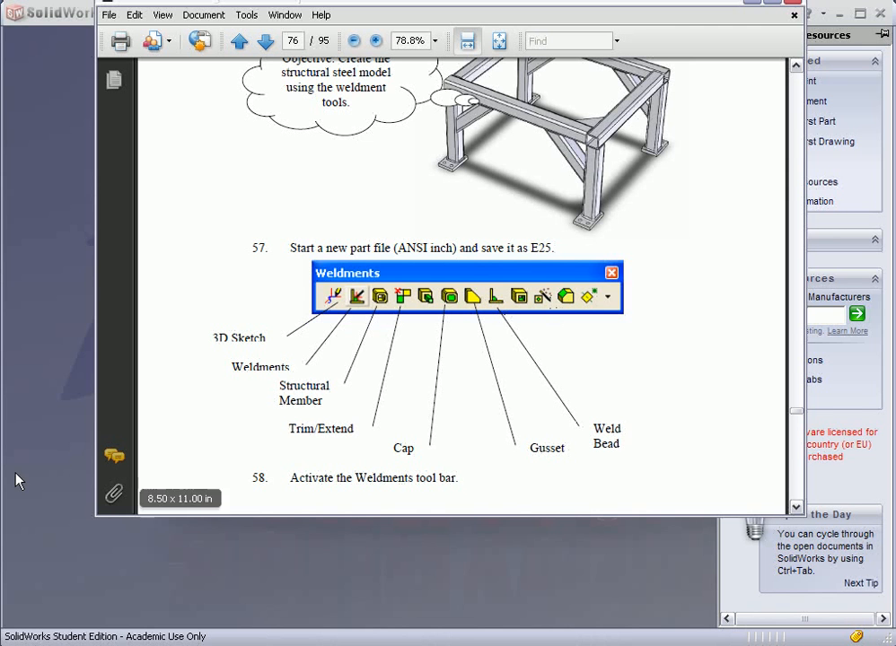
pyautogui.scroll(3)
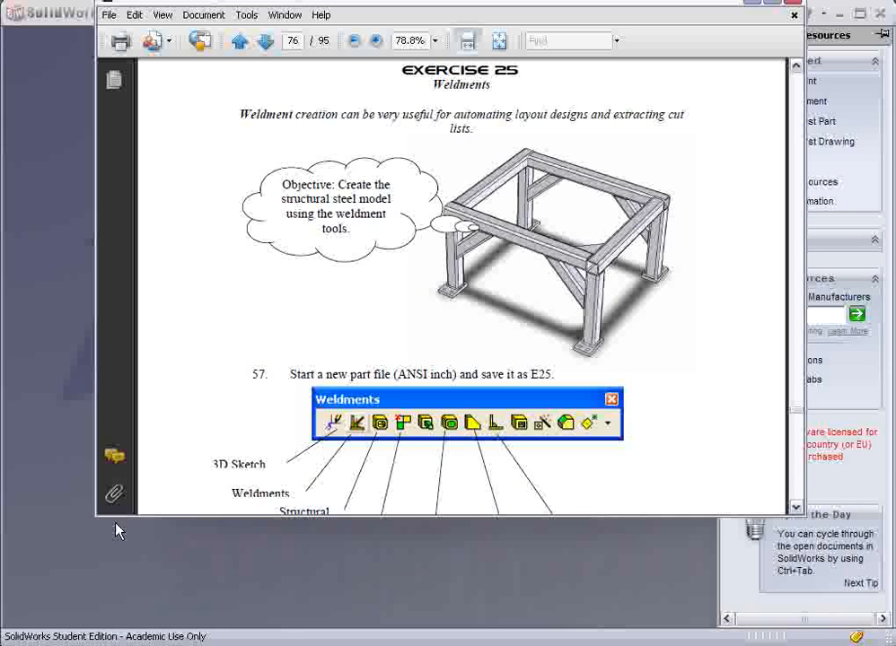
pyautogui.moveTo(449, 363)
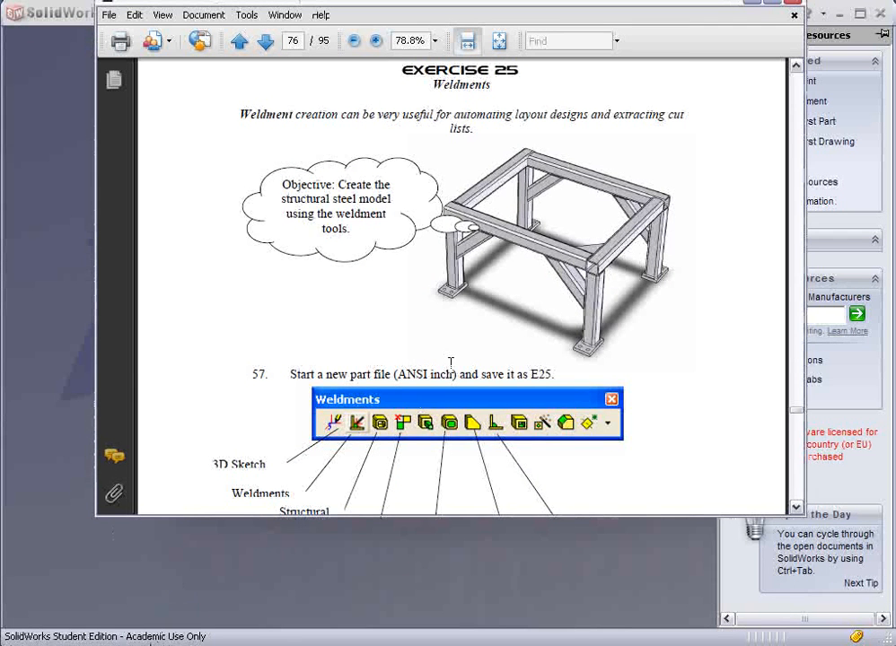
pyautogui.click(265, 41)
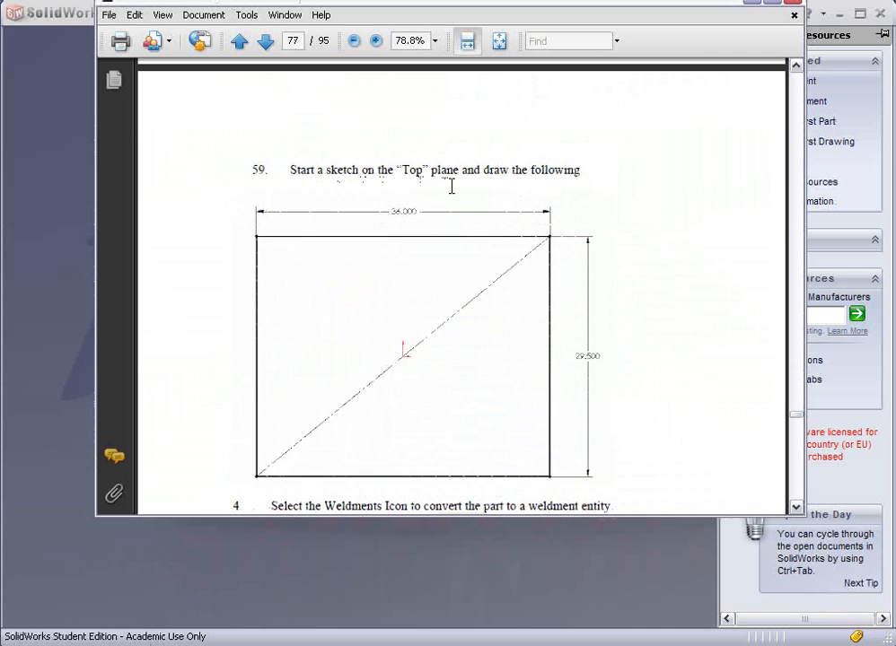
pyautogui.scroll(-3)
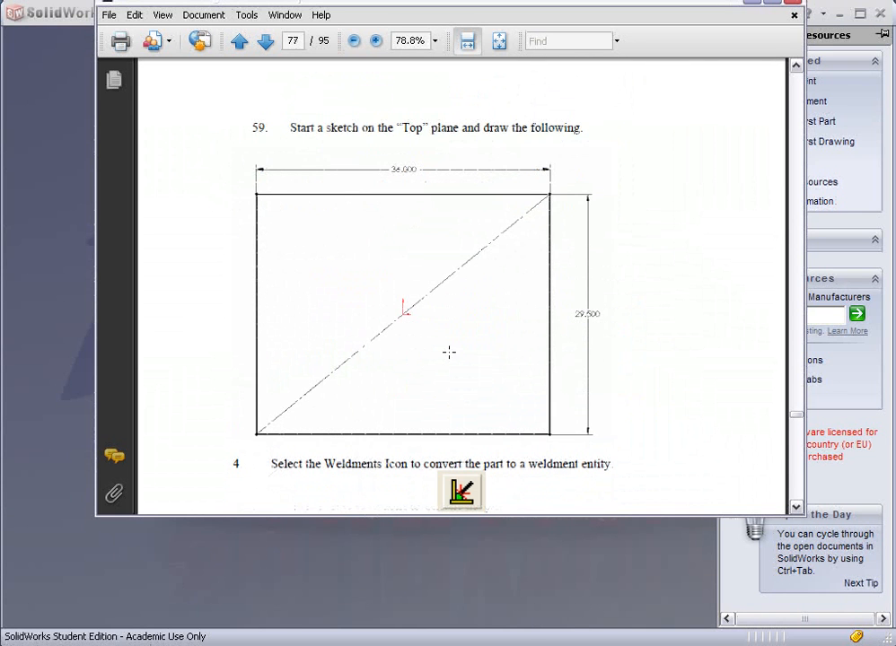
pyautogui.moveTo(442, 239)
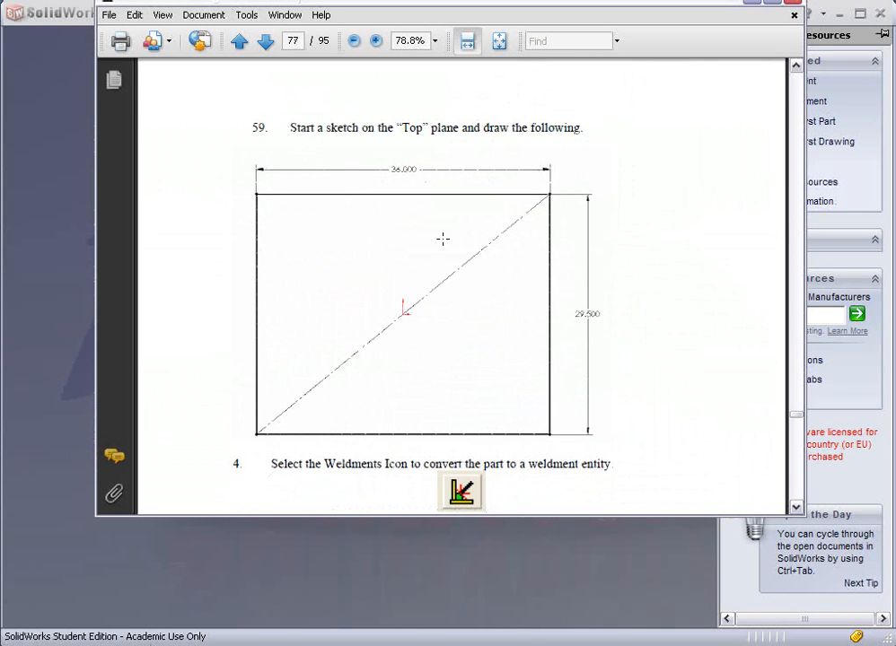
pyautogui.click(794, 15)
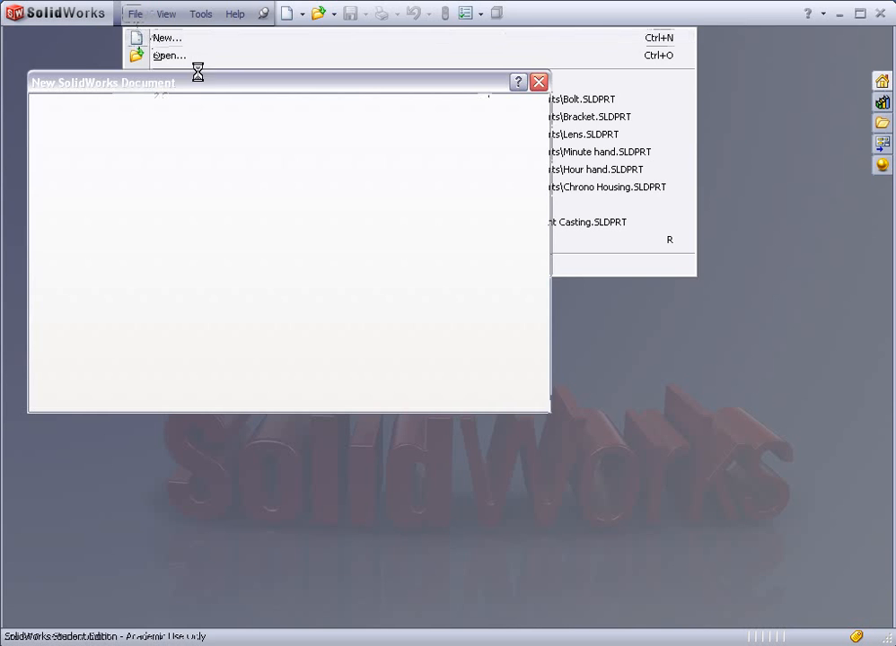
# - Start a new ANSI Inch part and begin a sketch on the Top Plane
pyautogui.click(165, 36)
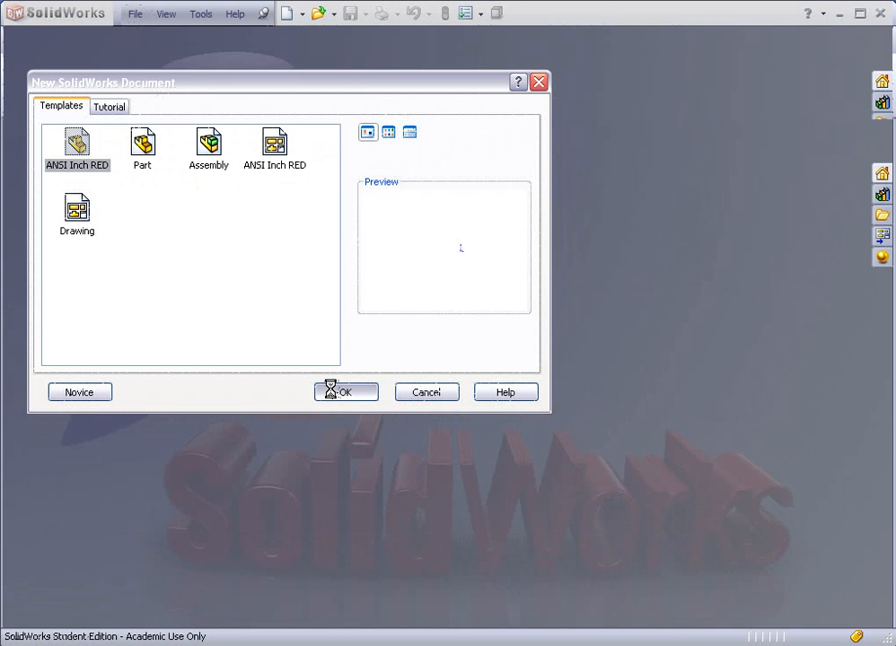
pyautogui.click(345, 392)
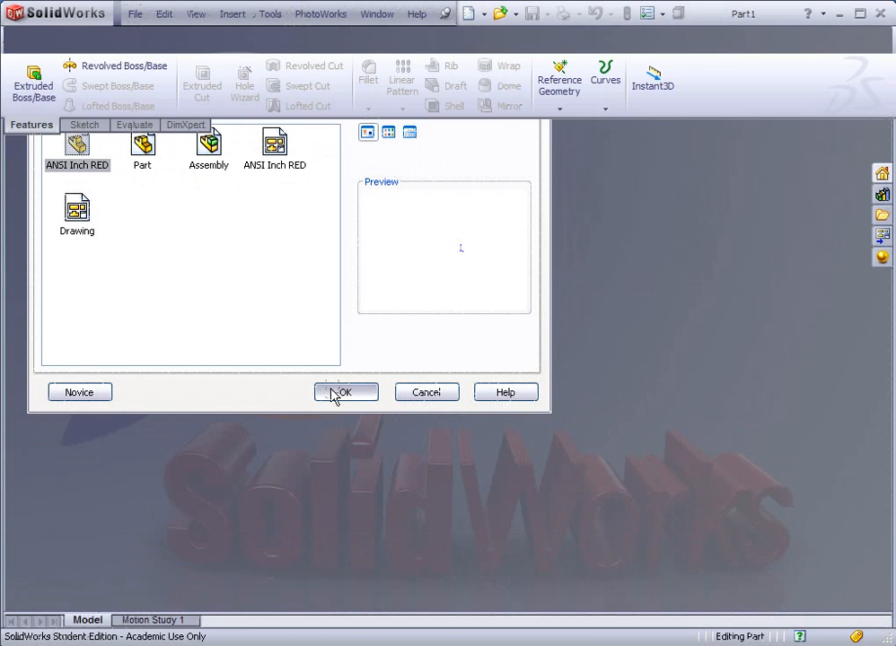
pyautogui.click(345, 391)
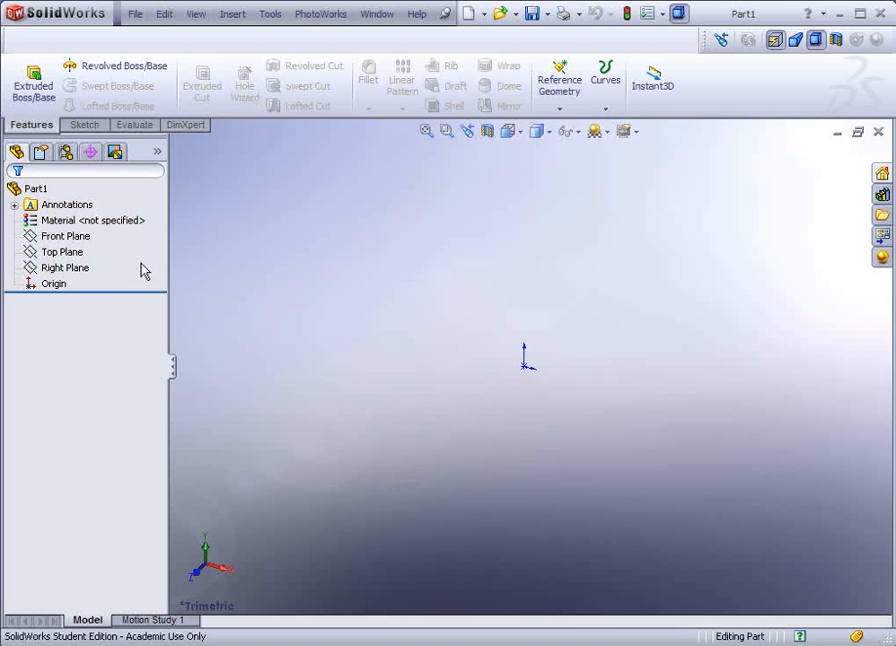
pyautogui.click(62, 251)
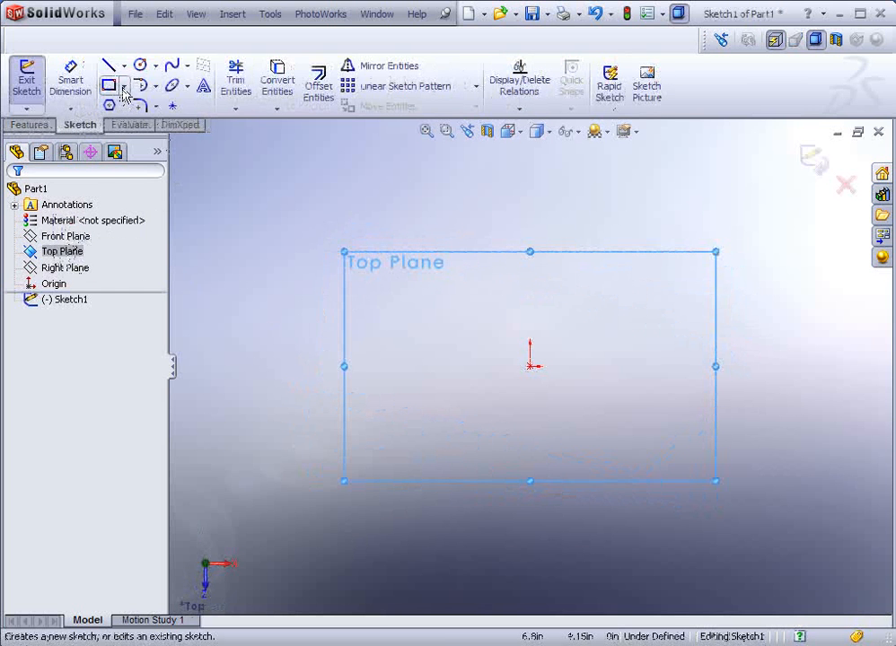
# - Draw a centre rectangle about the origin and dimension it 36.000 by 29.500 inches
pyautogui.click(124, 86)
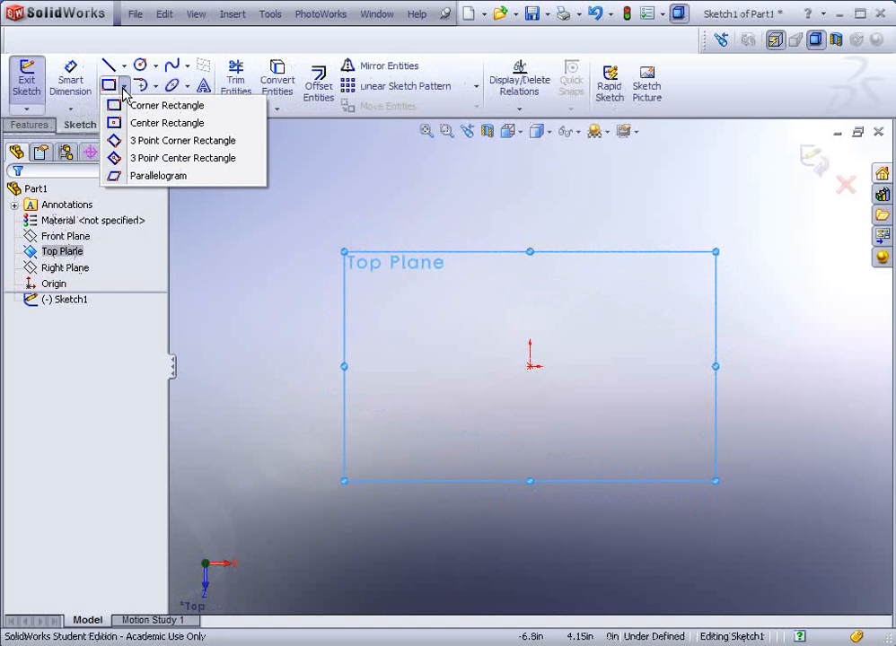
pyautogui.click(169, 104)
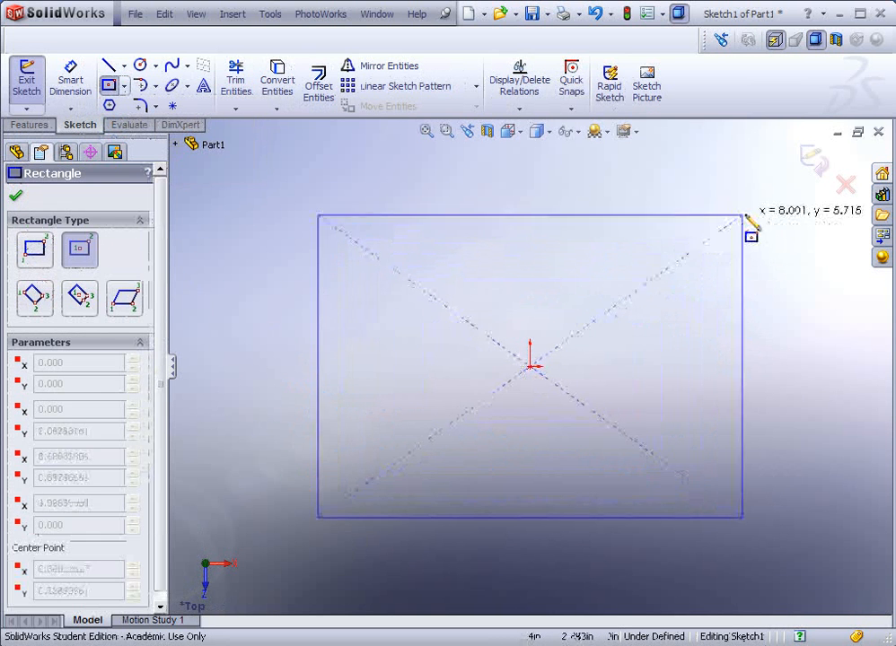
pyautogui.click(14, 196)
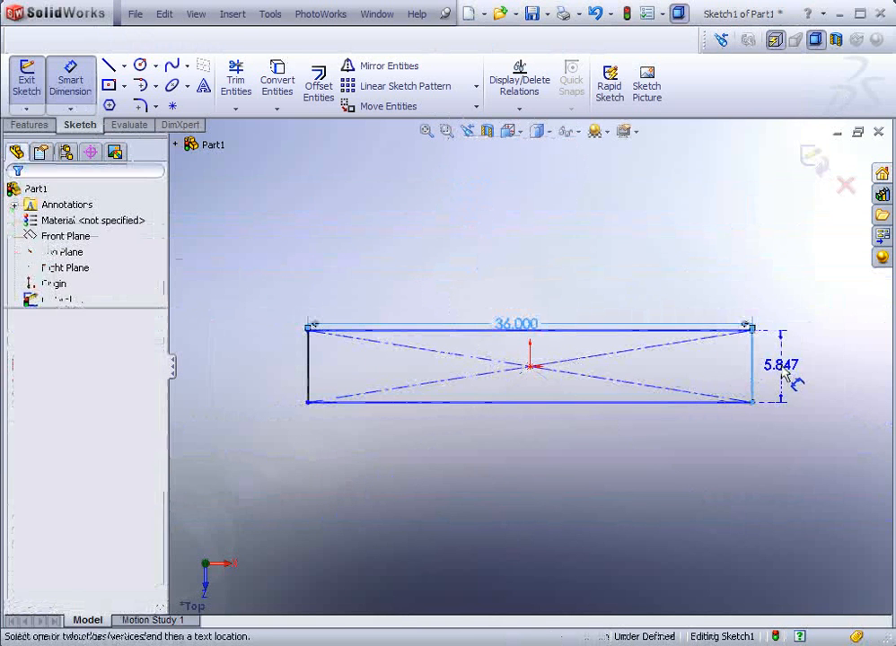
pyautogui.click(779, 364)
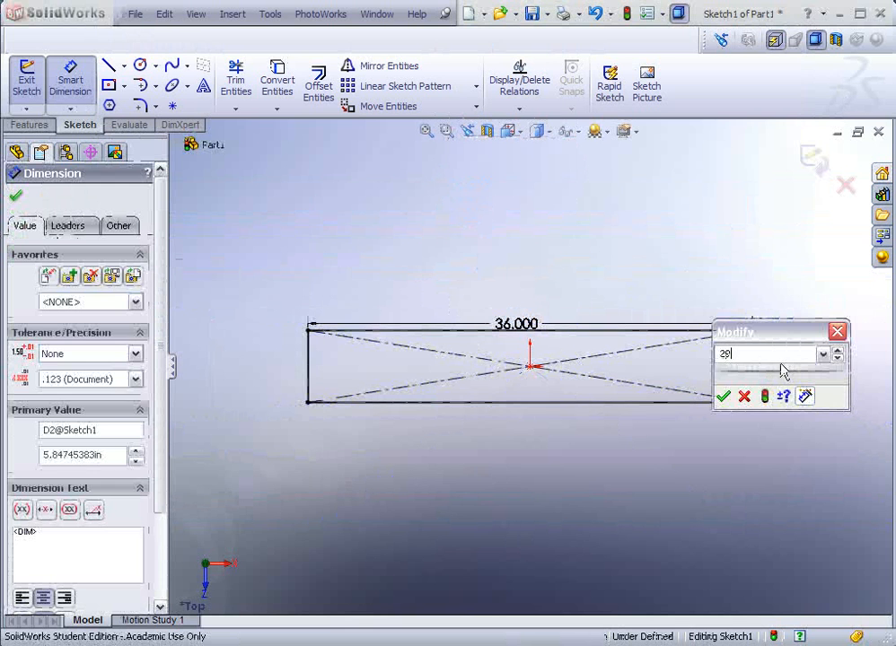
pyautogui.click(723, 397)
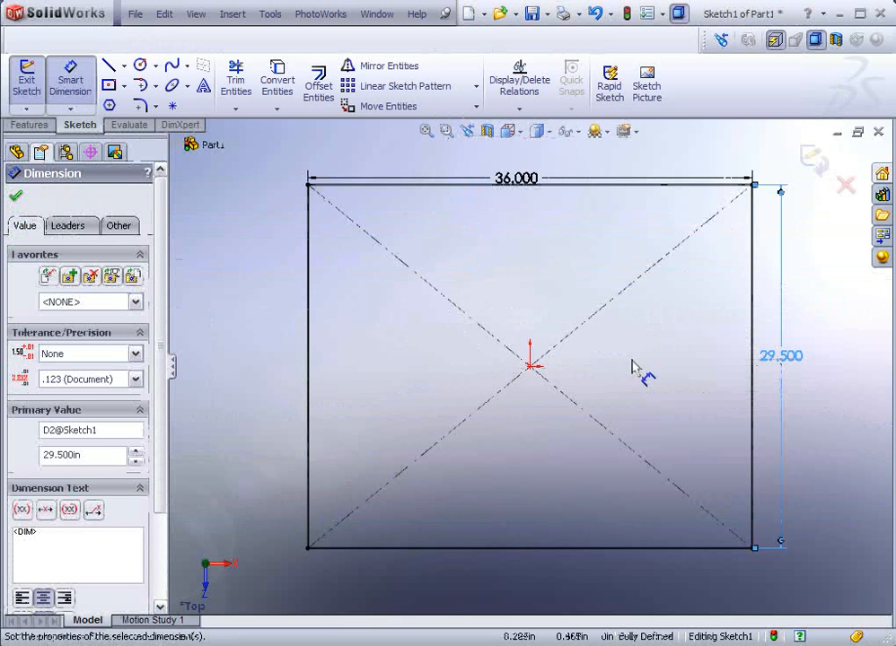
# - Save the part, exit the sketch and add the Weldment feature to the part tree
pyautogui.click(517, 179)
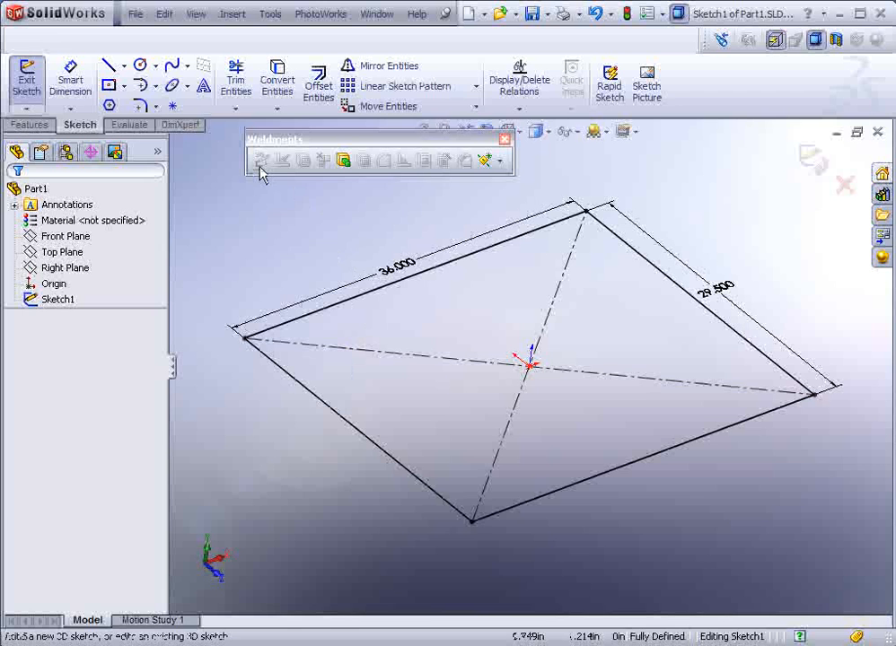
pyautogui.moveTo(262, 160)
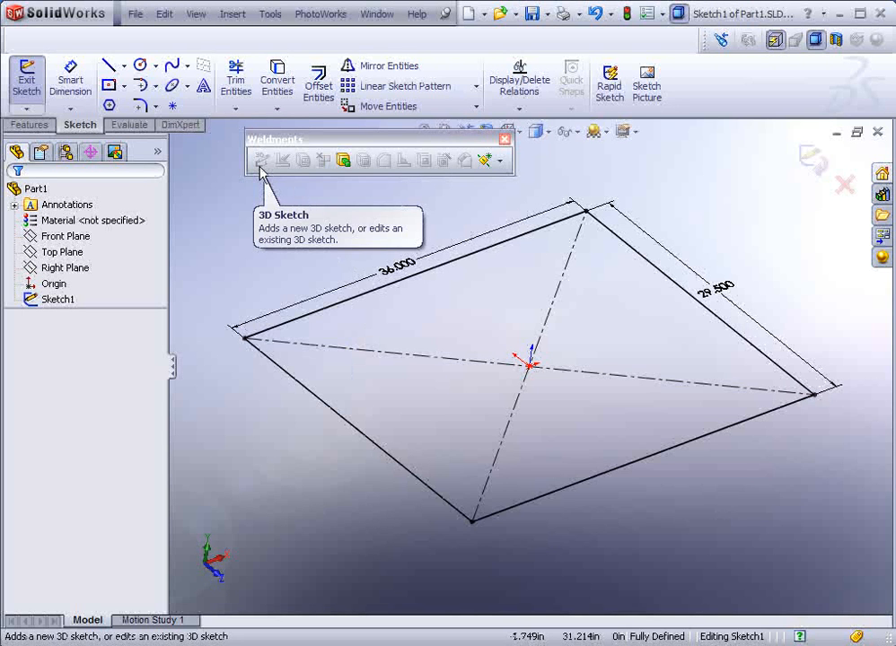
pyautogui.moveTo(283, 160)
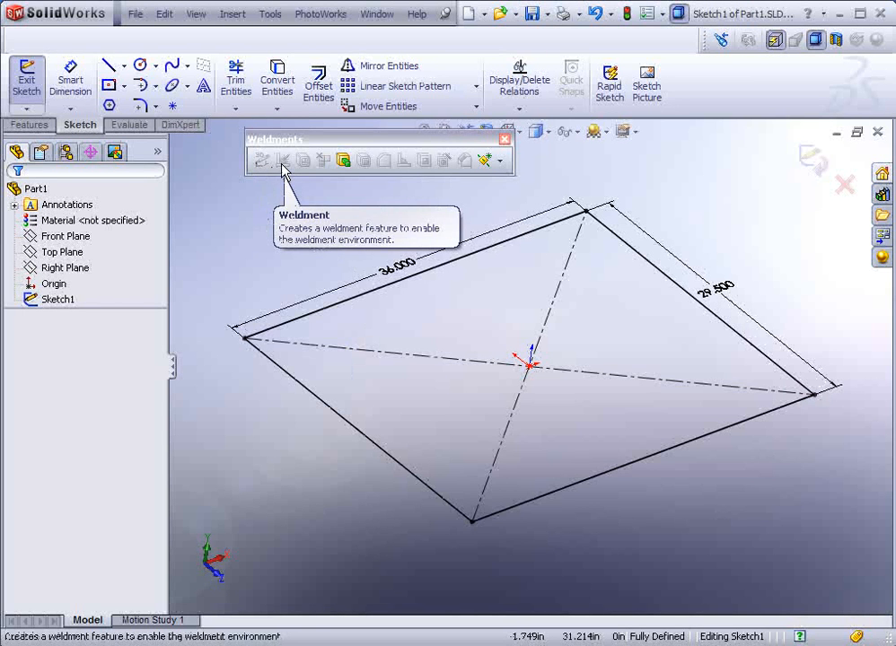
pyautogui.moveTo(287, 170)
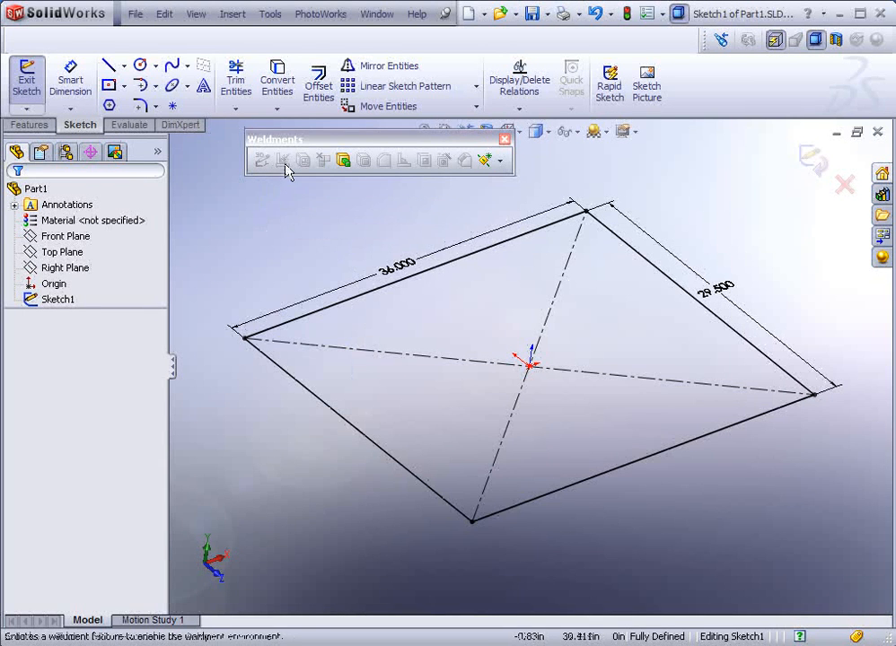
pyautogui.moveTo(286, 196)
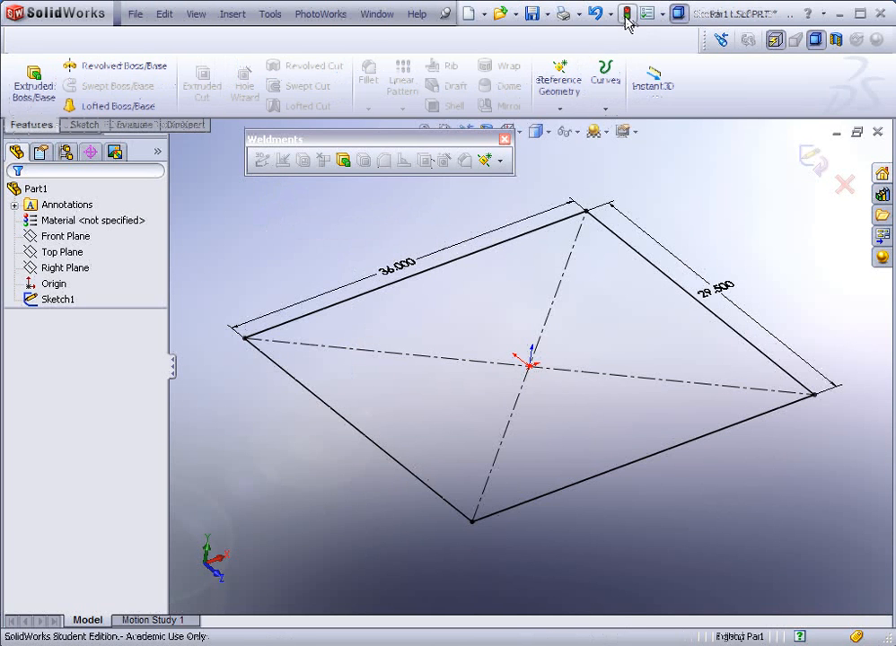
pyautogui.click(286, 160)
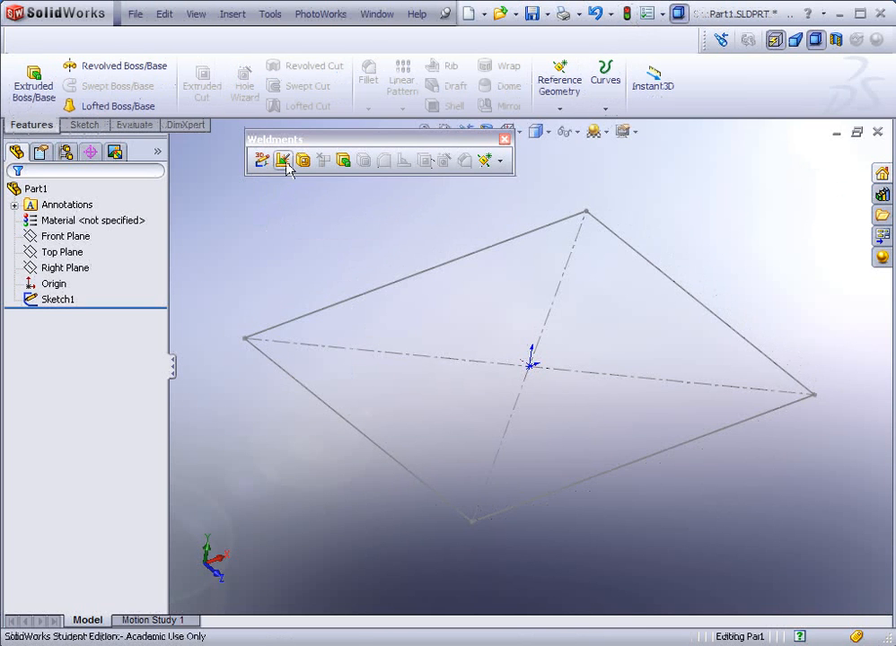
pyautogui.click(282, 160)
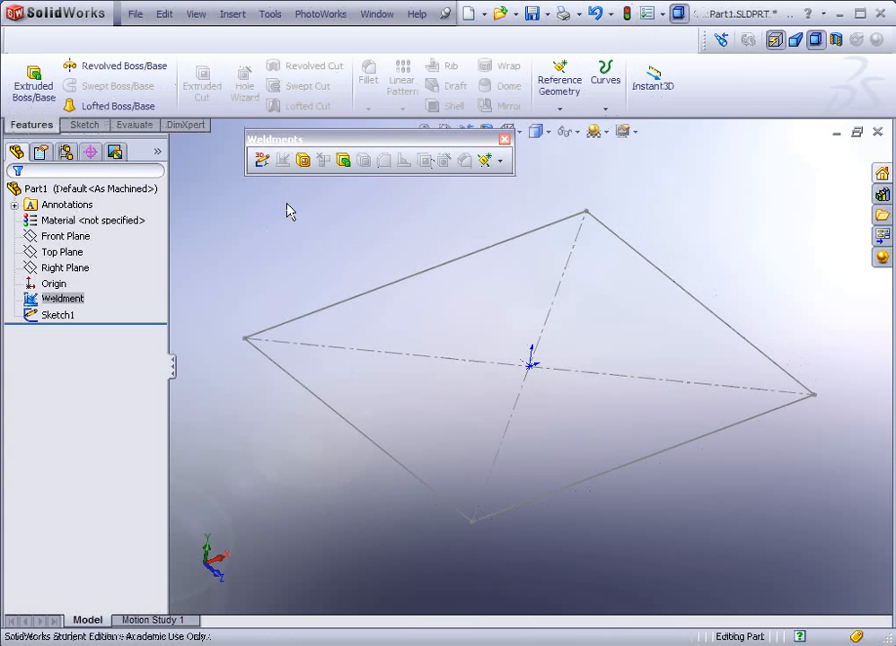
pyautogui.moveTo(474, 99)
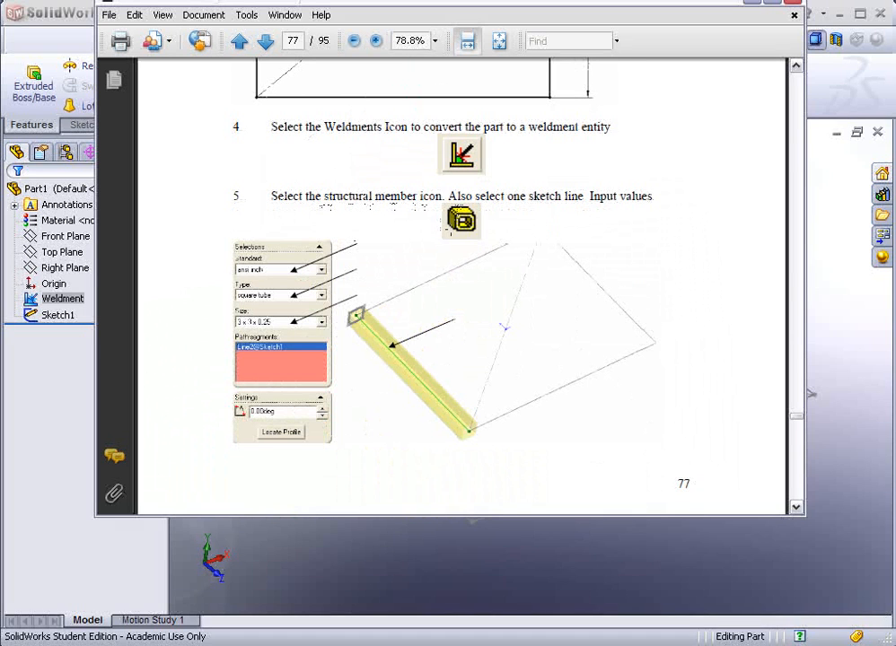
pyautogui.moveTo(410, 244)
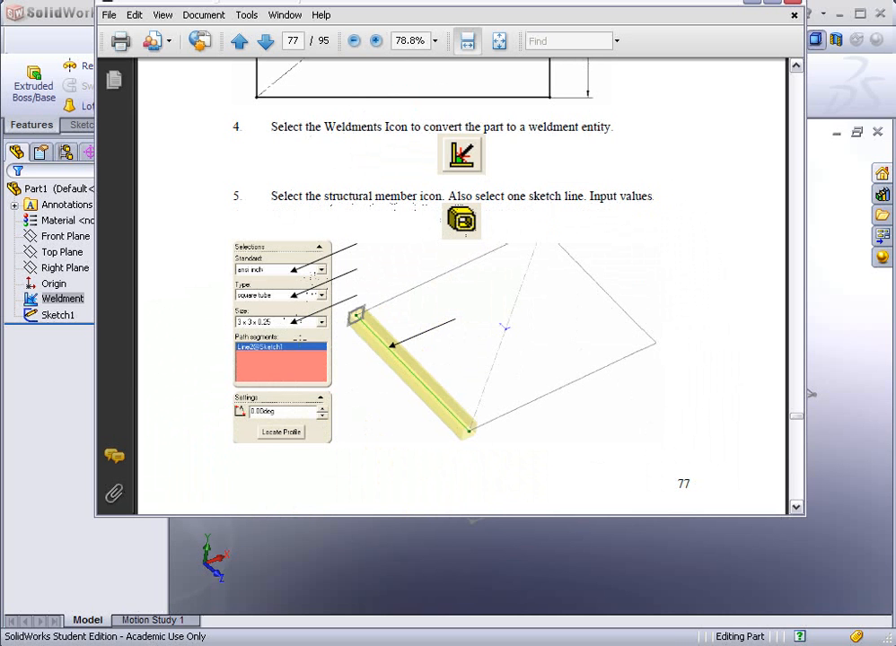
pyautogui.moveTo(300, 575)
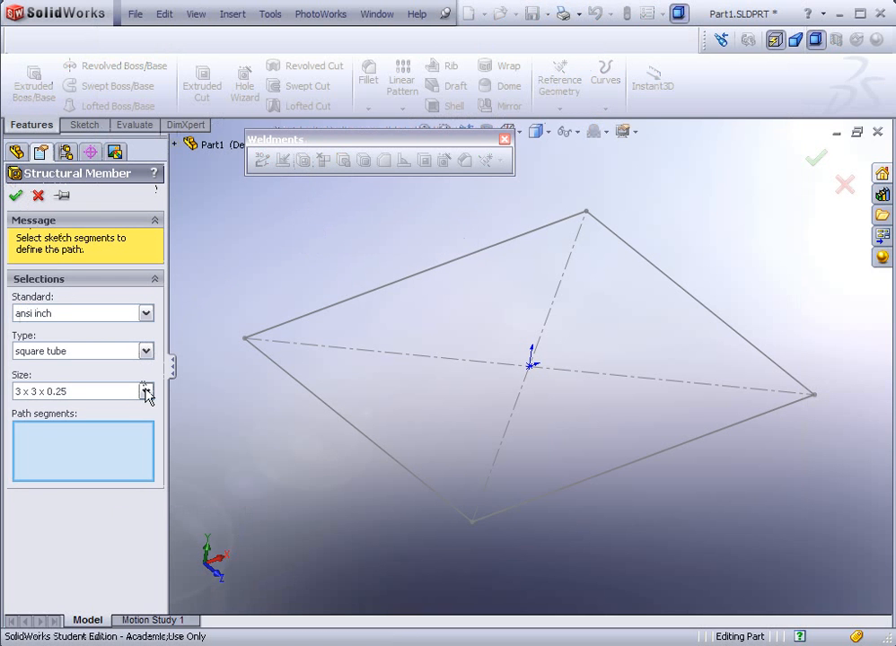
# - Define an ansi inch 3 x 3 x 0.25 square-tube structural member along all four rectangle edges
pyautogui.click(147, 350)
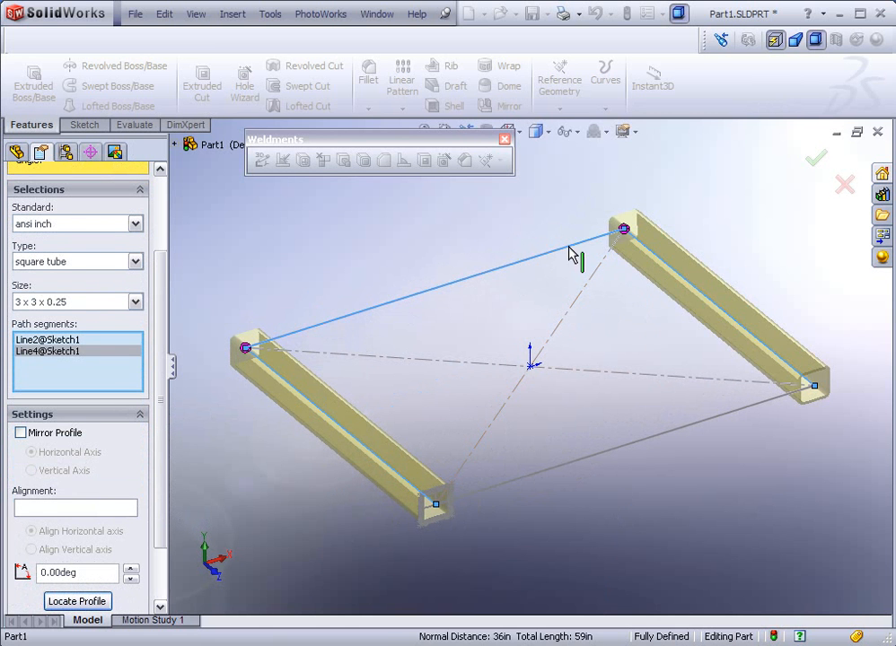
pyautogui.click(707, 423)
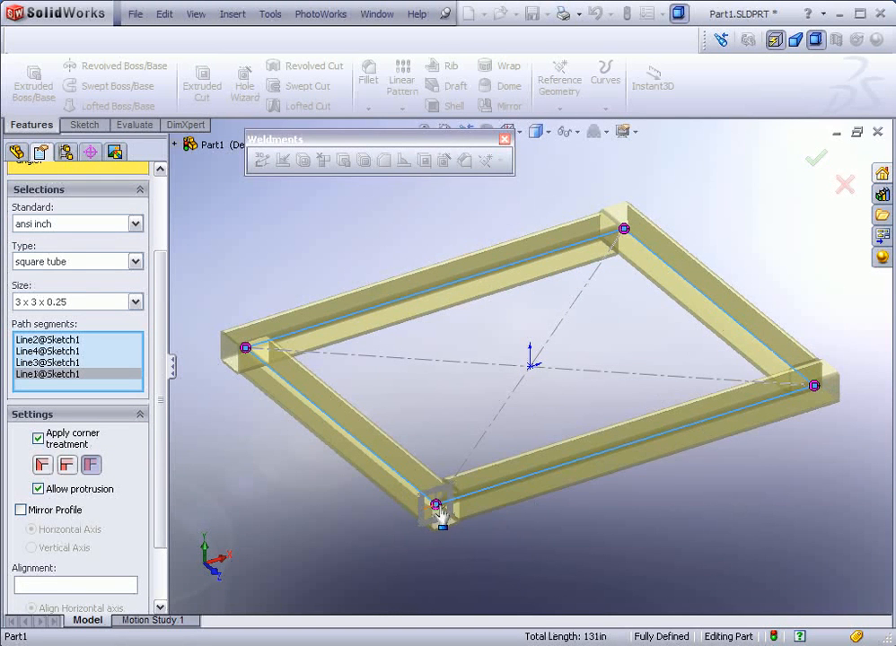
# - Set an end butt corner treatment at each individual frame corner so the tubes butt together
pyautogui.click(435, 505)
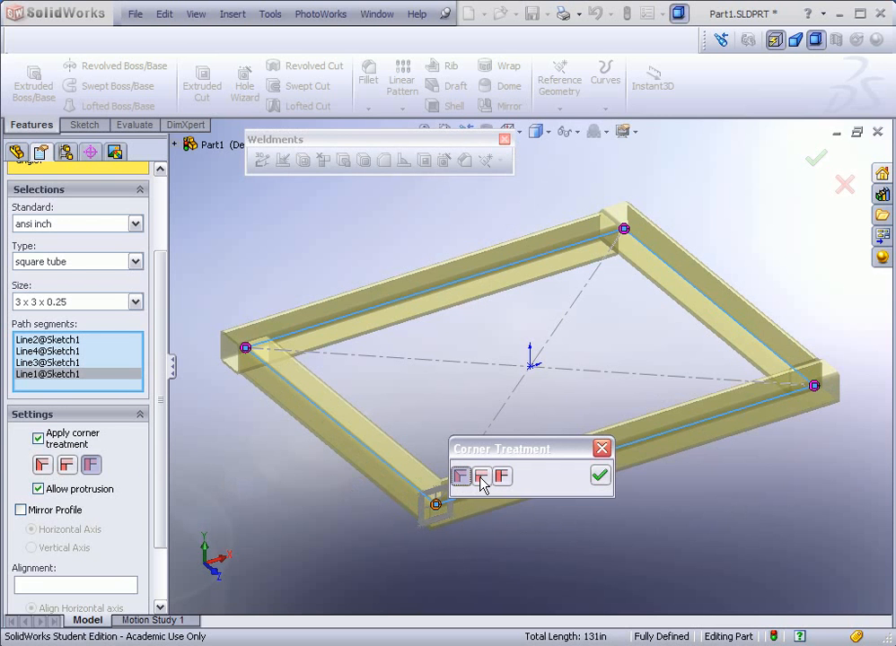
pyautogui.click(481, 475)
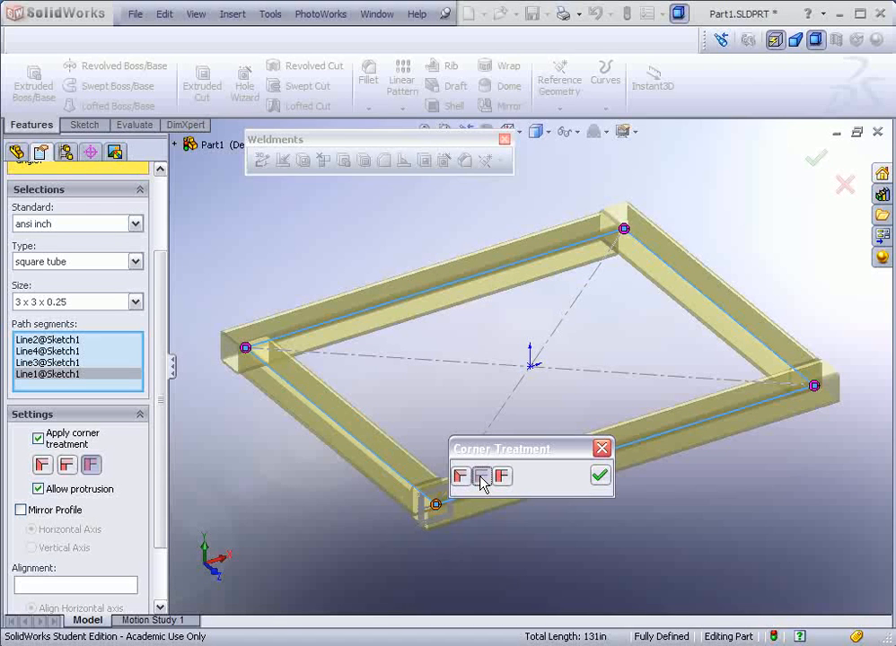
pyautogui.click(503, 478)
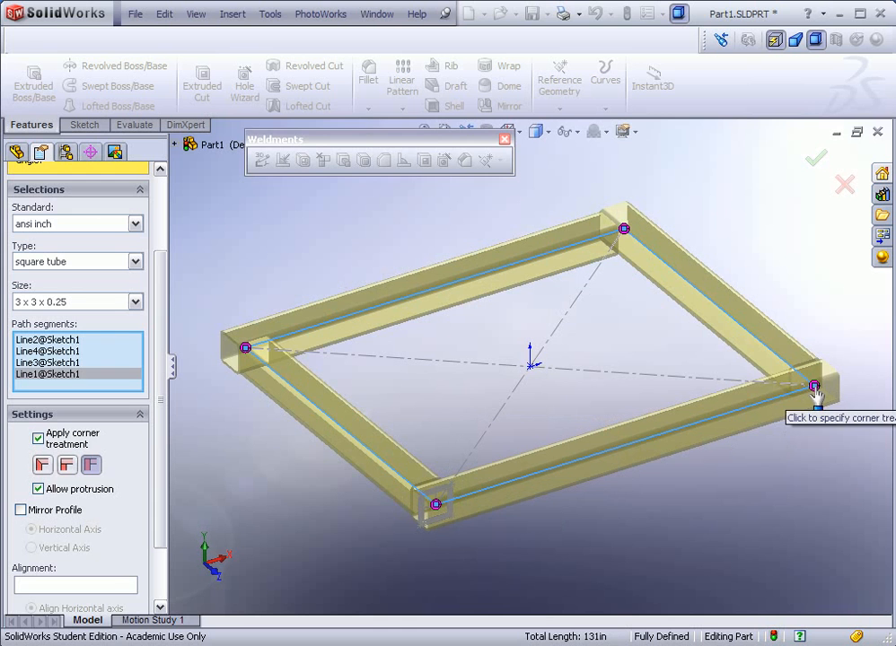
pyautogui.click(813, 386)
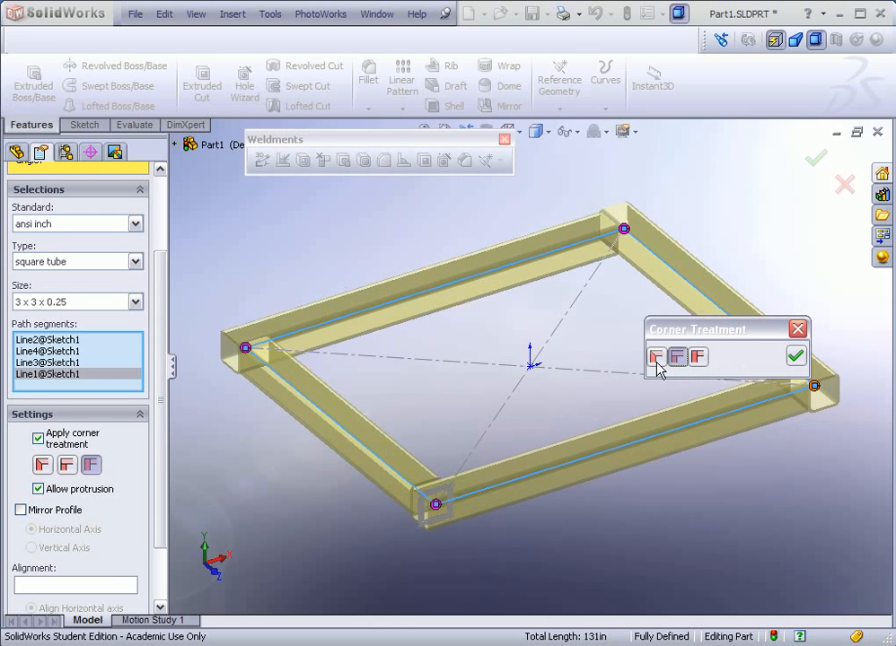
pyautogui.click(697, 355)
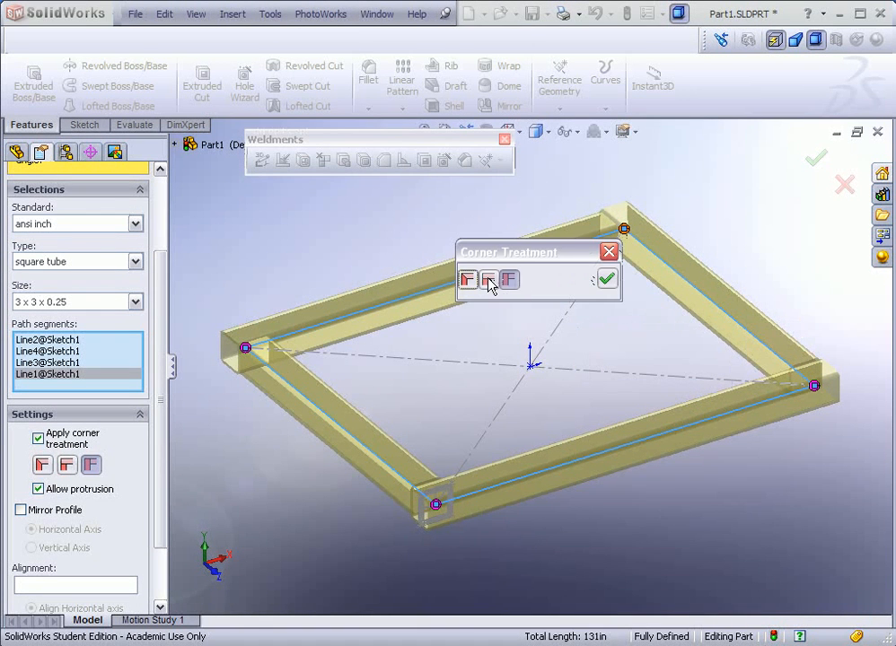
pyautogui.click(488, 280)
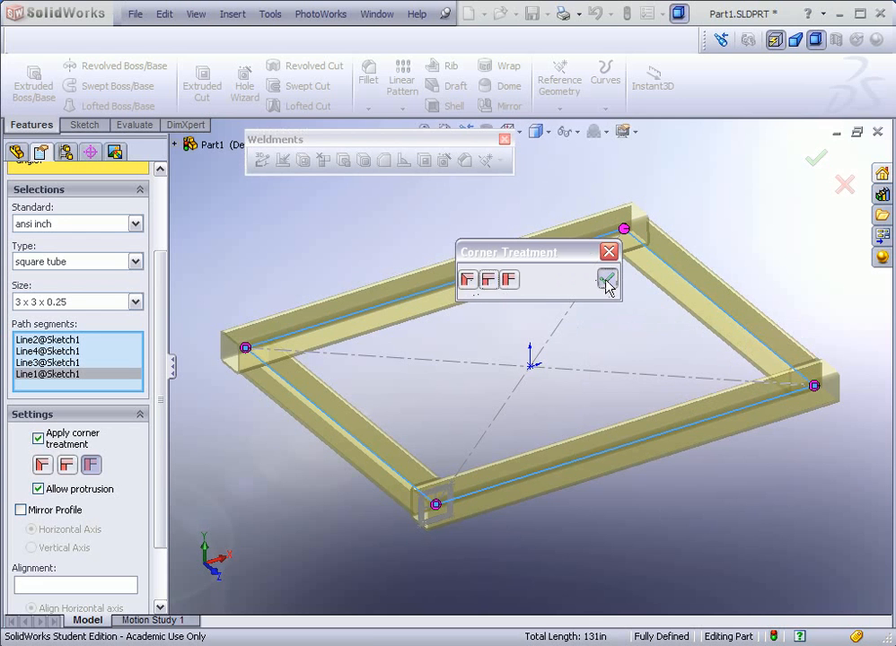
# - Confirm the corner treatment and finish the square-tube Structural Member for the frame
pyautogui.moveTo(510, 251); pyautogui.dragTo(312, 369)
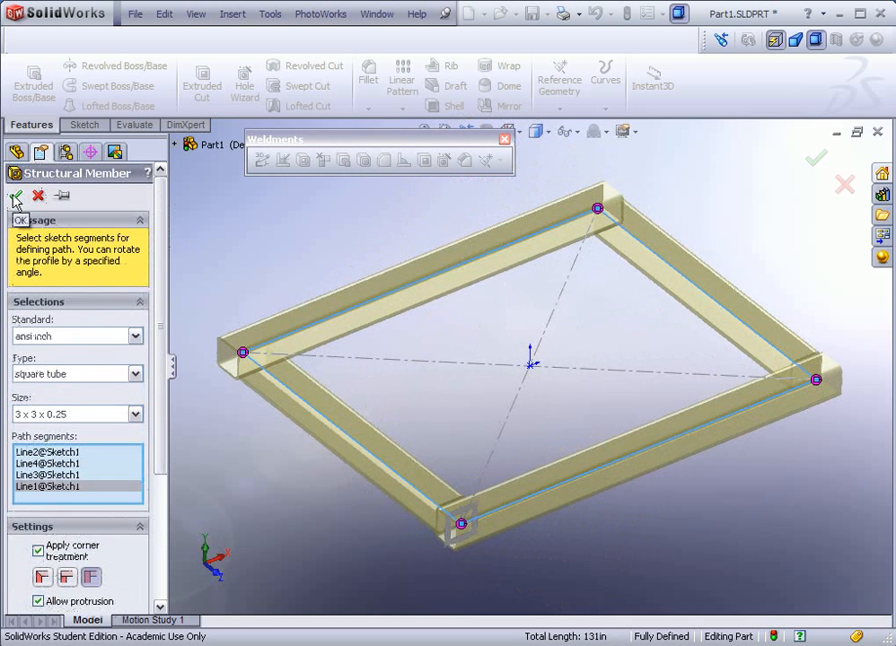
pyautogui.click(14, 196)
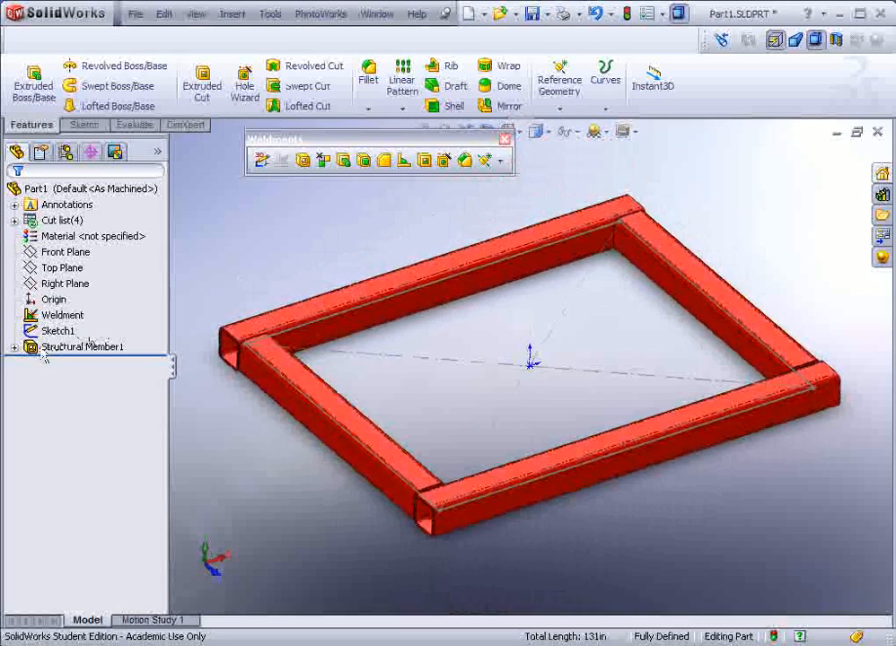
pyautogui.rightClick(83, 346)
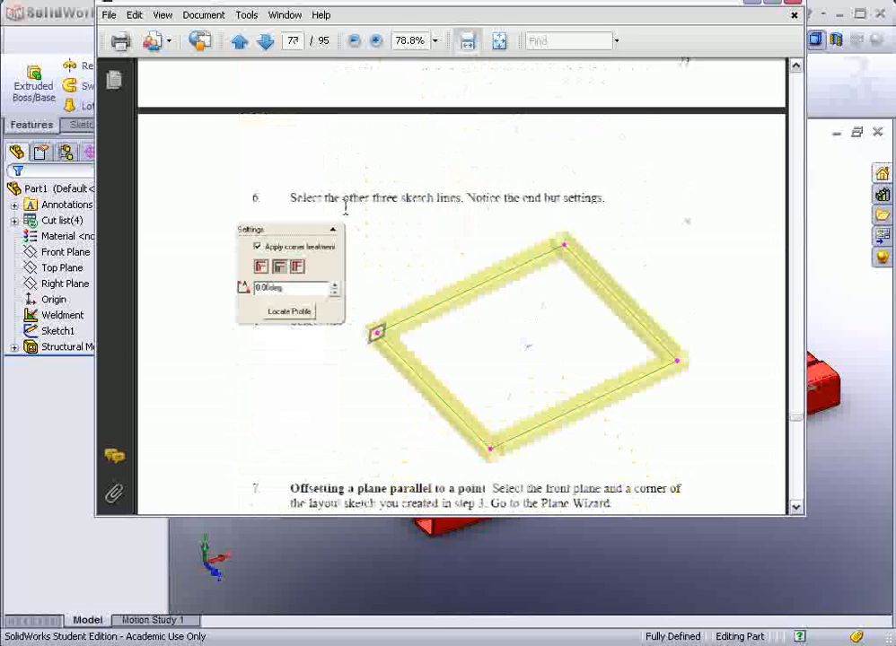
# - Scroll the manual to step 7, offsetting a plane parallel to a point
pyautogui.scroll(-3)
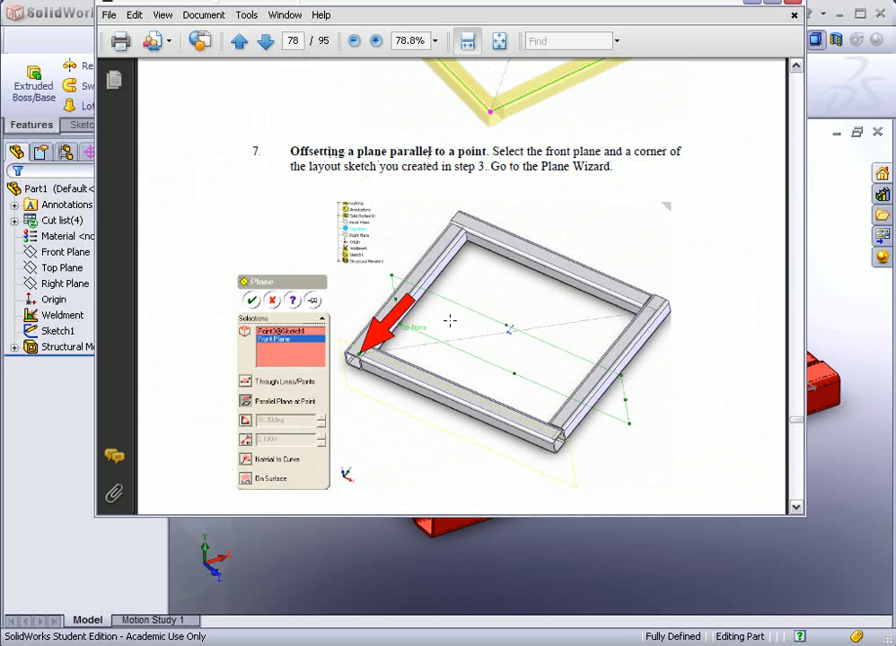
pyautogui.moveTo(367, 363)
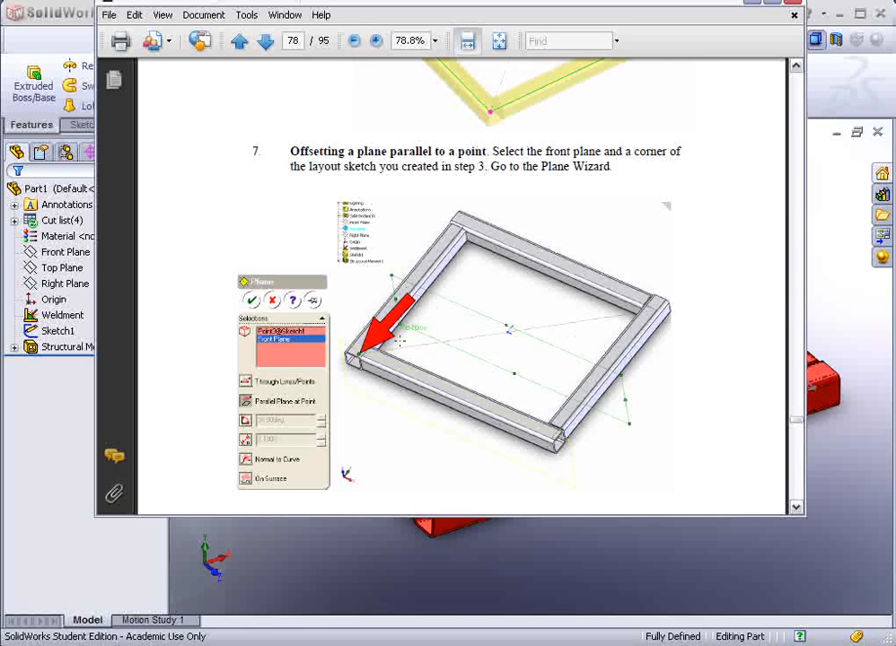
pyautogui.moveTo(374, 278)
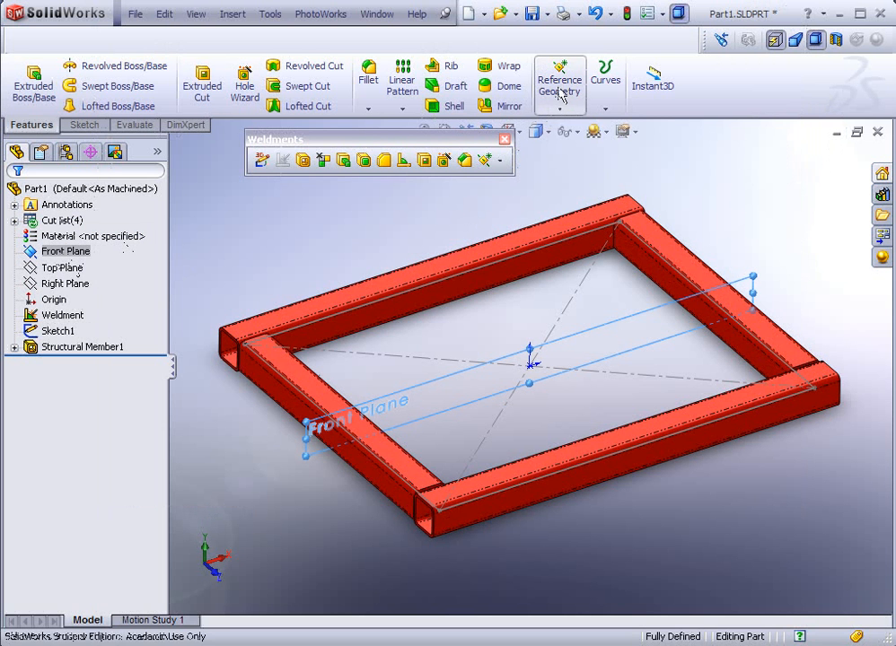
# - Create Plane2 parallel to the Front Plane through a frame corner point and start a sketch on it
pyautogui.click(560, 81)
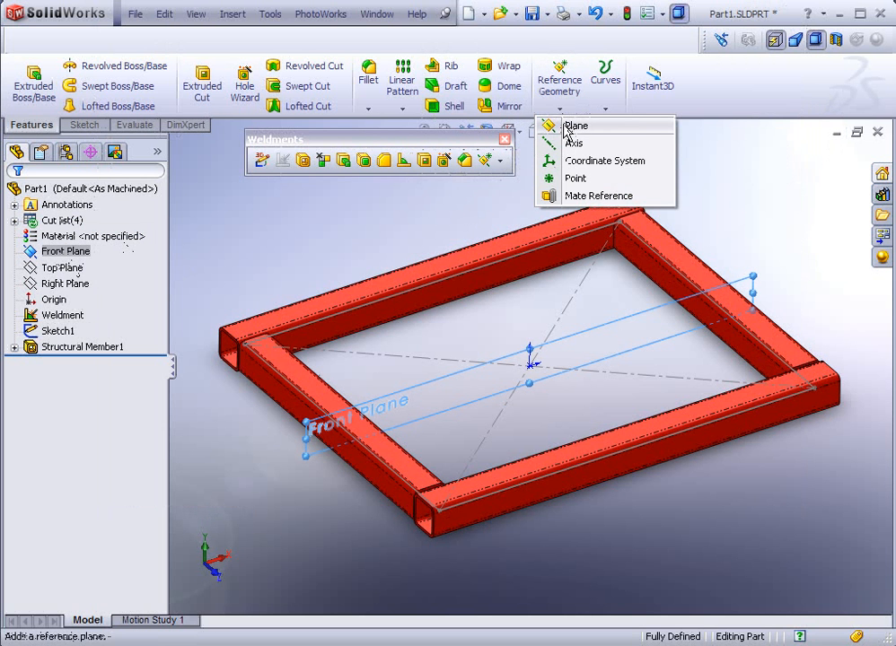
pyautogui.click(575, 125)
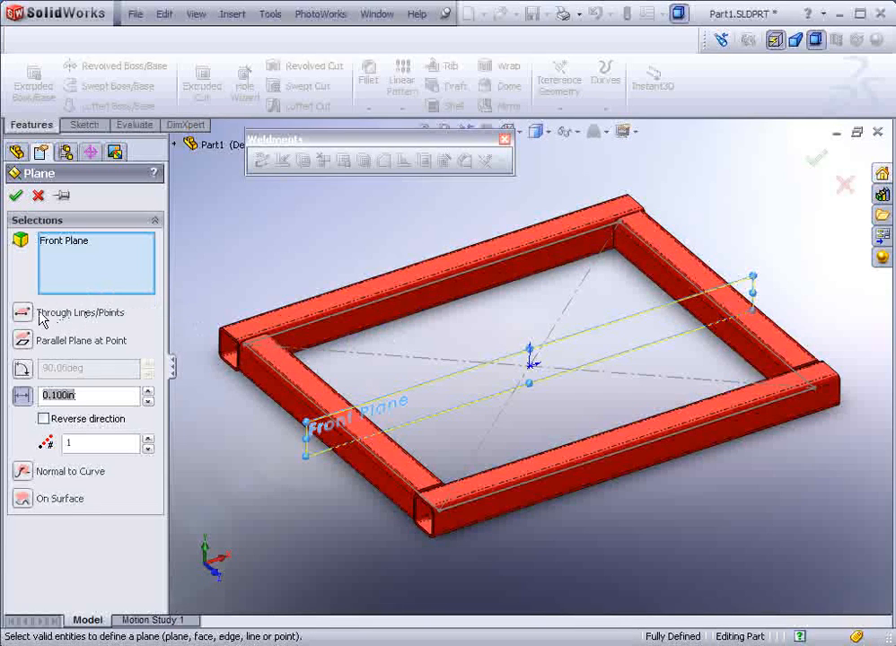
pyautogui.moveTo(442, 517)
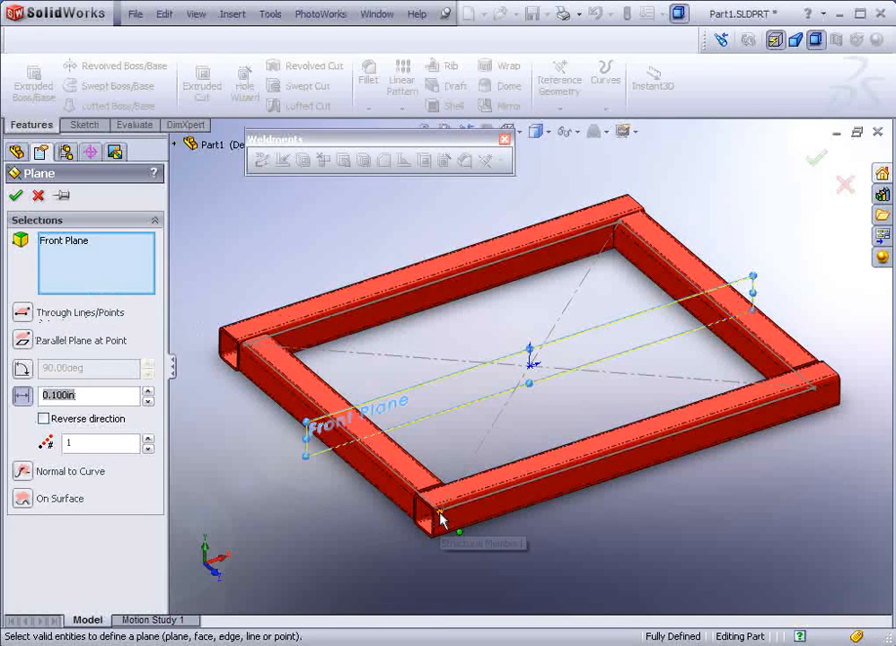
pyautogui.scroll(3)
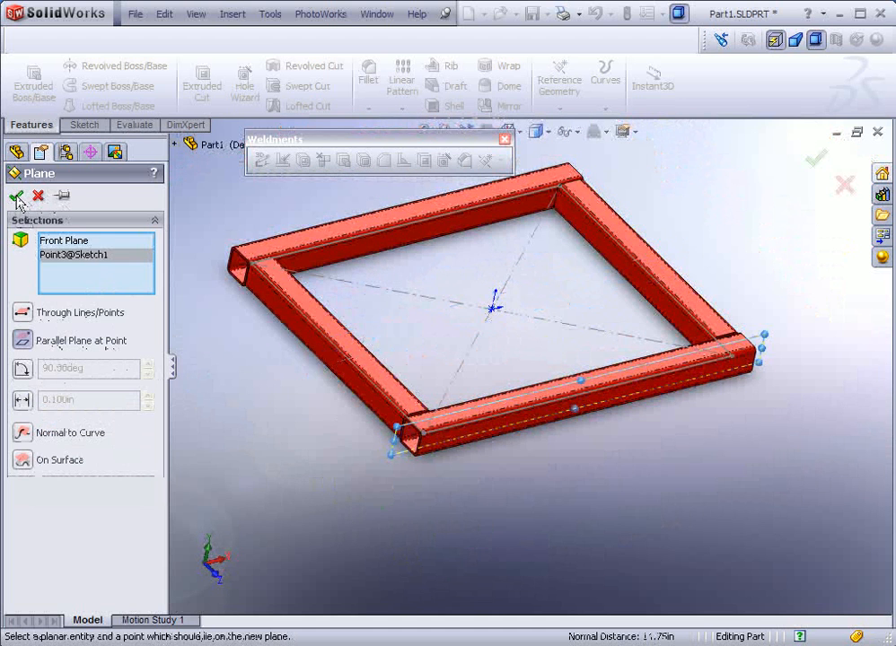
pyautogui.click(16, 196)
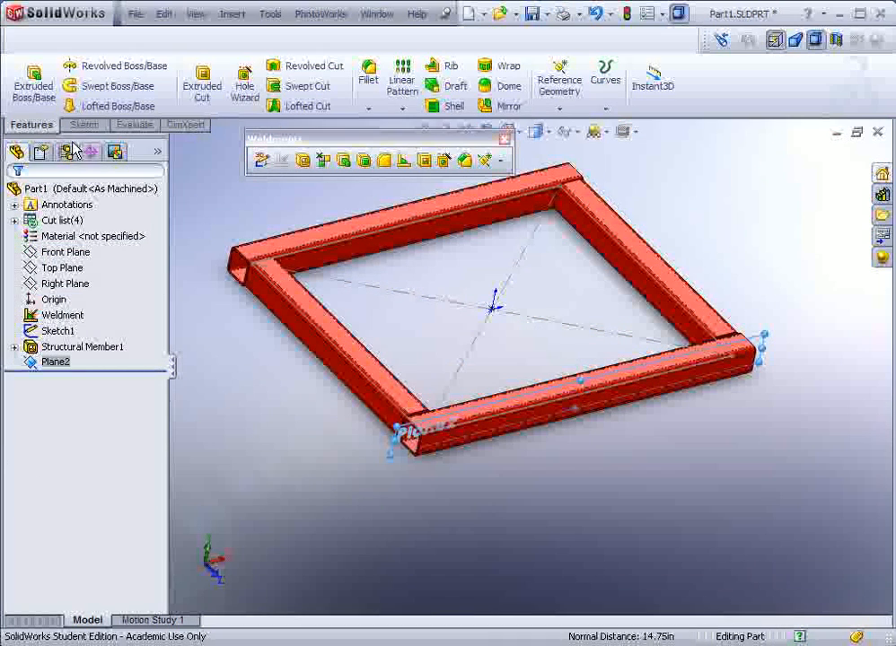
pyautogui.click(79, 124)
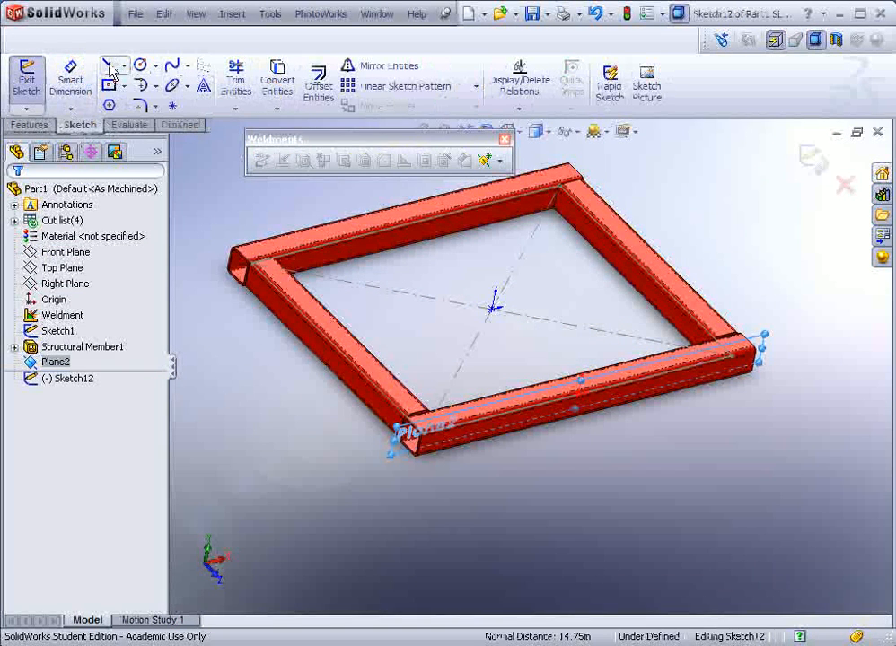
# - Draw the leg and brace lines down from the frame corner on Plane2
pyautogui.click(107, 65)
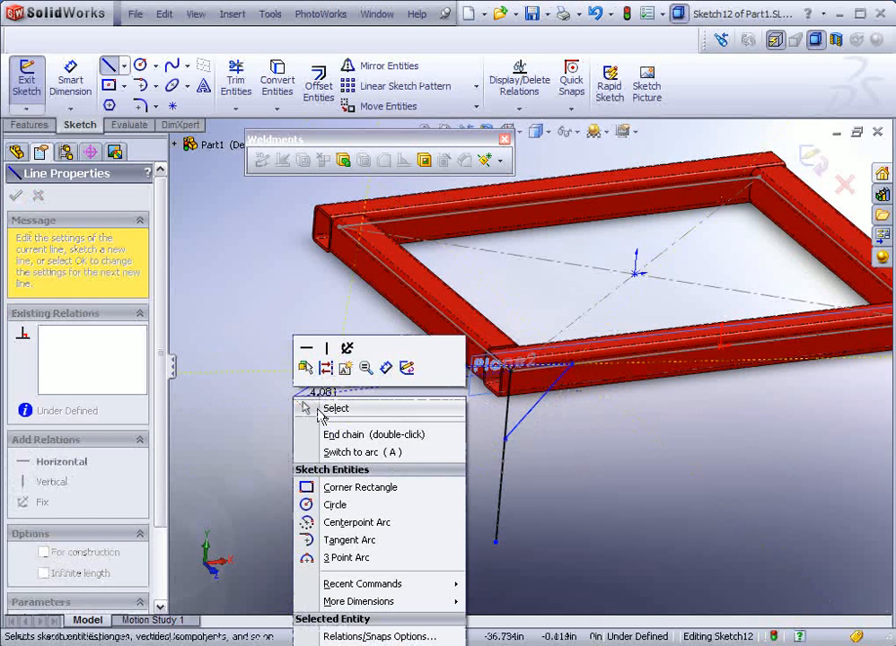
pyautogui.click(334, 408)
pyautogui.write('20')
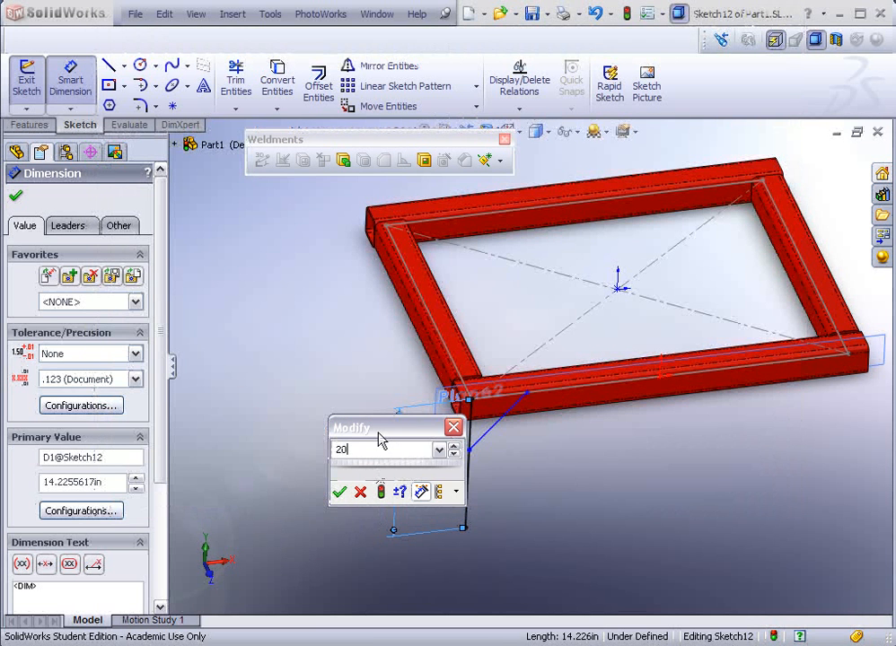
# - Dimension the leg 20.000, the brace 8.000 up the leg at 45°, and exit the sketch
pyautogui.click(340, 492)
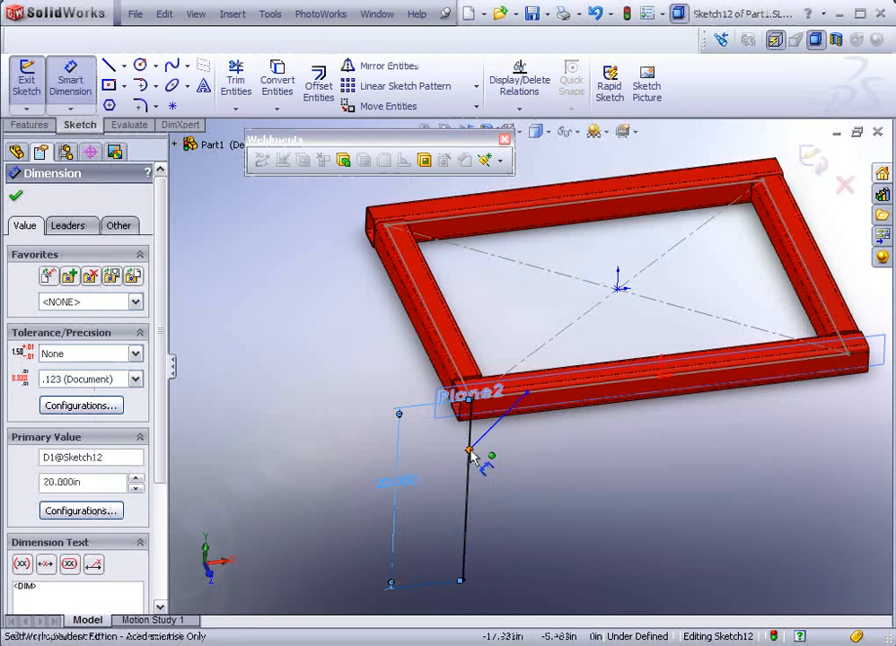
pyautogui.click(469, 449)
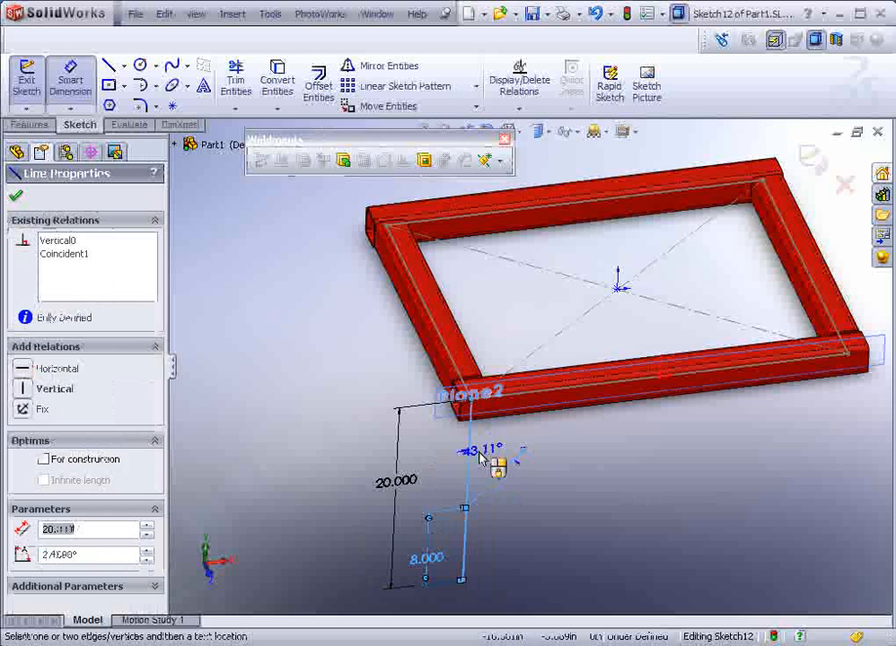
pyautogui.doubleClick(474, 450)
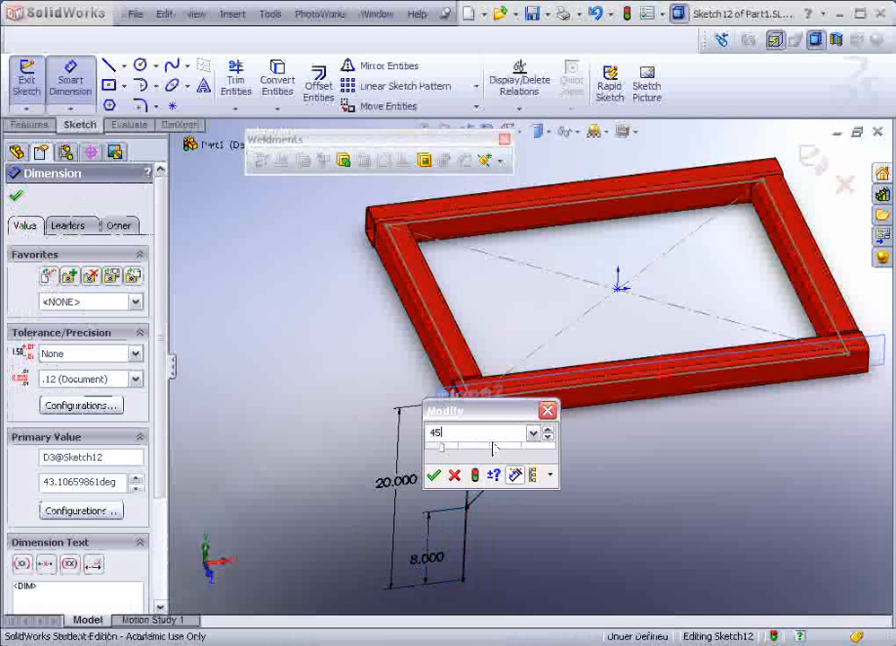
pyautogui.click(435, 474)
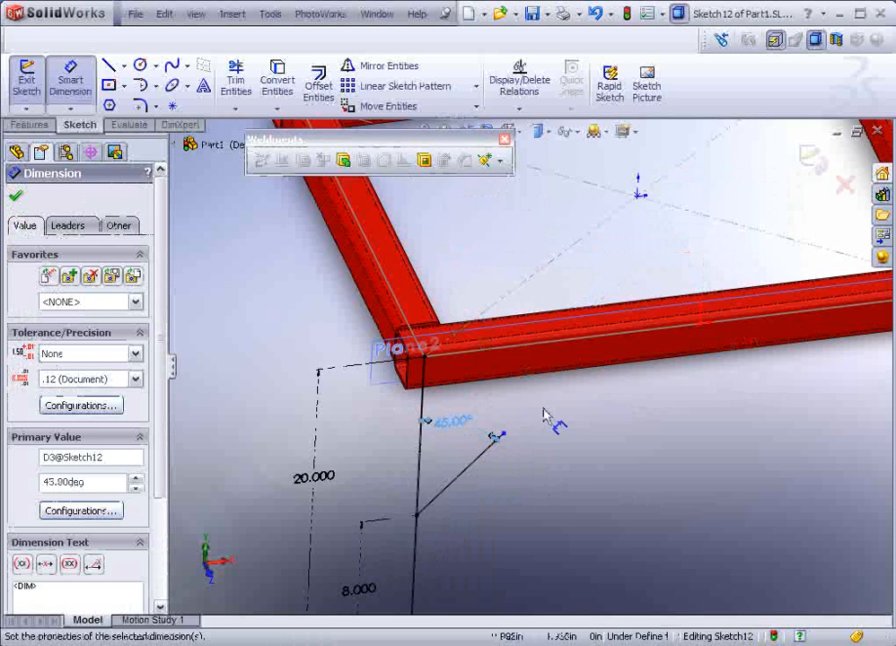
pyautogui.click(14, 196)
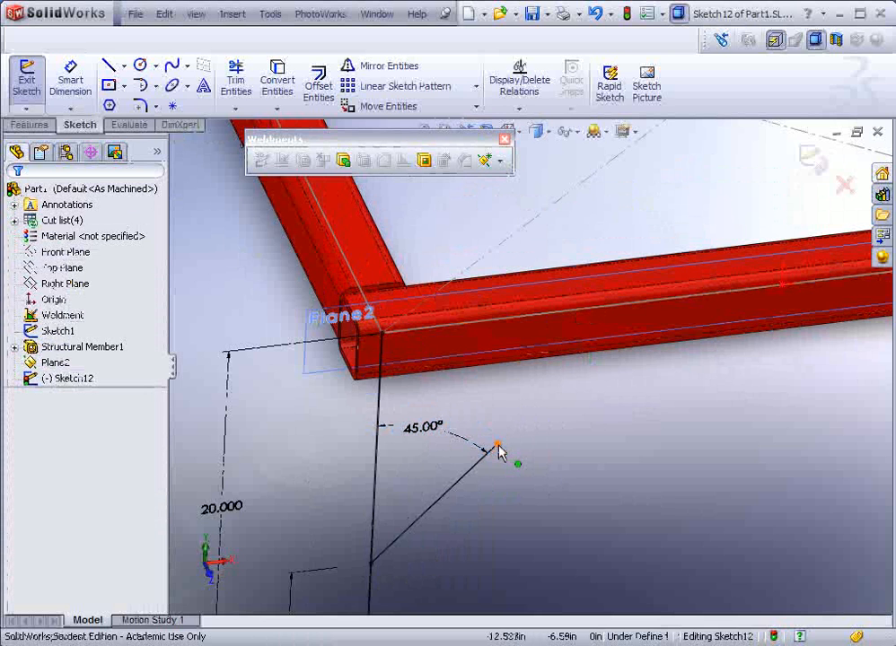
pyautogui.click(497, 445)
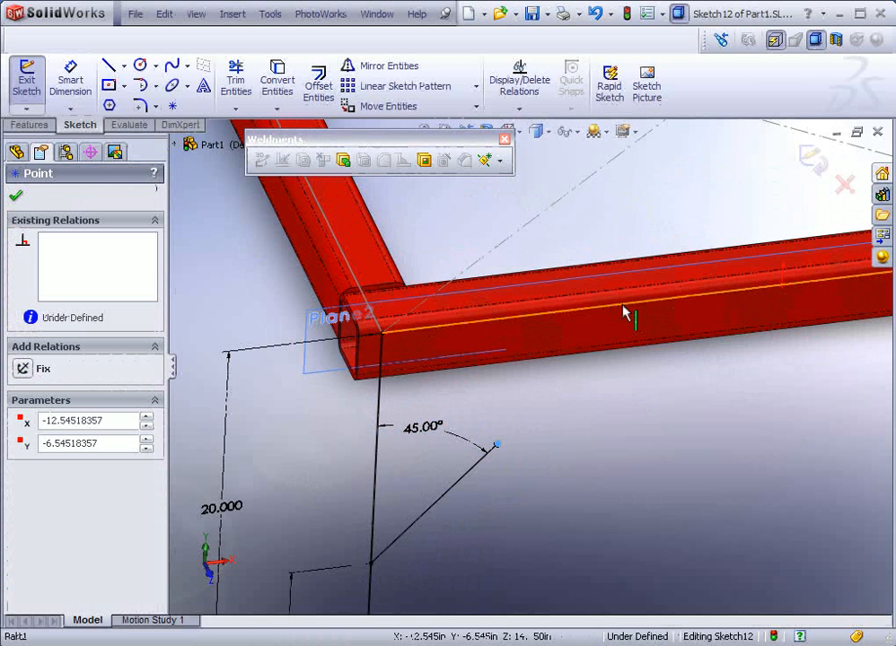
pyautogui.click(538, 357)
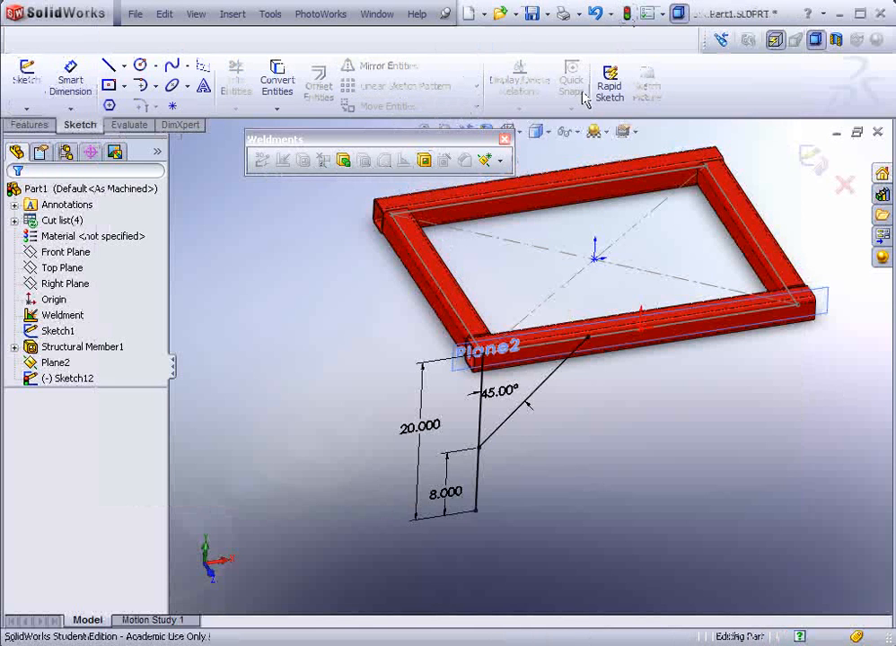
pyautogui.click(304, 160)
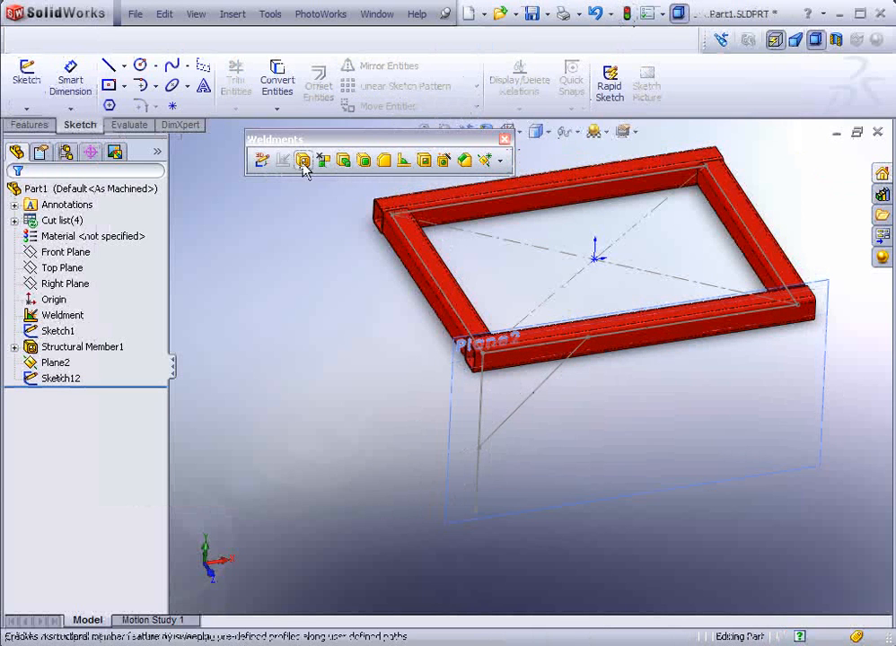
pyautogui.click(303, 159)
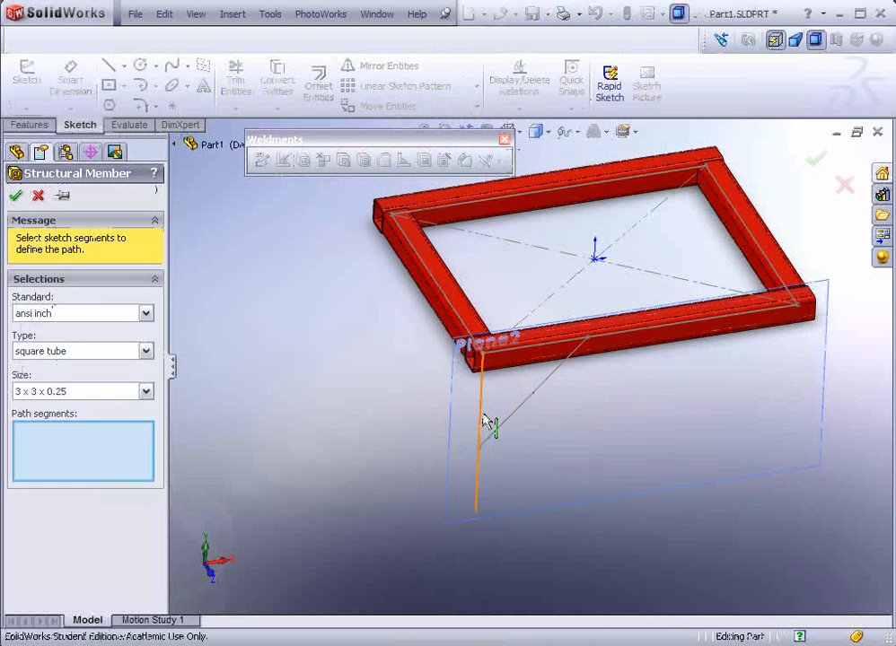
pyautogui.click(476, 430)
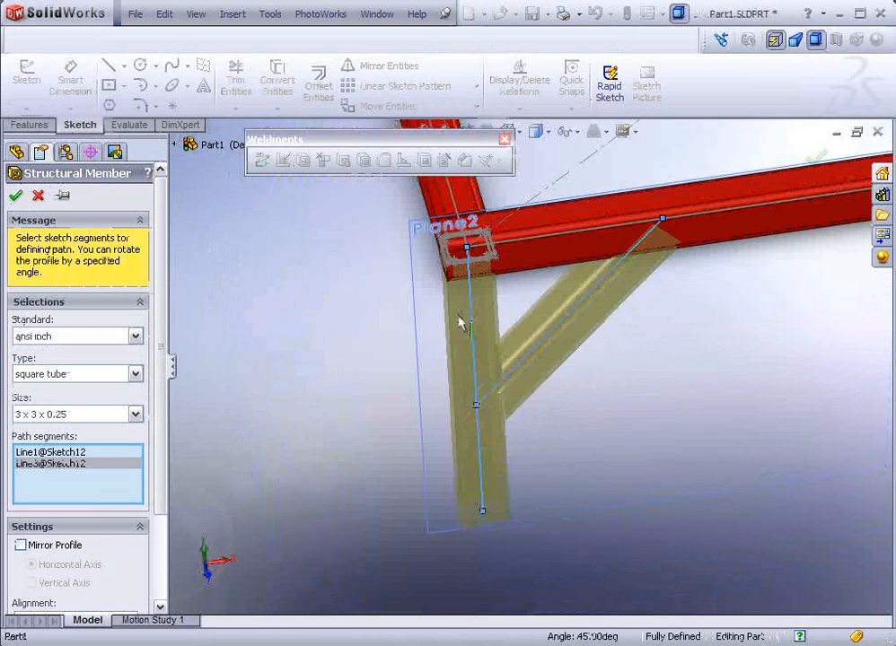
pyautogui.moveTo(457, 323); pyautogui.dragTo(566, 261)
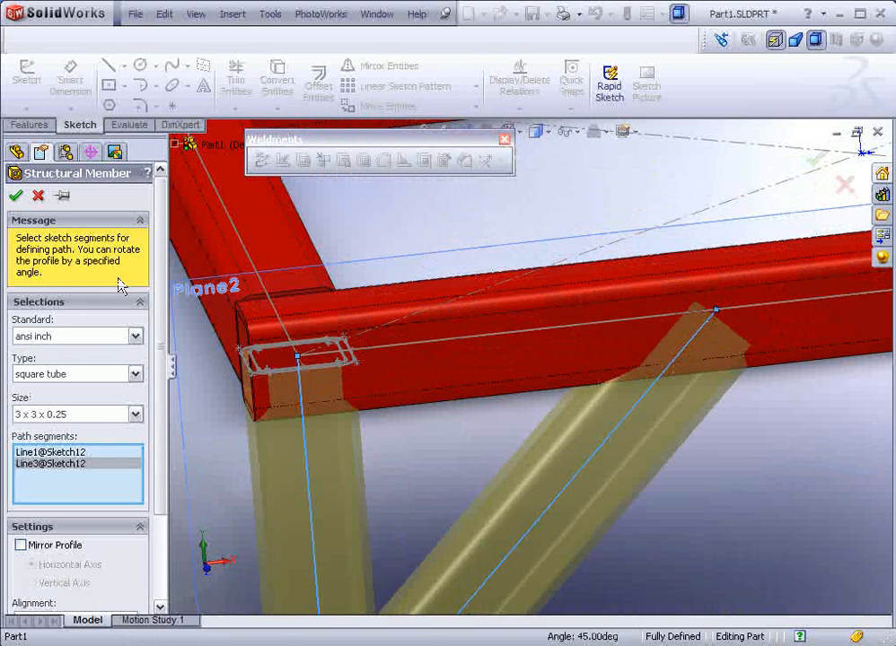
pyautogui.scroll(-3)
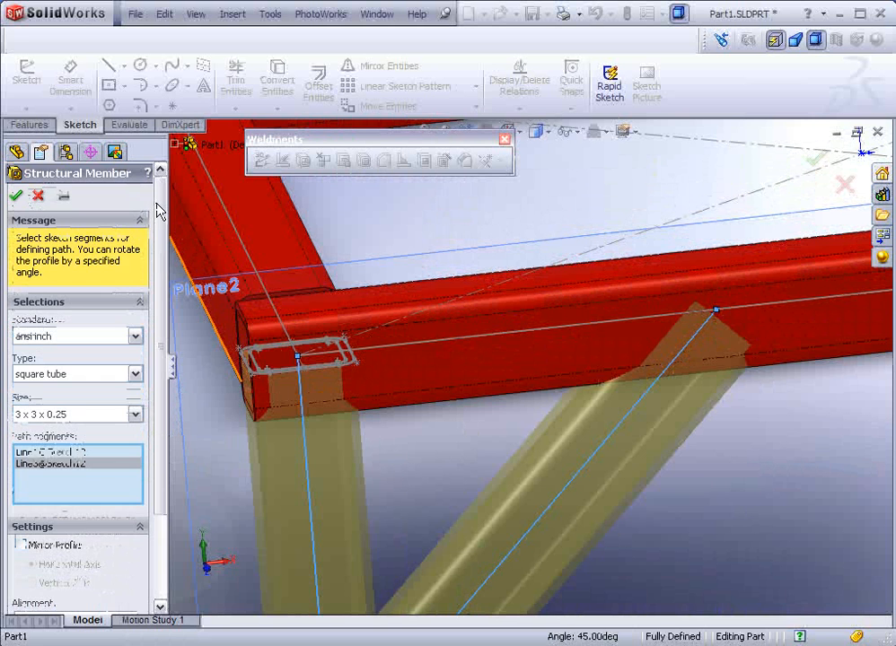
pyautogui.click(15, 195)
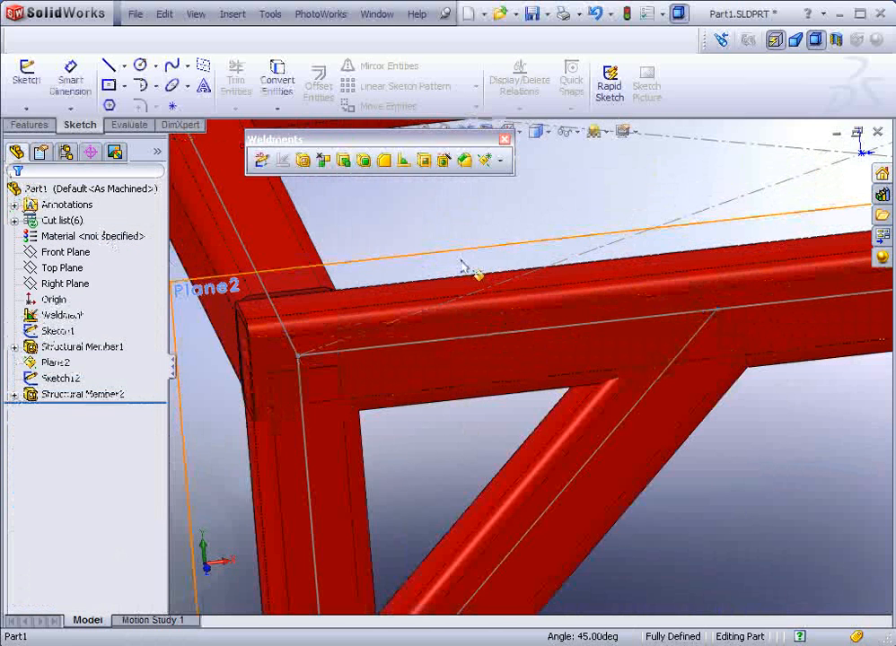
pyautogui.moveTo(384, 160)
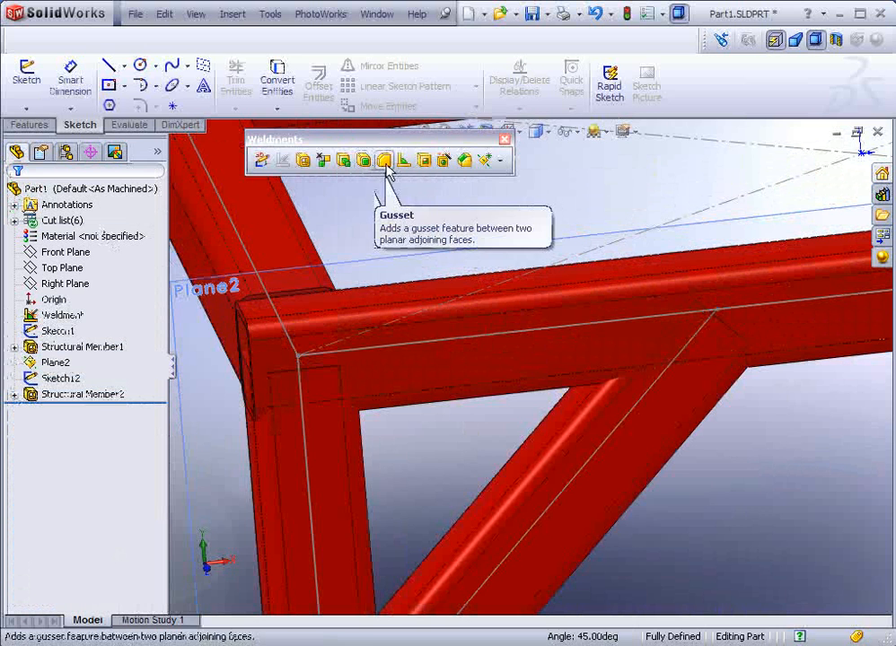
pyautogui.moveTo(323, 159)
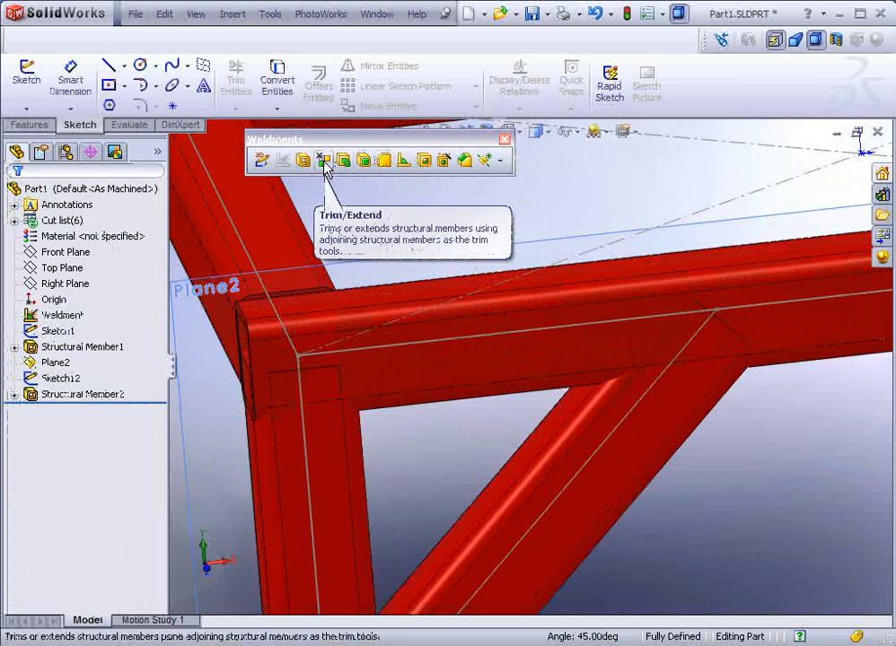
# - Trim the Structural Member2 braces against the top rail's planar face as Trim/Extend1
pyautogui.click(323, 160)
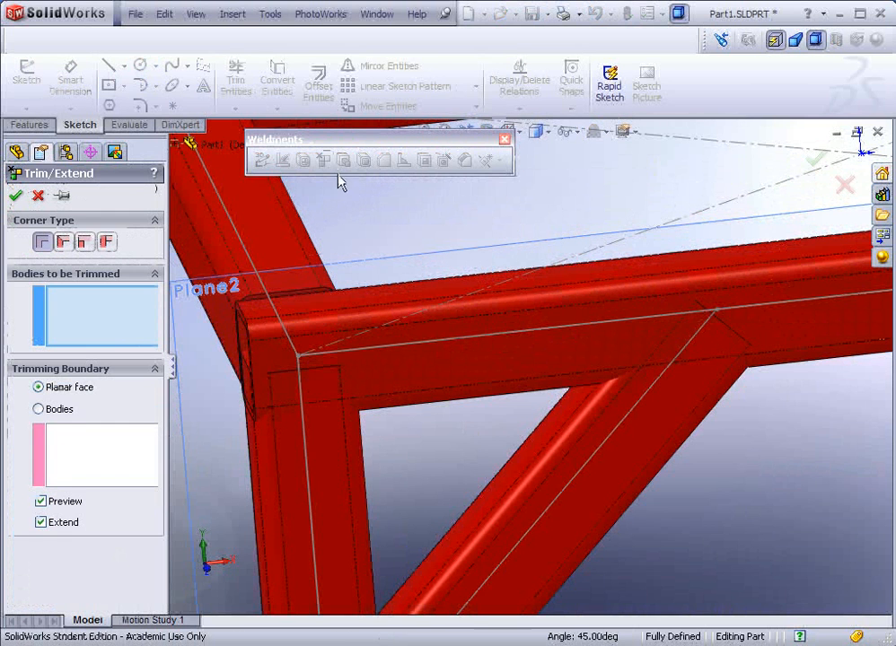
pyautogui.moveTo(112, 320)
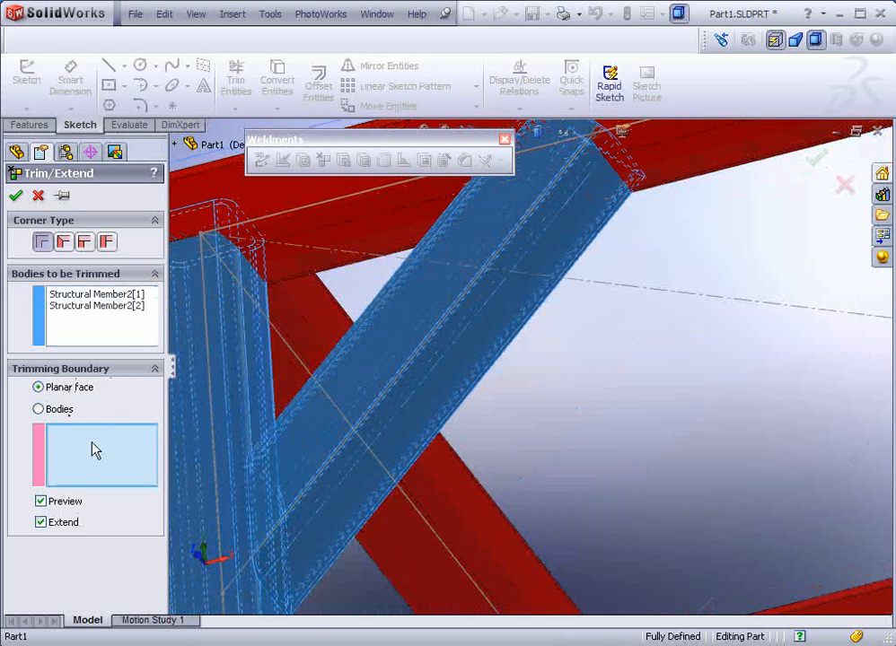
pyautogui.moveTo(90, 450)
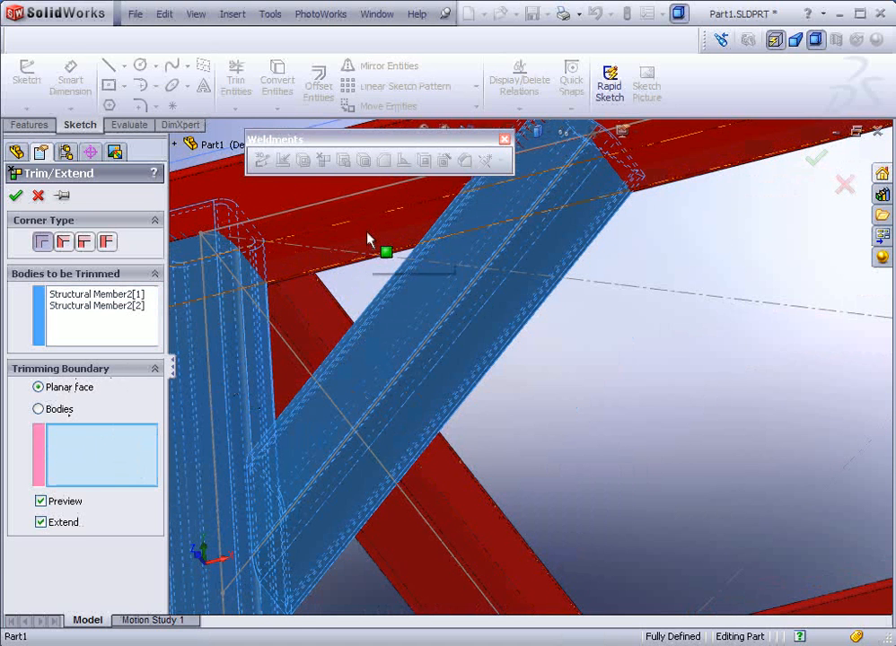
pyautogui.moveTo(367, 237)
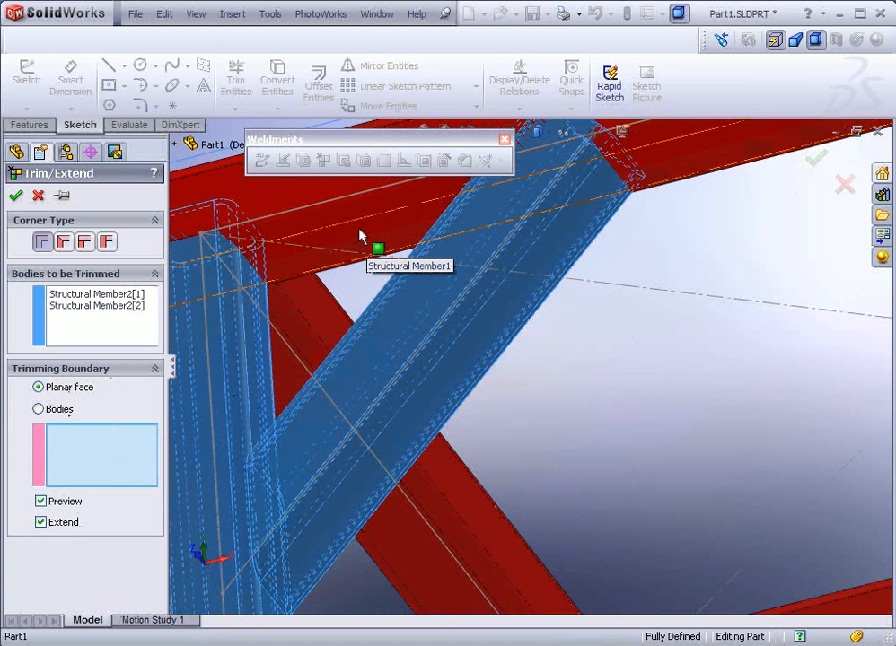
pyautogui.click(382, 249)
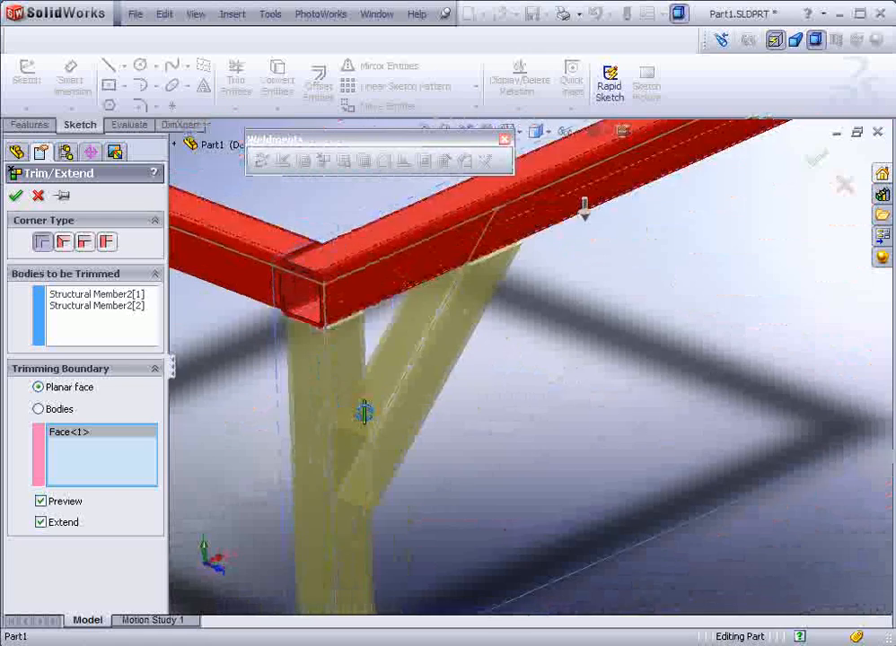
pyautogui.click(14, 196)
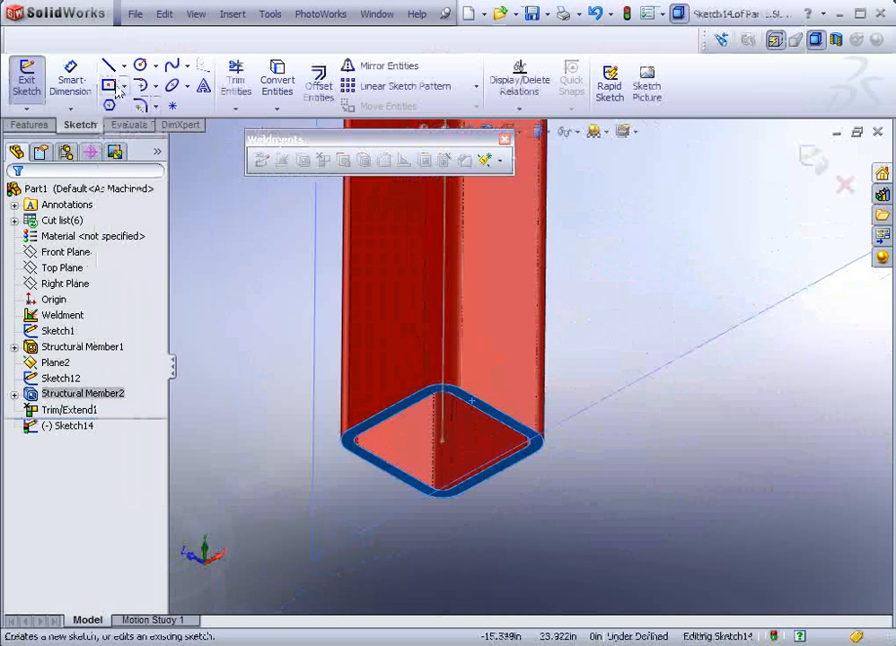
# - Draw the end-cap rectangle and dimension it 6.000 by 4.000 with a .500 offset from the leg edge
pyautogui.click(126, 86)
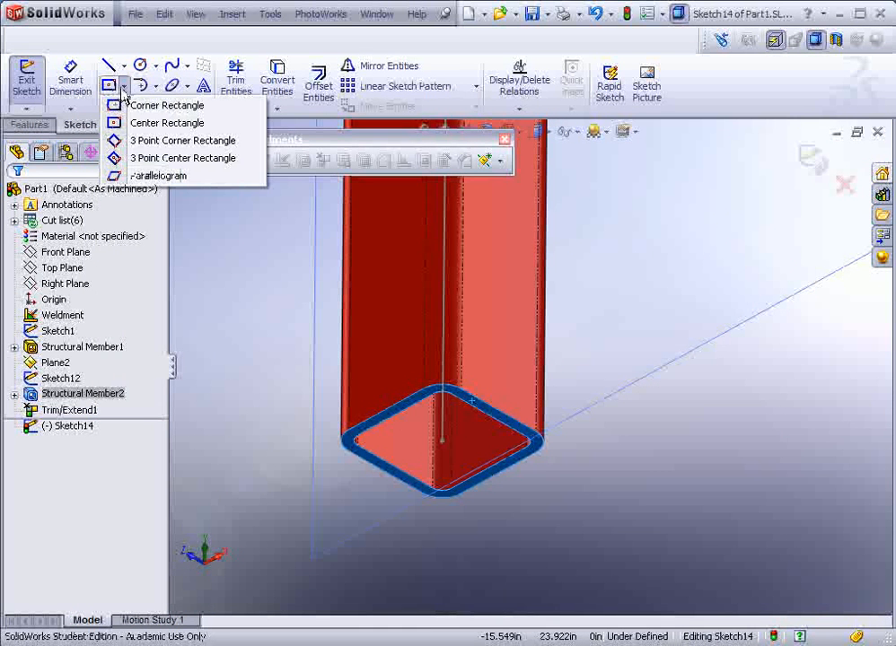
pyautogui.click(167, 104)
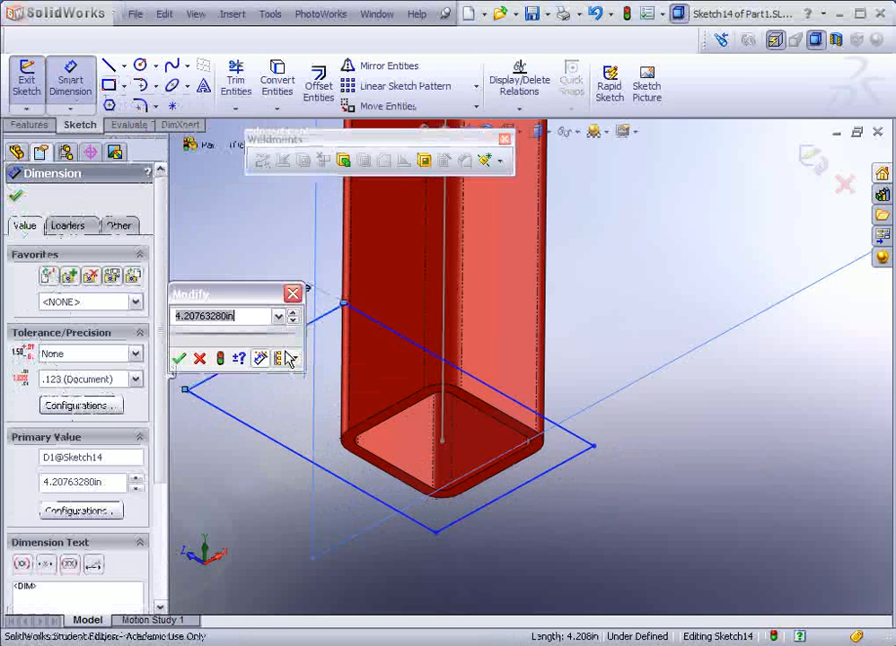
pyautogui.moveTo(287, 359)
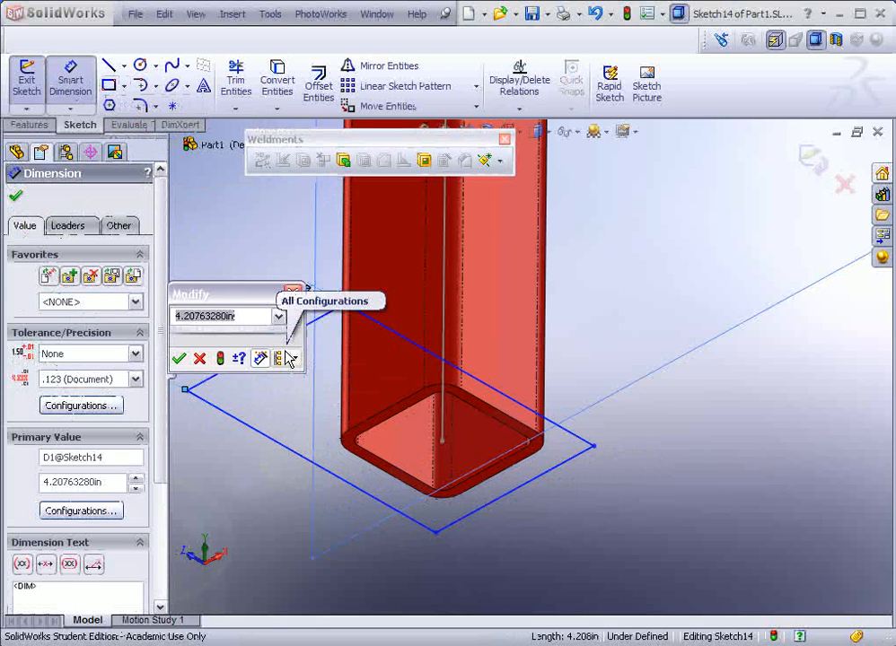
pyautogui.click(180, 359)
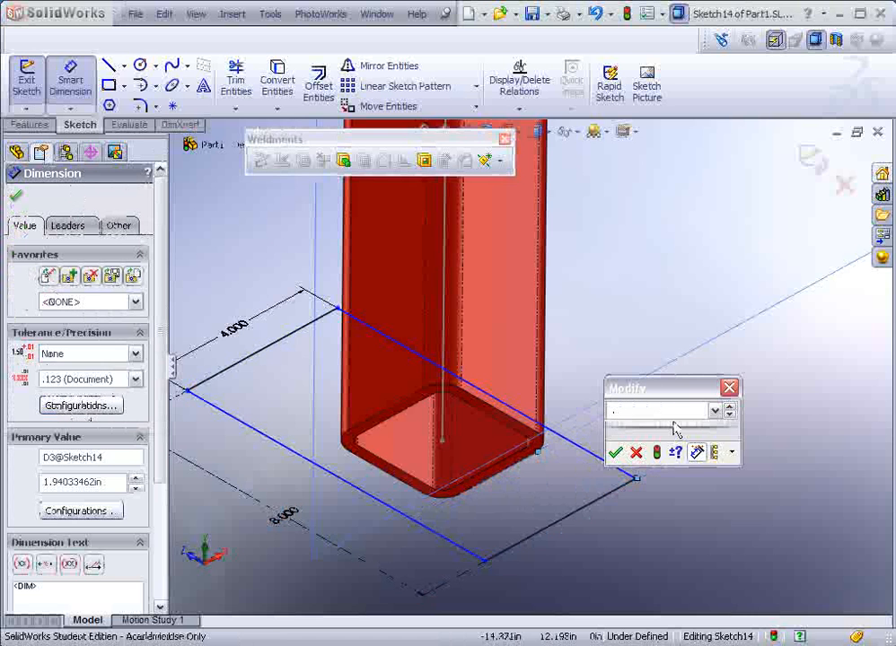
pyautogui.click(614, 453)
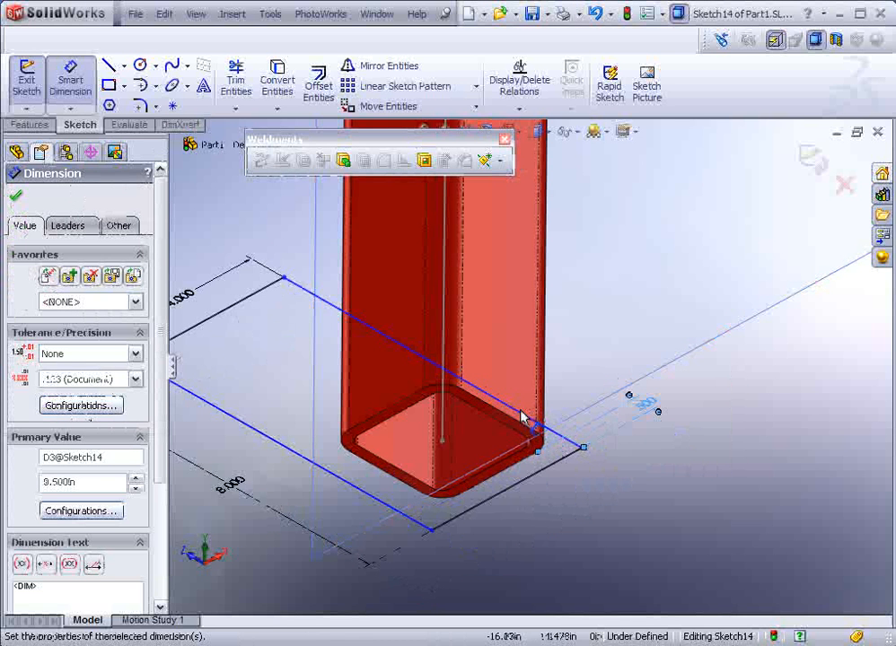
pyautogui.click(511, 412)
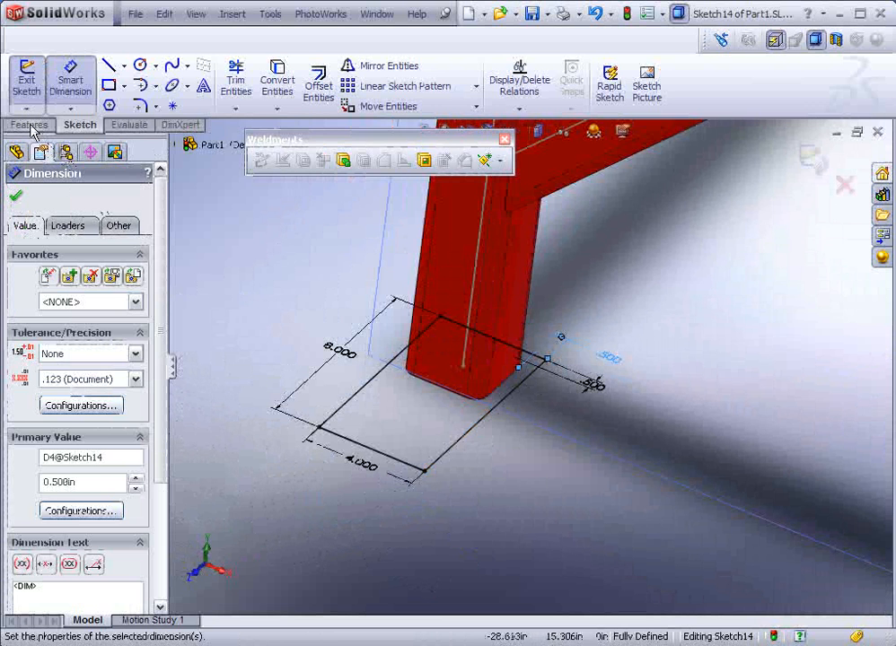
pyautogui.moveTo(345, 160)
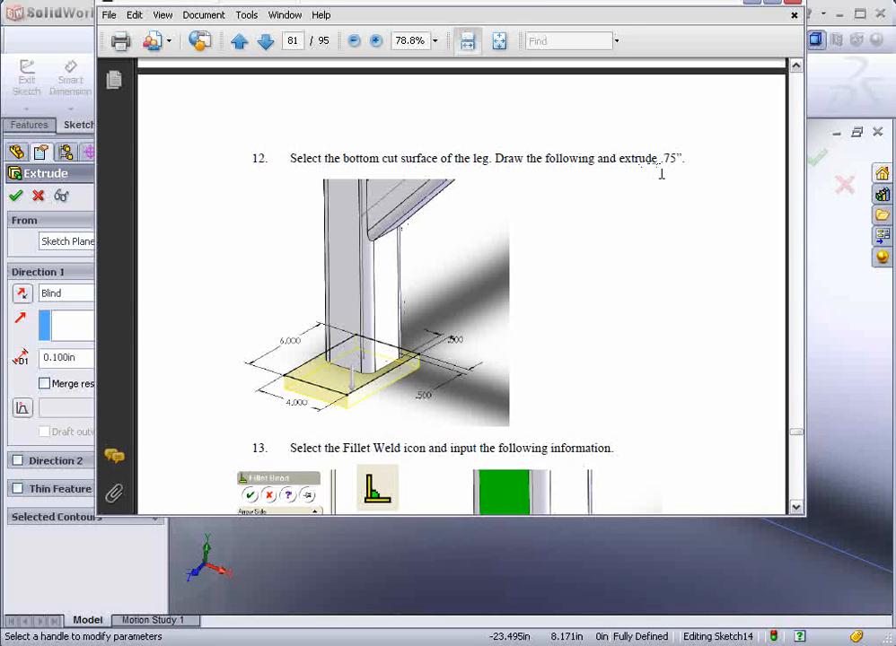
pyautogui.moveTo(847, 122)
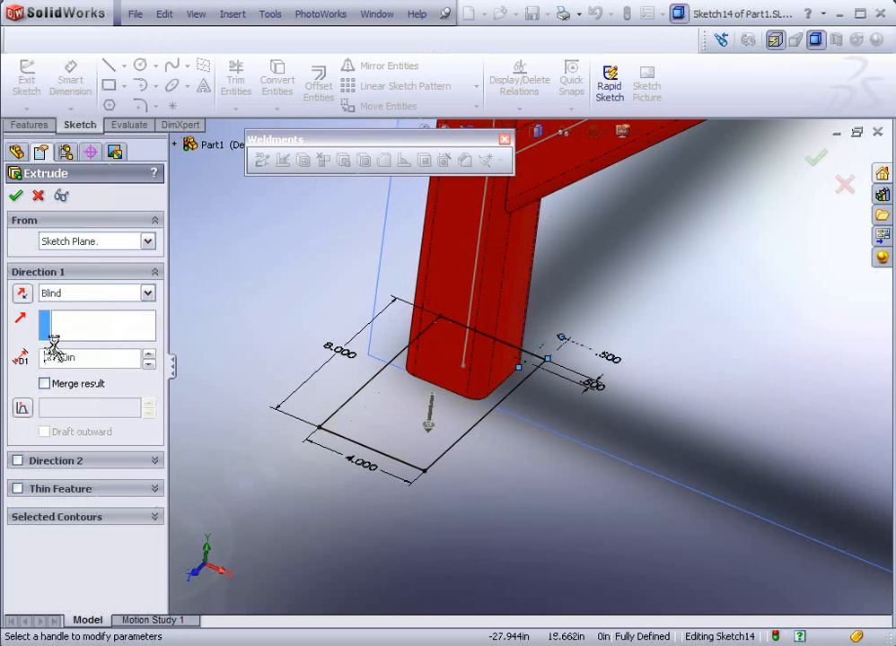
# - Extrude the rectangle Blind to 0.75 in as the leg's foot plate Extrude1
pyautogui.click(17, 195)
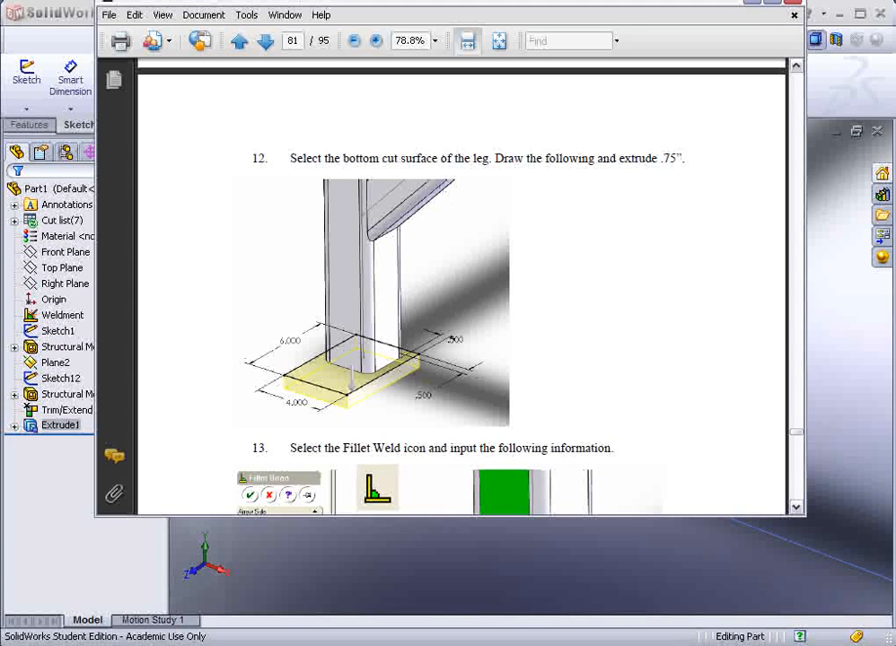
pyautogui.scroll(-3)
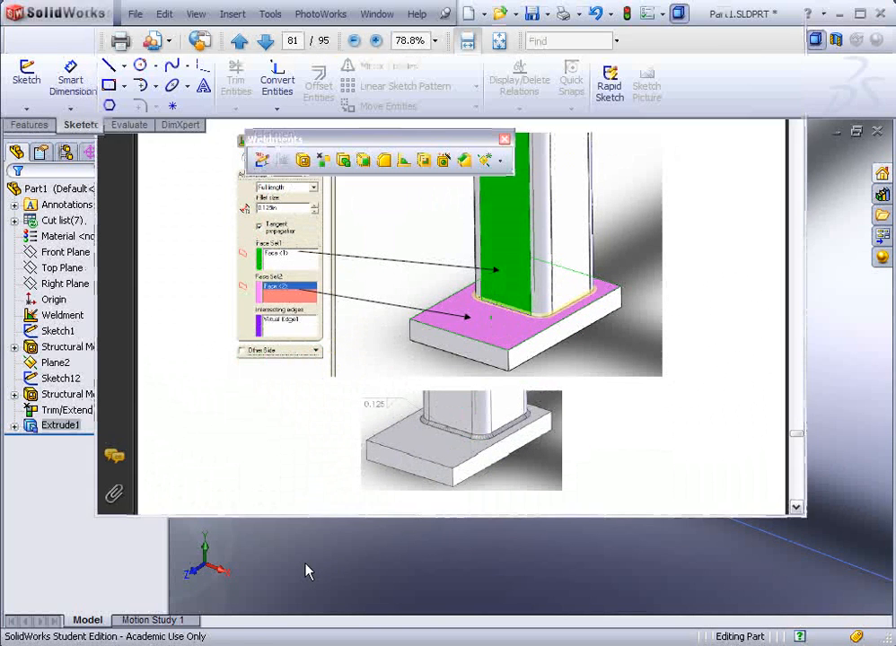
pyautogui.moveTo(403, 160)
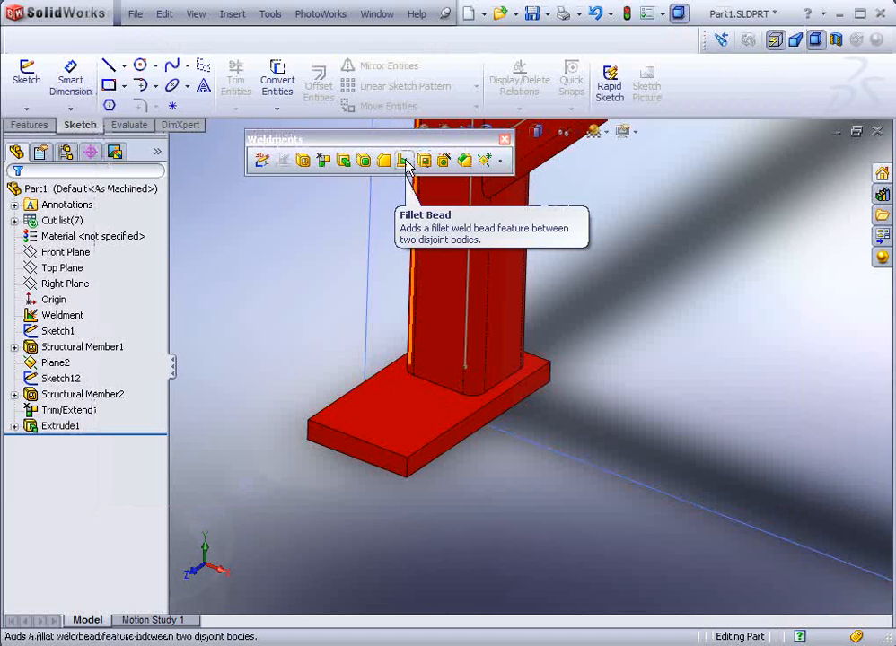
# - Add Fillet Bead1, a 0.125 in full-length weld between the leg face and plate top
pyautogui.click(402, 160)
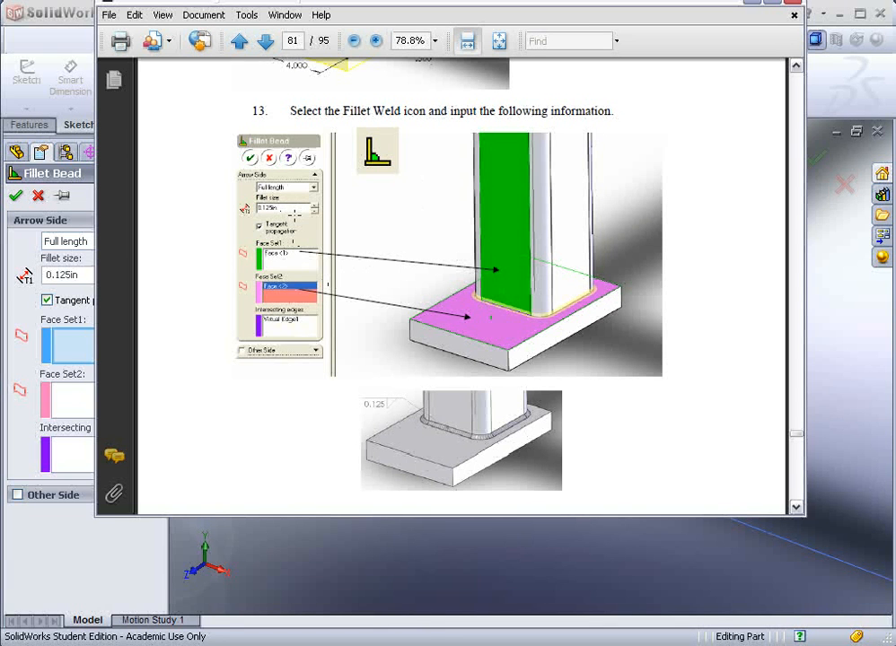
pyautogui.moveTo(280, 556)
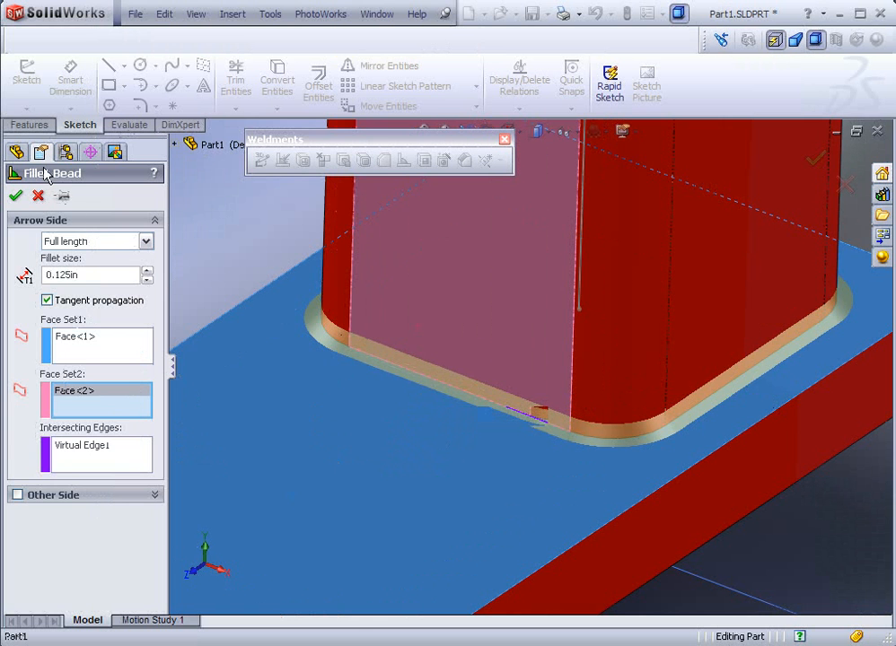
pyautogui.click(14, 195)
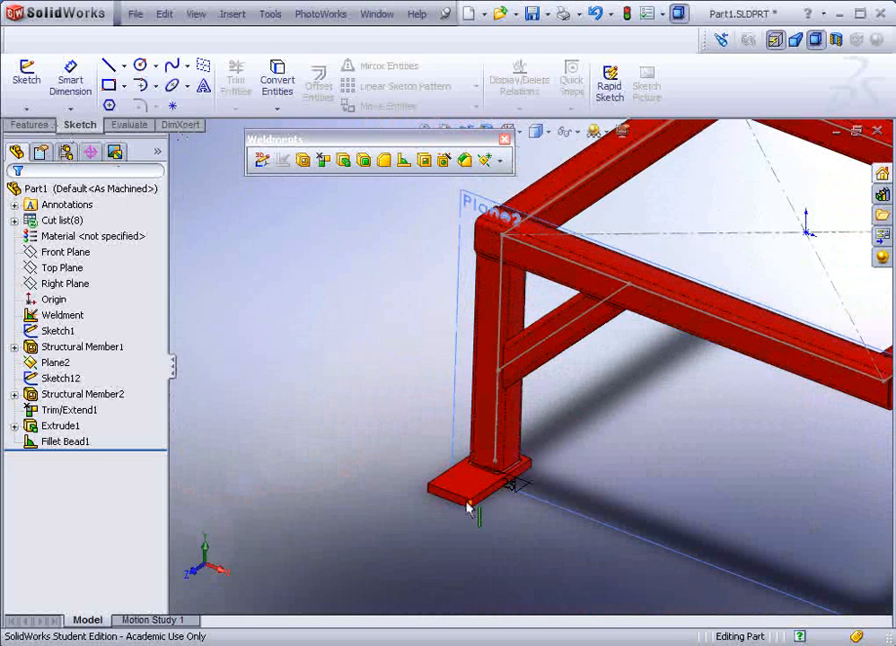
# - Cancel the dimension edit, hide Plane2 and rotate to view the top frame corner with its brace
pyautogui.click(467, 485)
pyautogui.write('6')
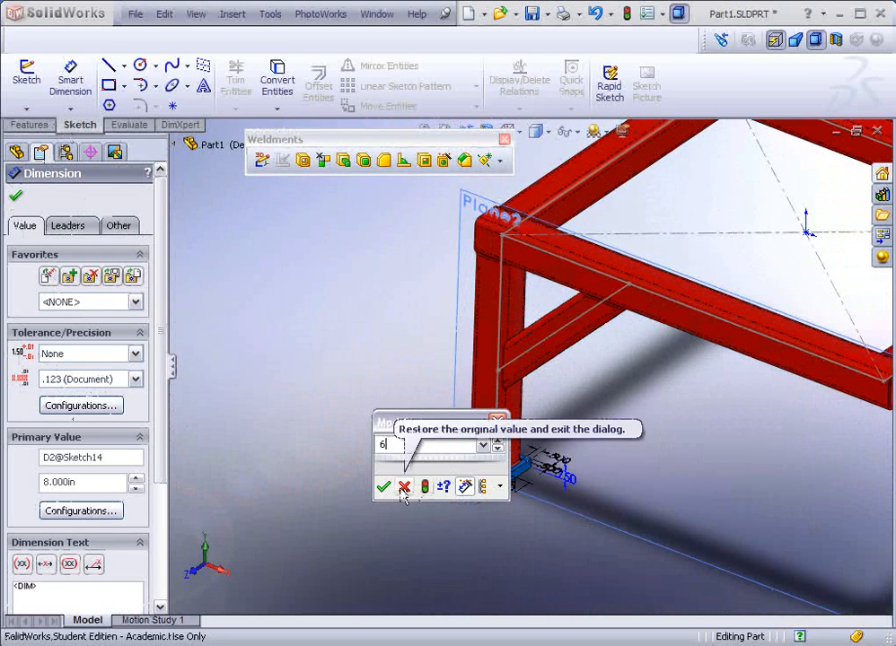
pyautogui.click(384, 486)
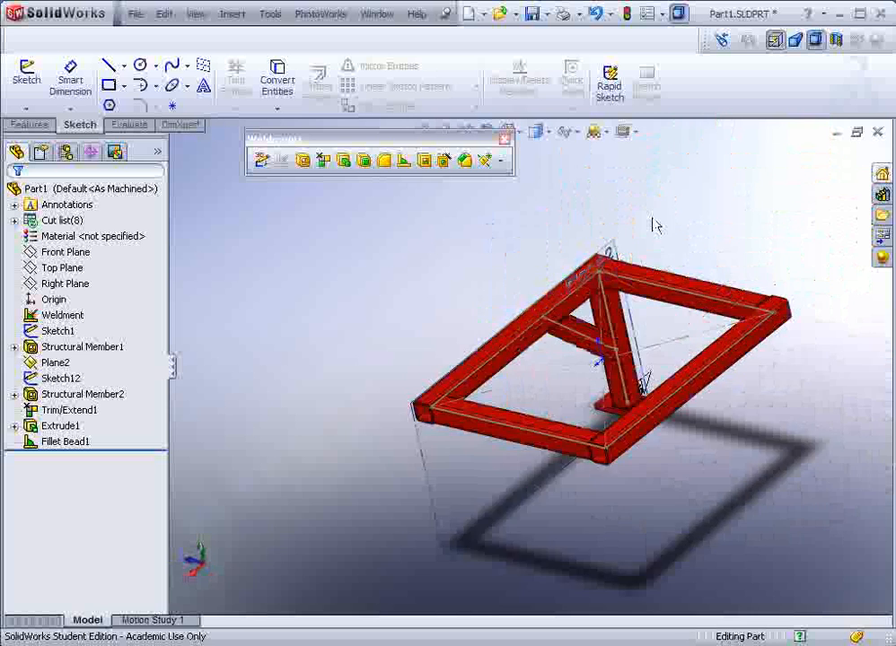
pyautogui.rightClick(517, 332)
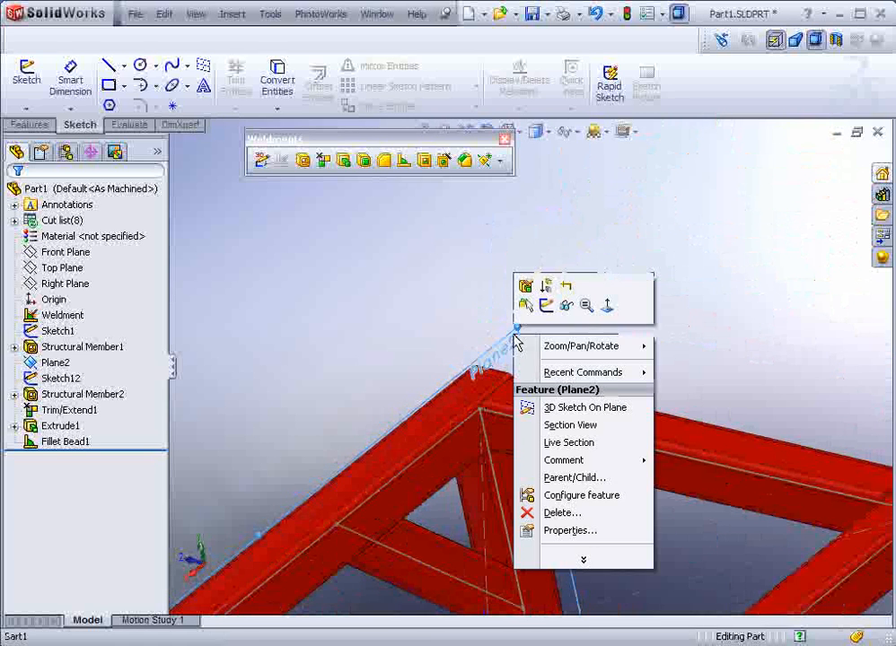
pyautogui.moveTo(565, 305)
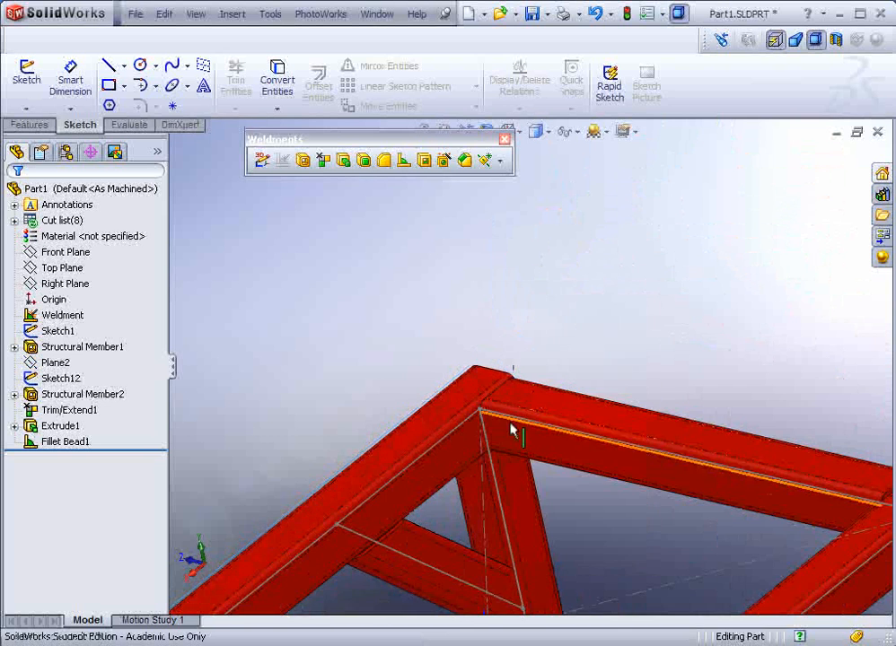
pyautogui.moveTo(512, 429); pyautogui.dragTo(327, 568)
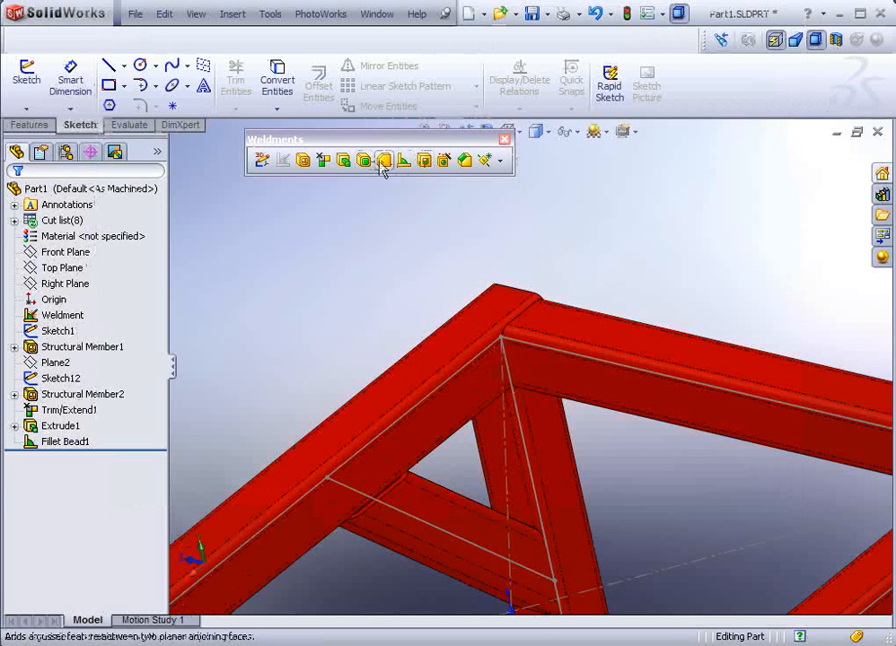
# - Start Gusset1 on the corner faces with d1/d2 of 5 in and a symmetric 1 in thickness
pyautogui.click(384, 160)
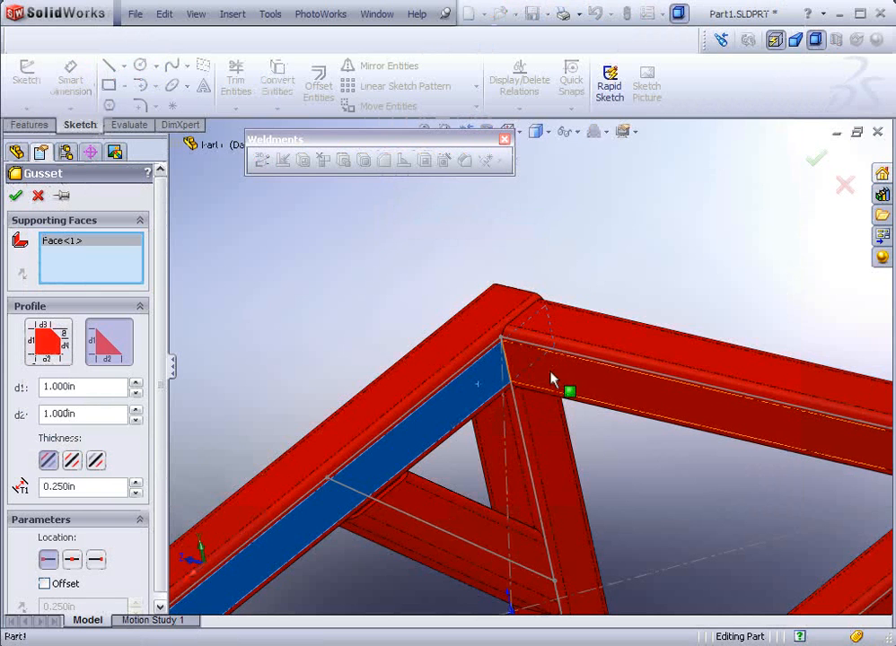
pyautogui.click(524, 371)
pyautogui.write('5')
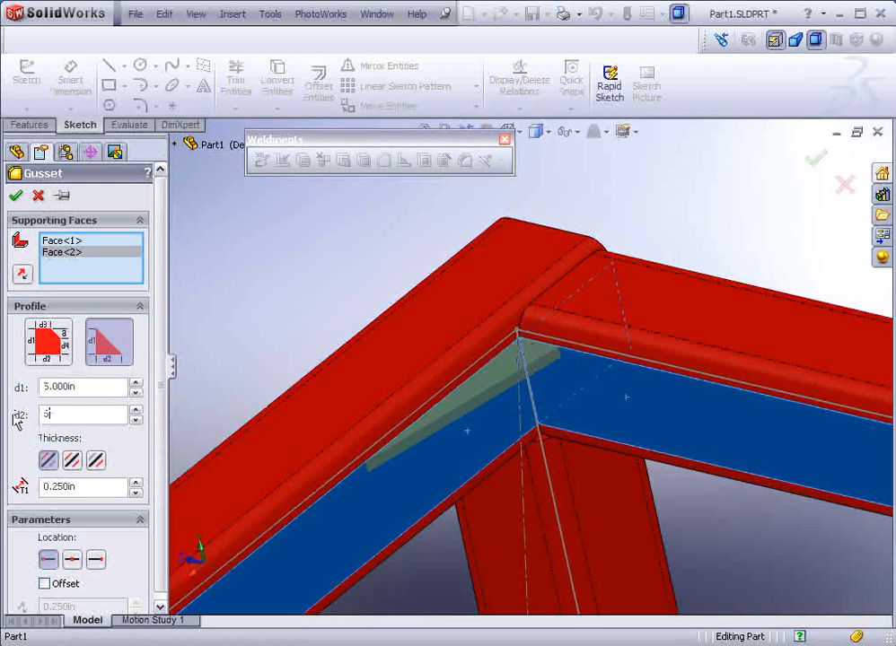
pyautogui.click(72, 460)
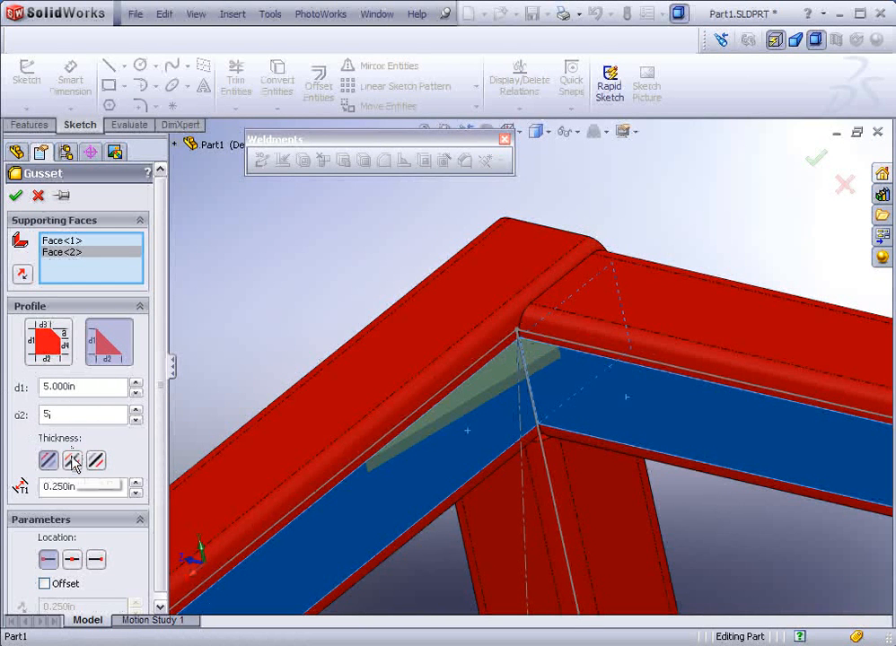
pyautogui.click(47, 459)
pyautogui.write('1.000')
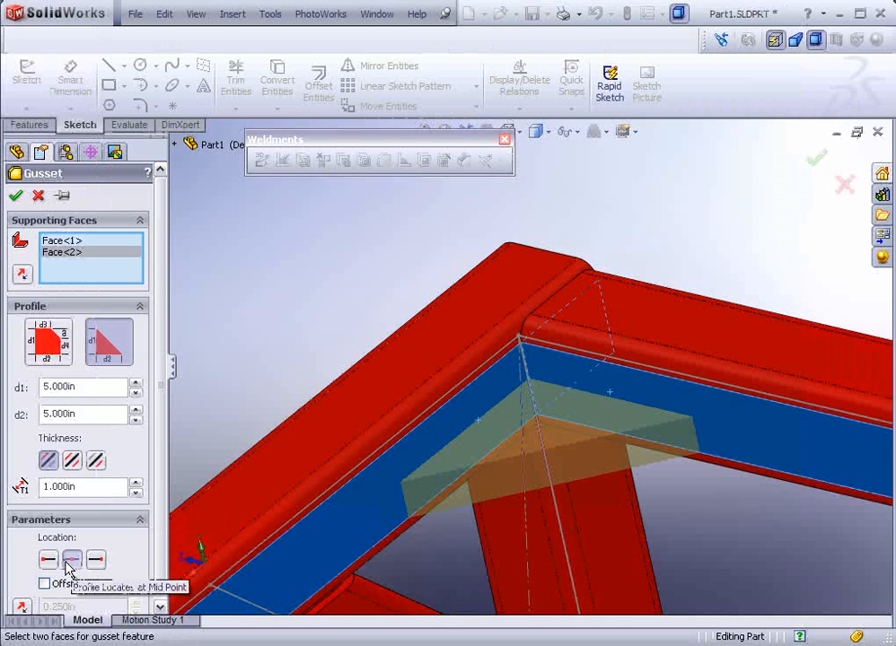
pyautogui.click(72, 460)
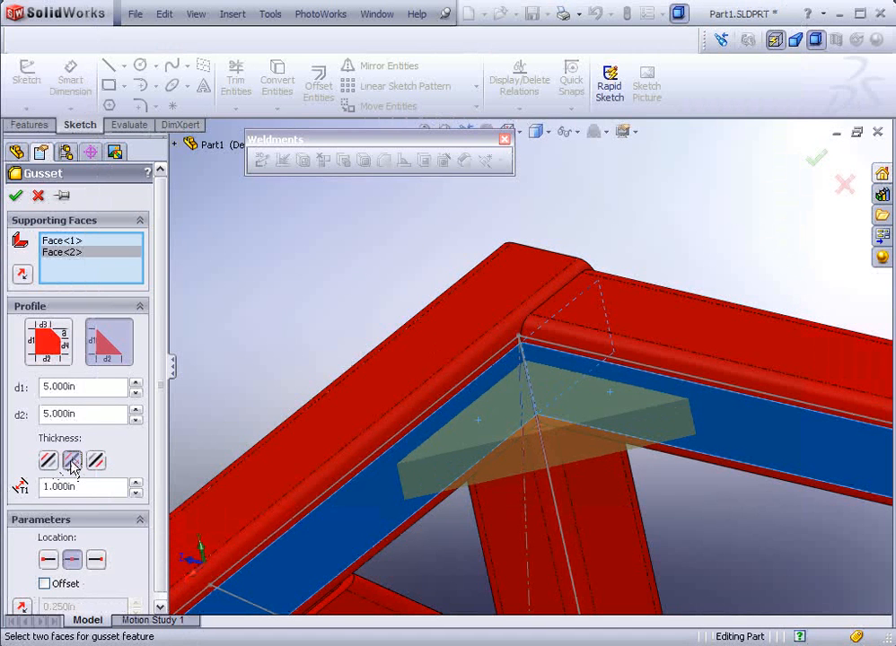
pyautogui.click(72, 459)
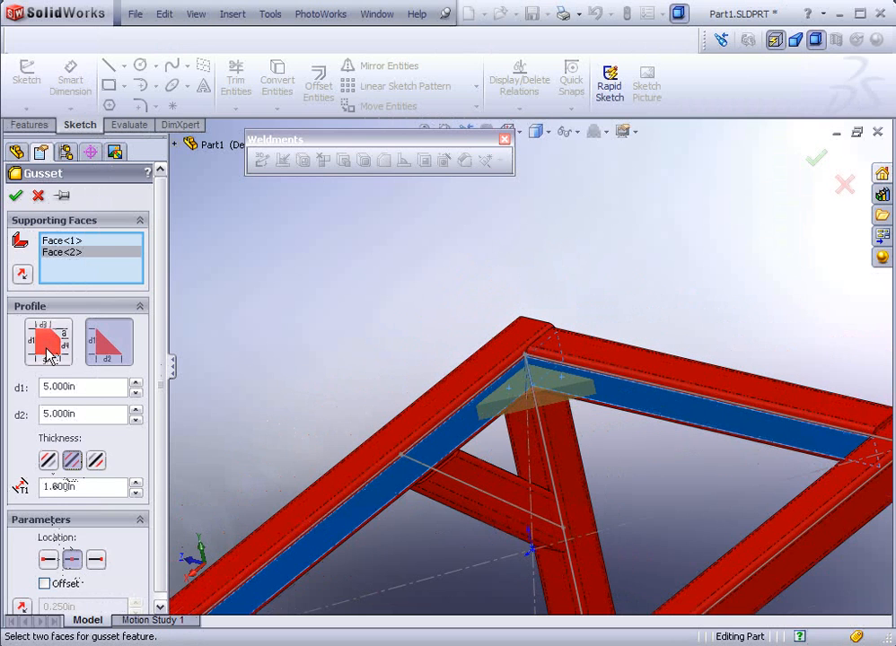
# - Switch the gusset to the chamfered profile with d3 of 2 in and confirm it
pyautogui.click(46, 343)
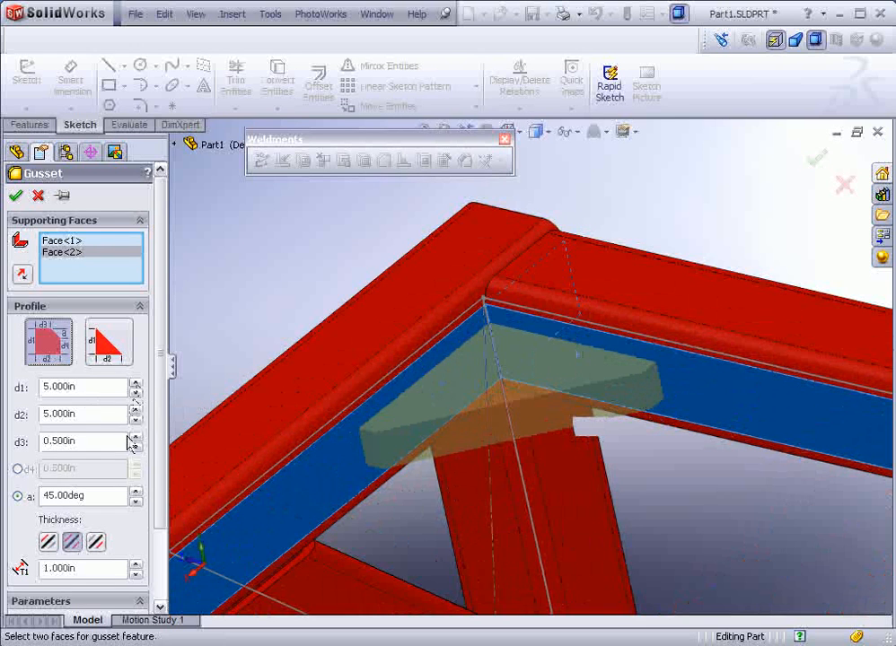
pyautogui.click(137, 436)
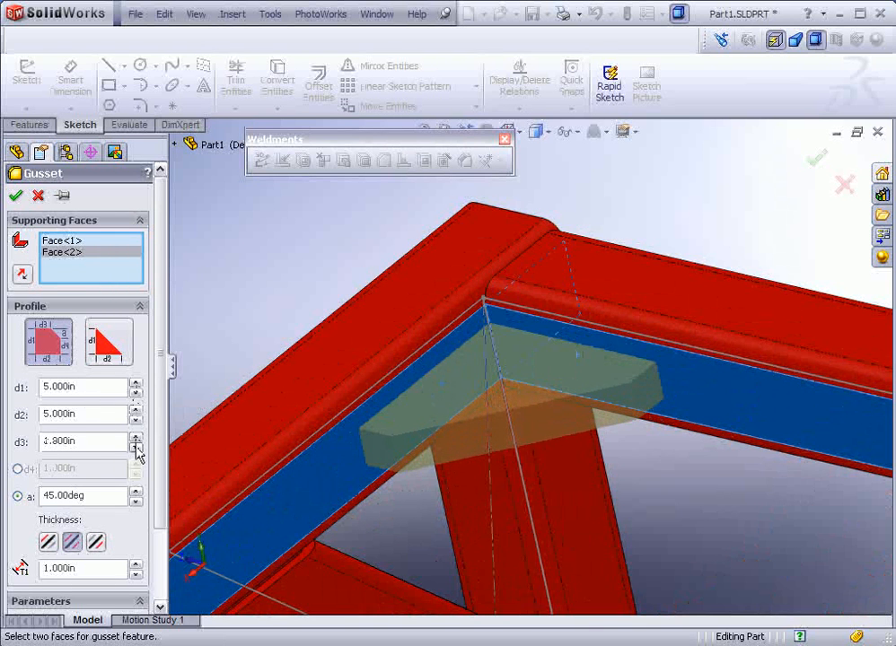
pyautogui.scroll(-3)
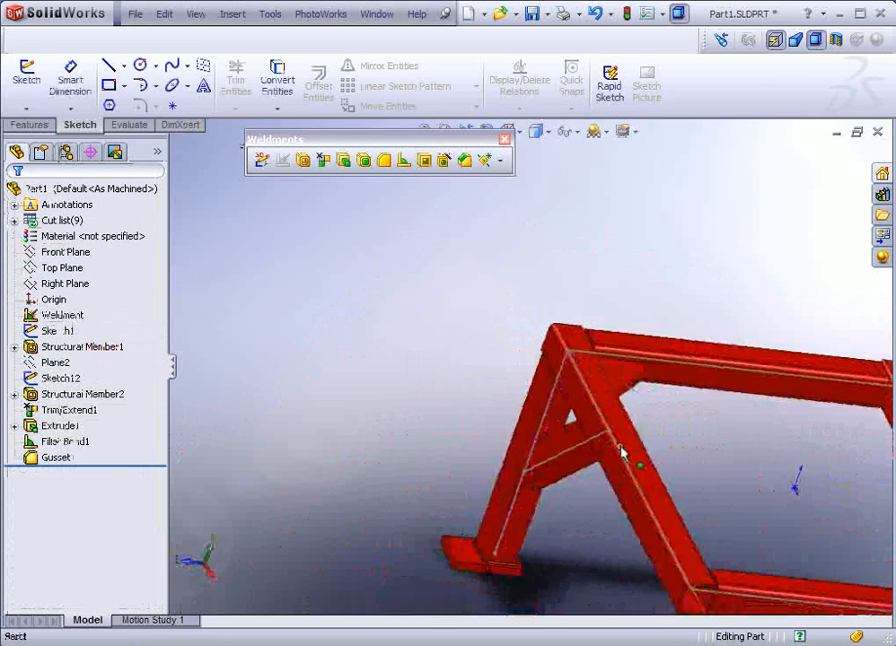
pyautogui.moveTo(619, 449); pyautogui.dragTo(502, 422)
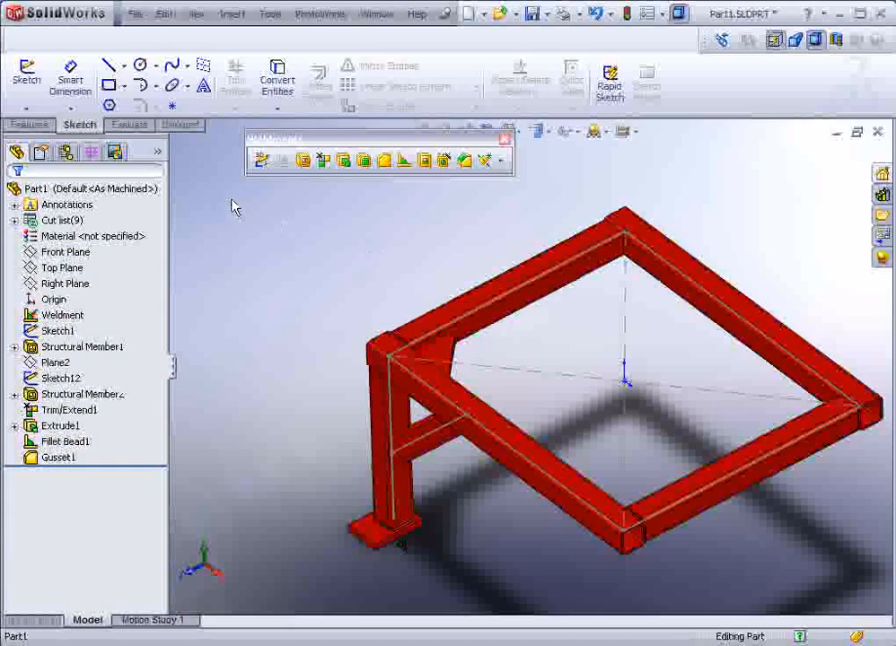
# - Define a Mirror about the Front Plane listing Extrude1, Gusset1, Fillet Bead1, Trim/Extend1 and Structural Member2 as features
pyautogui.click(29, 126)
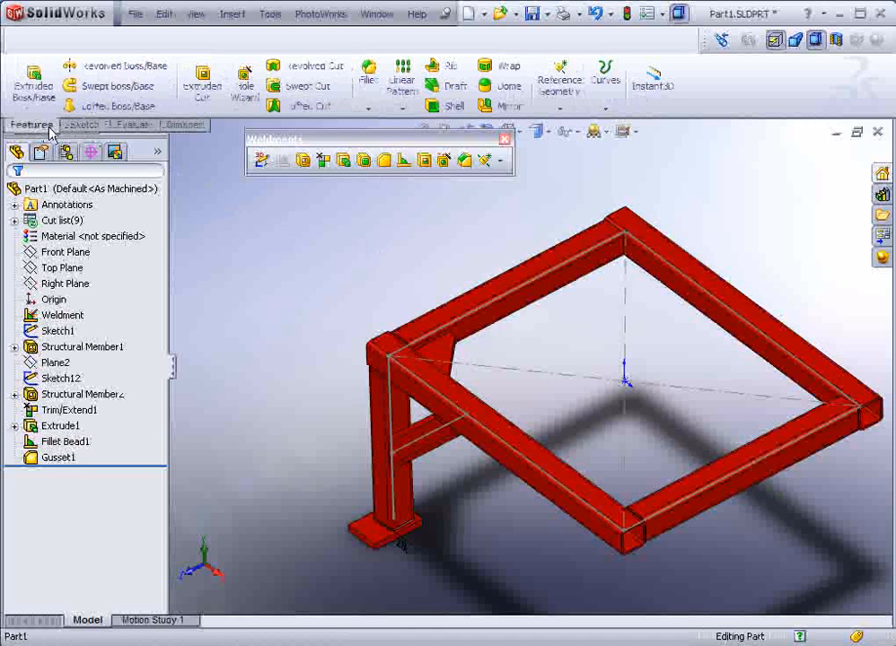
pyautogui.click(509, 105)
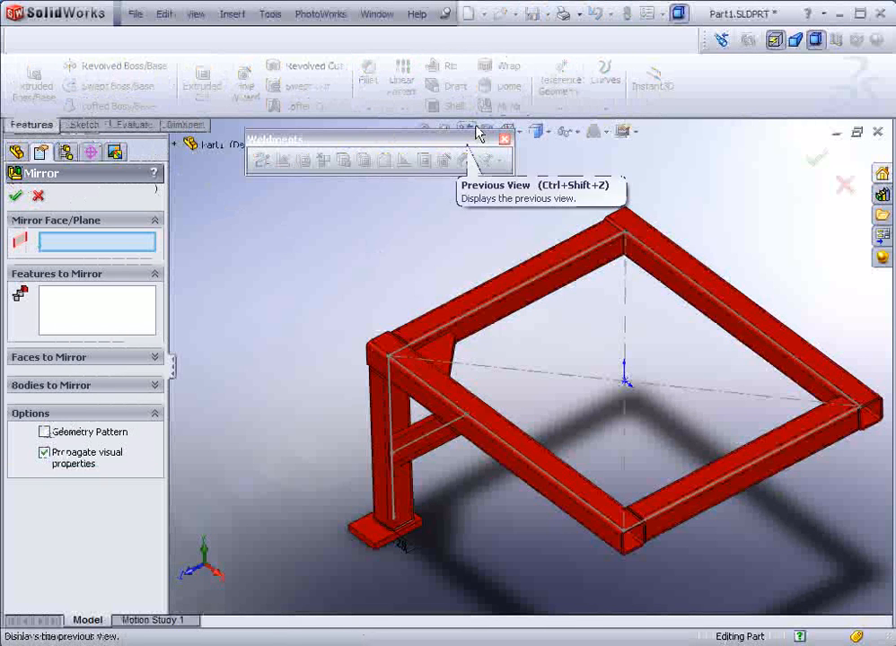
pyautogui.moveTo(315, 402)
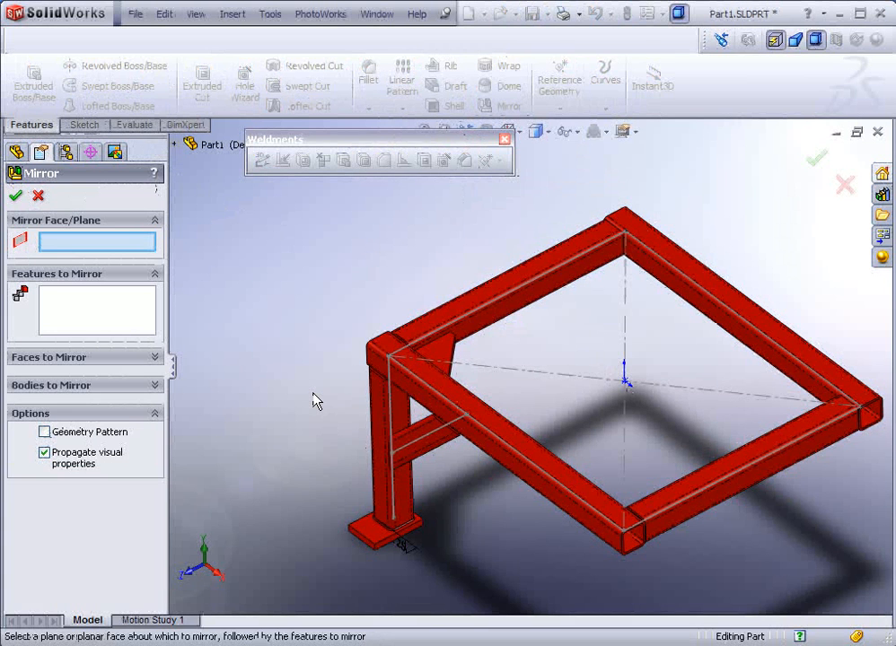
pyautogui.moveTo(266, 485)
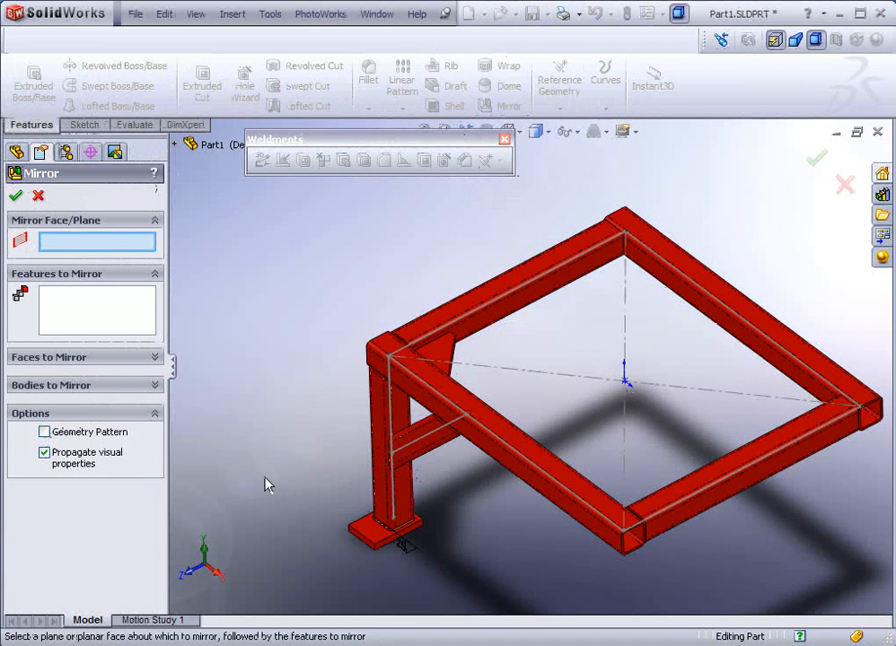
pyautogui.moveTo(183, 154)
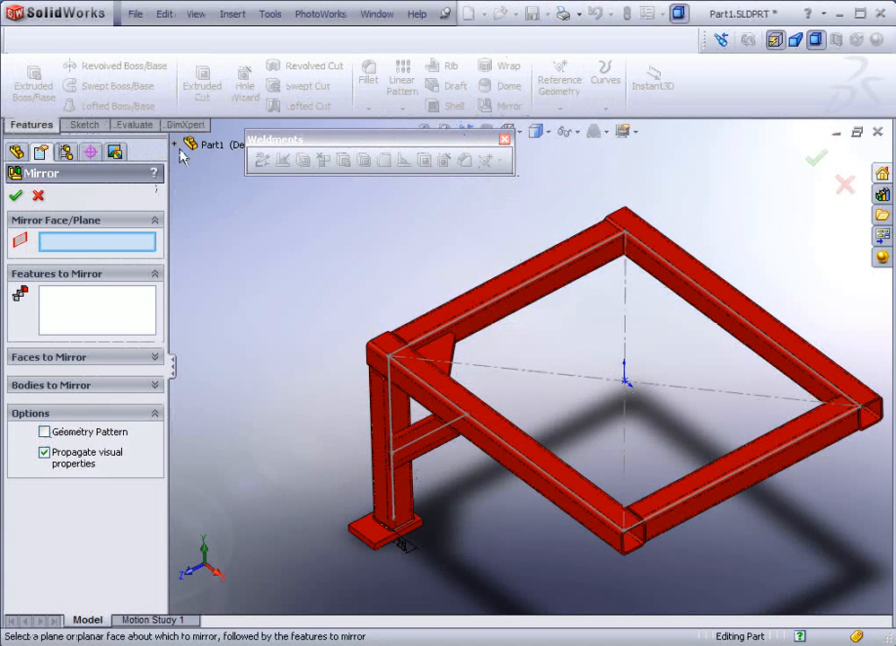
pyautogui.click(176, 144)
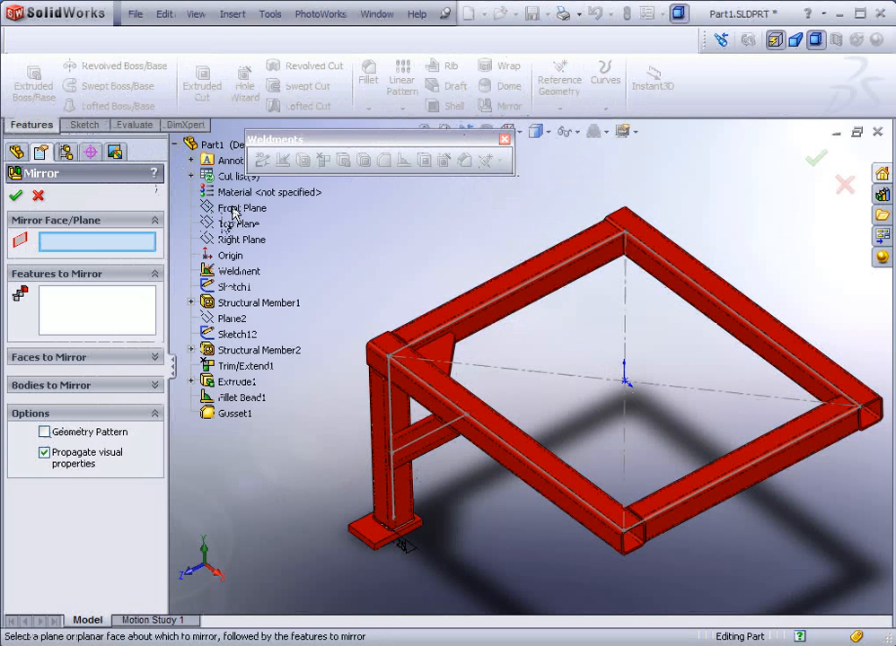
pyautogui.click(240, 208)
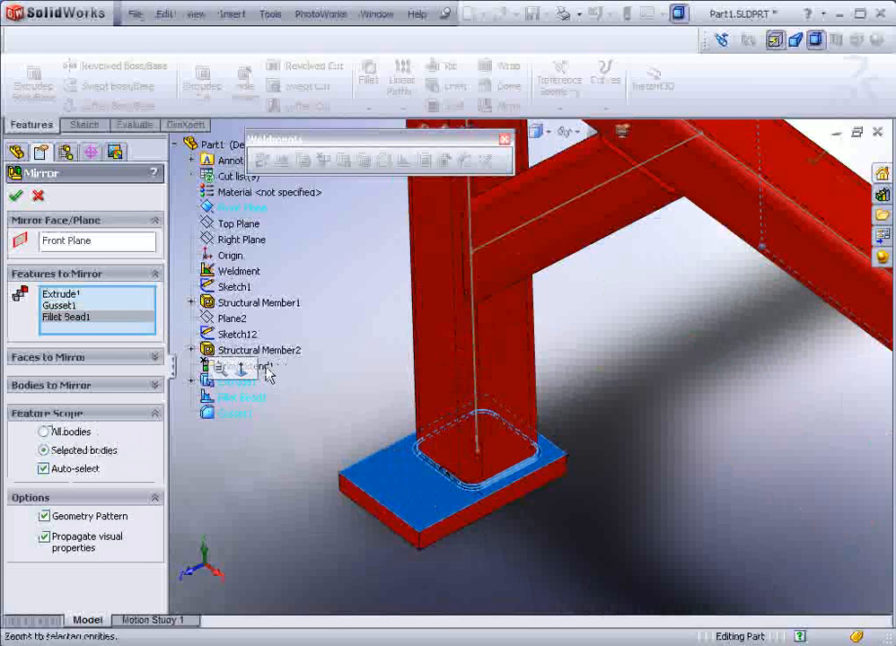
pyautogui.click(259, 350)
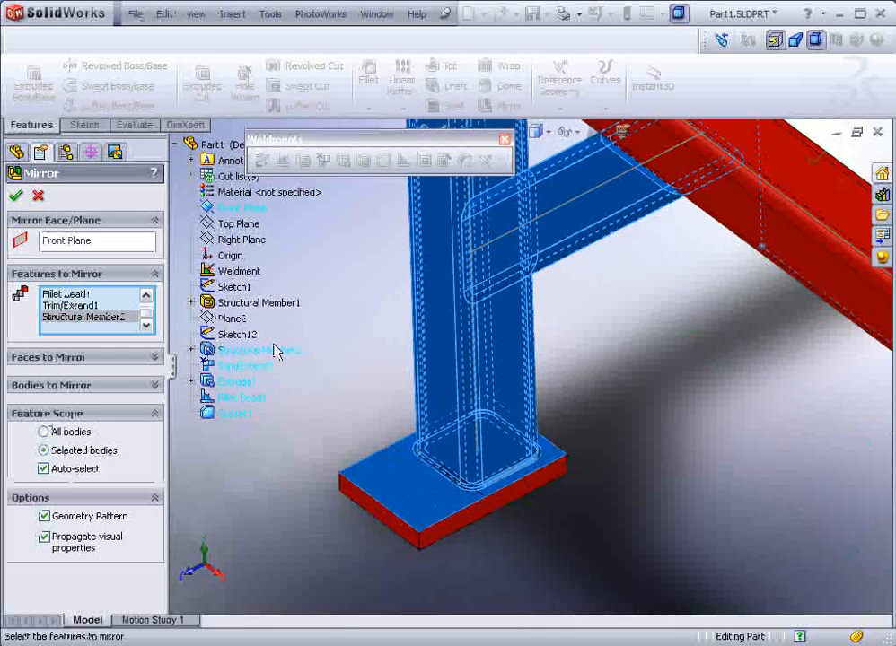
pyautogui.moveTo(334, 366)
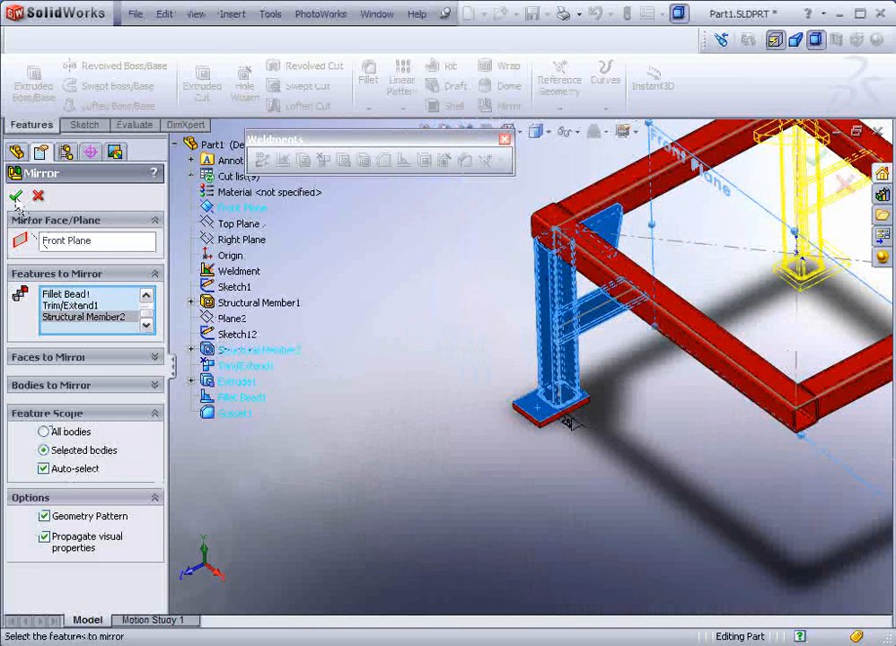
pyautogui.moveTo(277, 230)
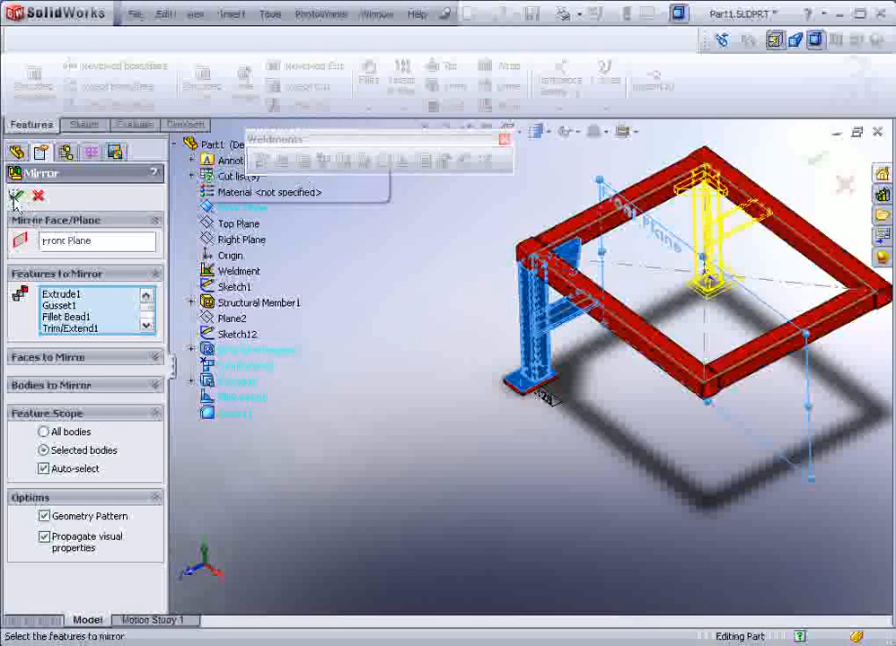
pyautogui.moveTo(17, 196)
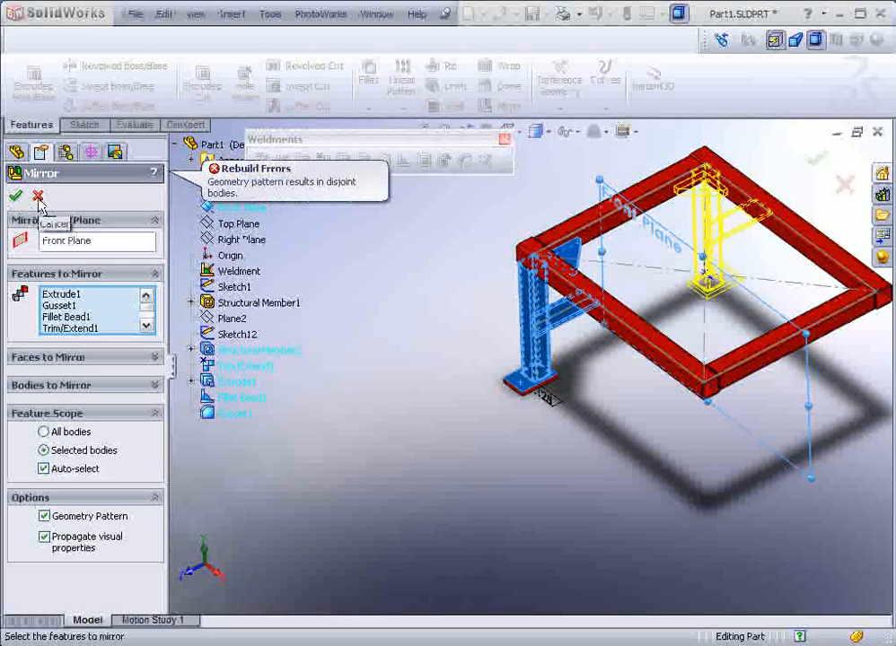
pyautogui.moveTo(76, 503)
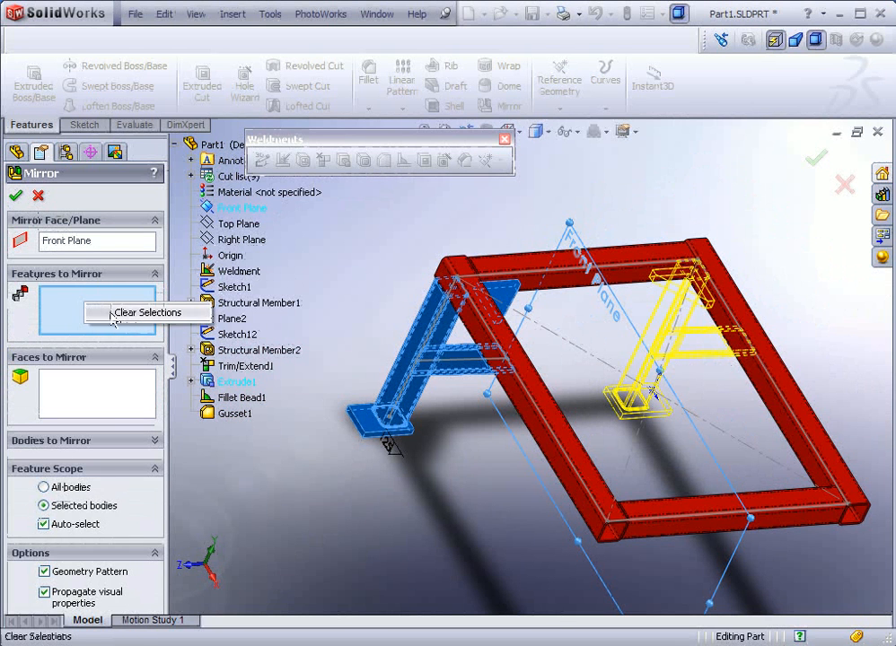
# - Clear the features, mirror the leg bodies instead and confirm Mirror1 for the second leg
pyautogui.click(147, 312)
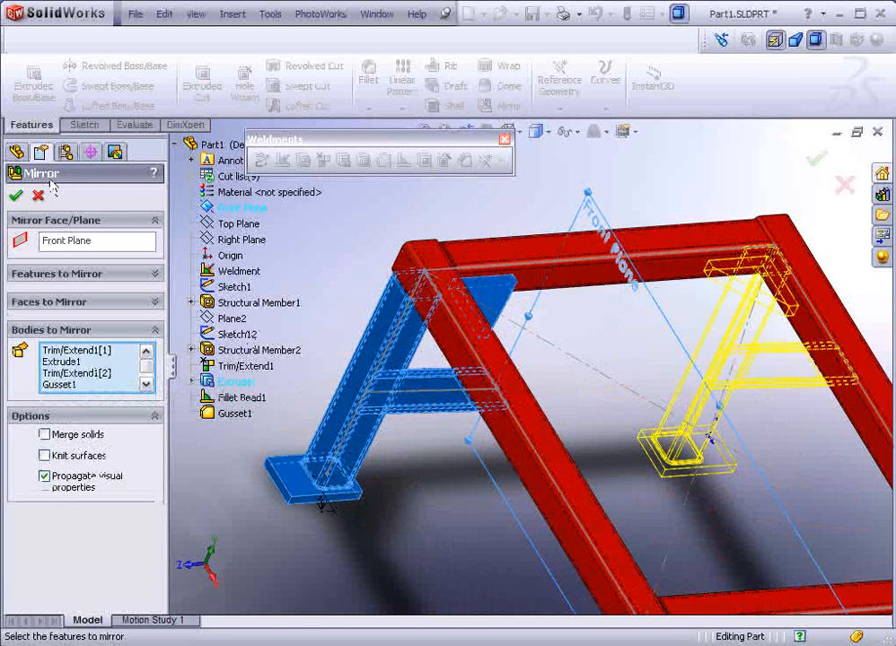
pyautogui.click(14, 196)
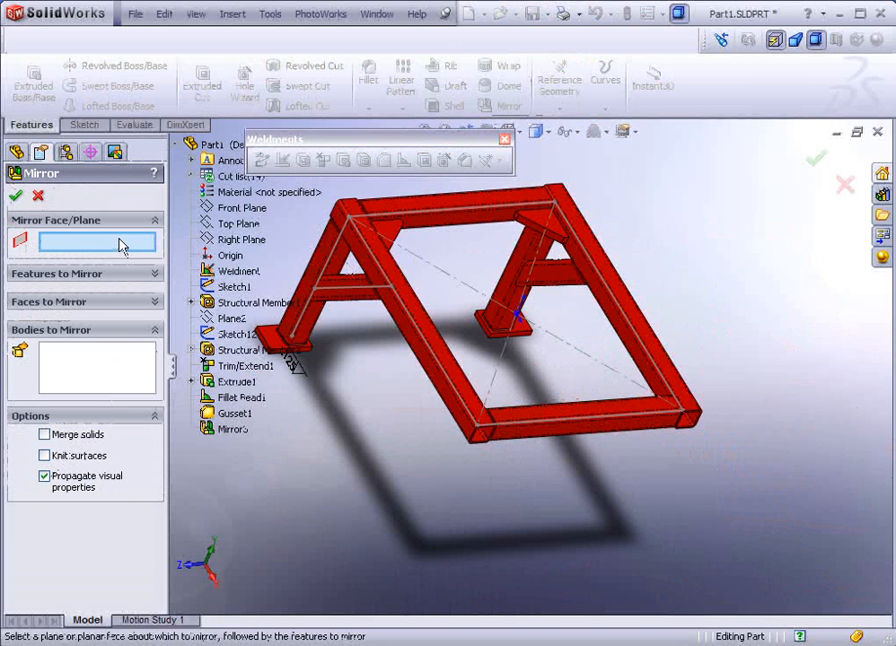
# - Mirror both leg assemblies across the Right Plane as Mirror3, giving four legs
pyautogui.click(241, 239)
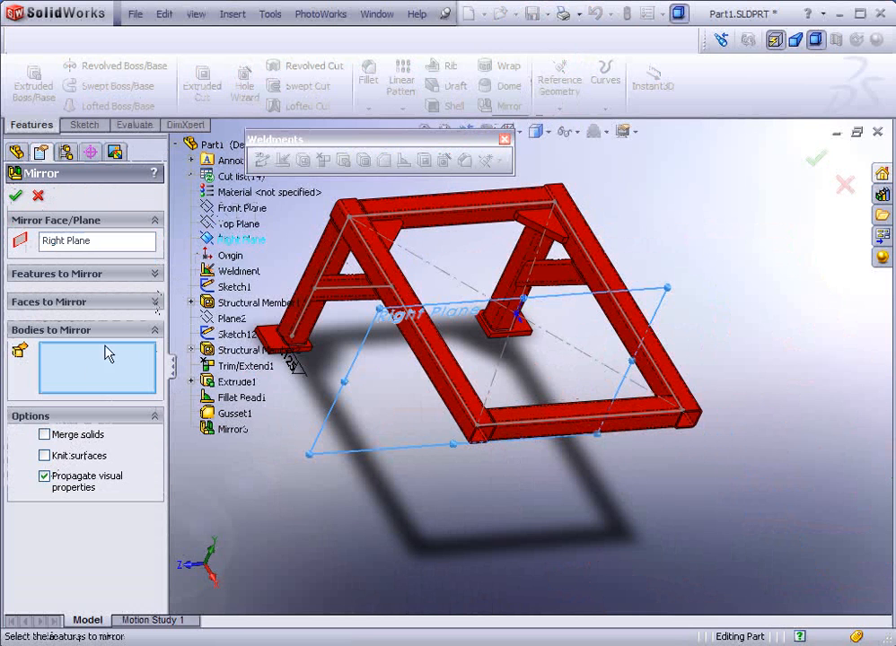
pyautogui.click(319, 270)
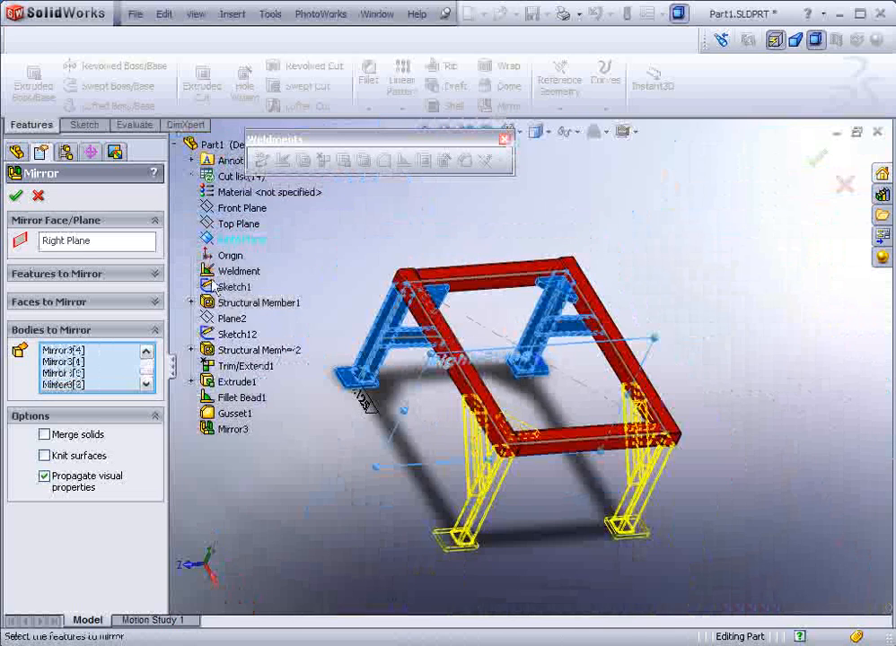
pyautogui.click(16, 196)
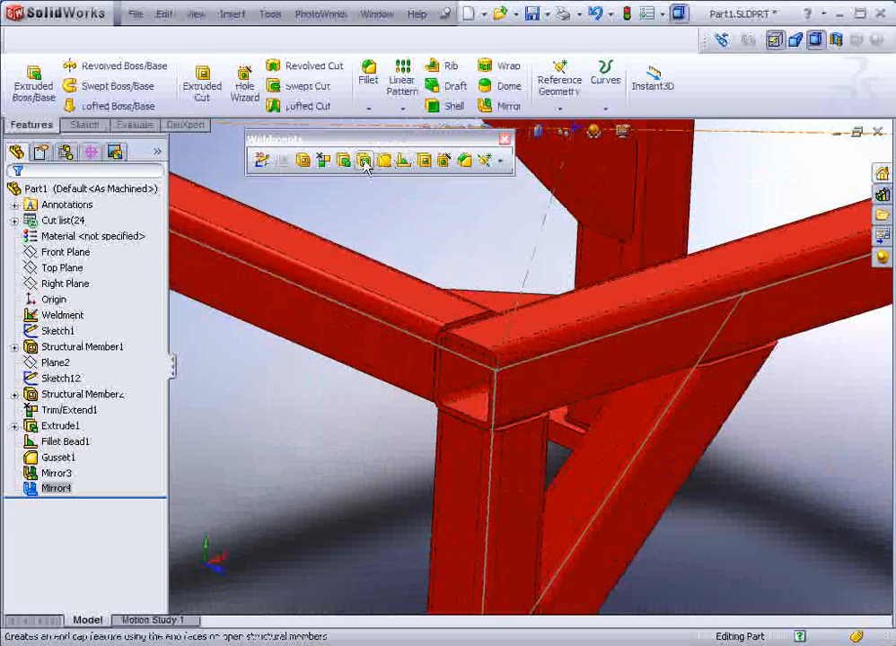
pyautogui.moveTo(365, 160)
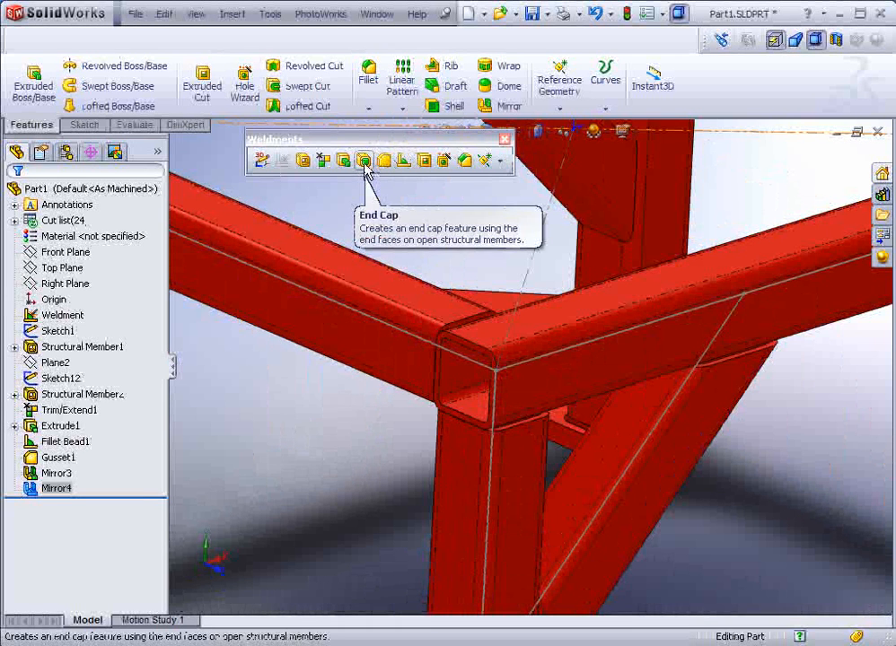
# - Add End cap1 on a leg end, 0.260 in thick with a 0.125 in chamfer
pyautogui.click(363, 160)
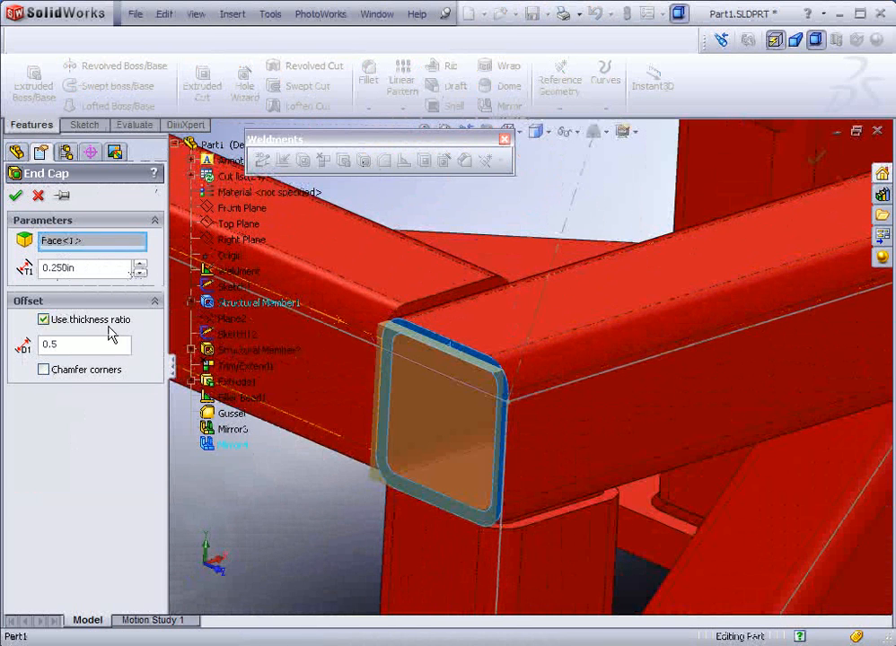
pyautogui.click(43, 370)
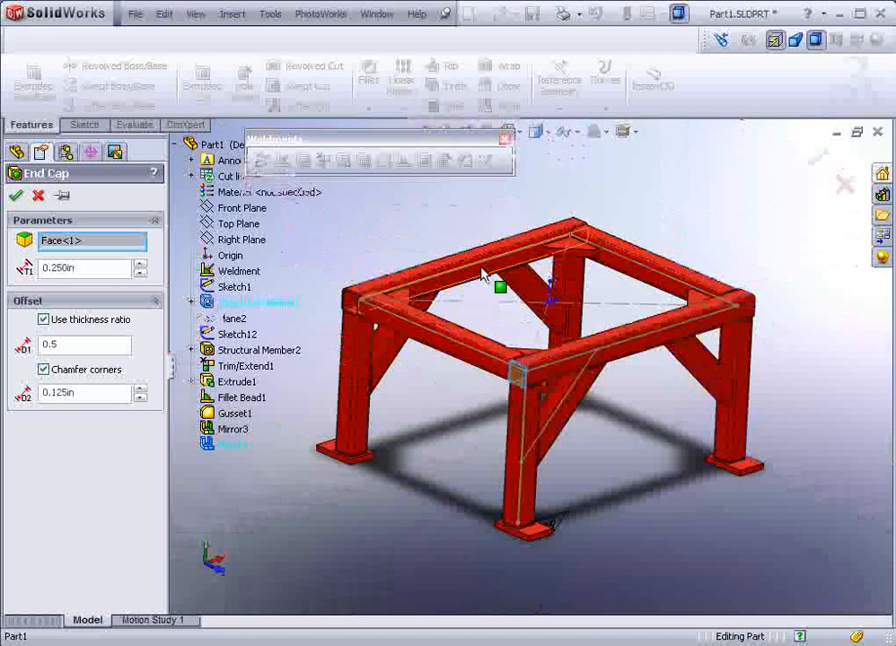
pyautogui.click(16, 196)
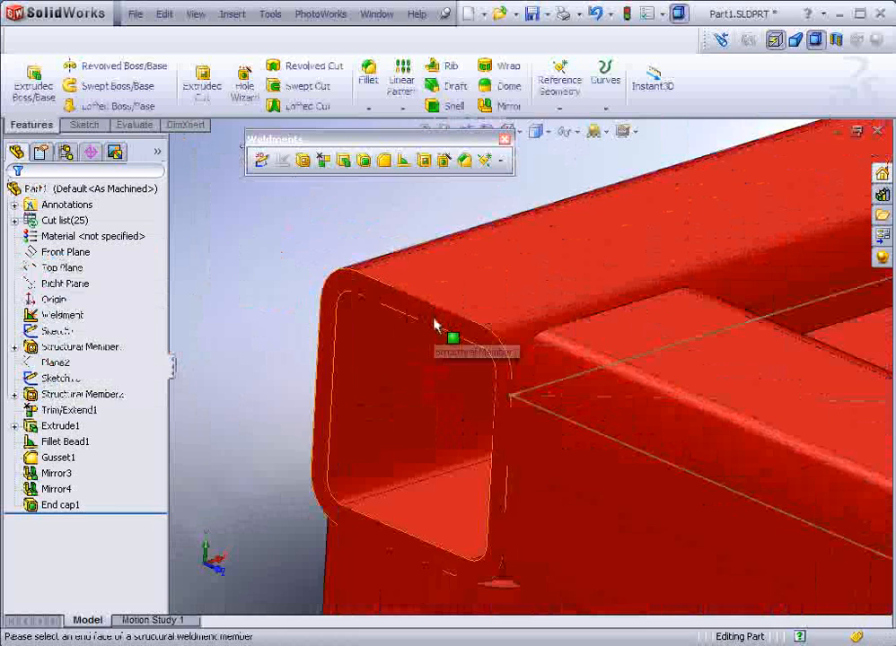
# - Cap the remaining open tube ends the same way, creating End cap2 through End cap4
pyautogui.click(435, 338)
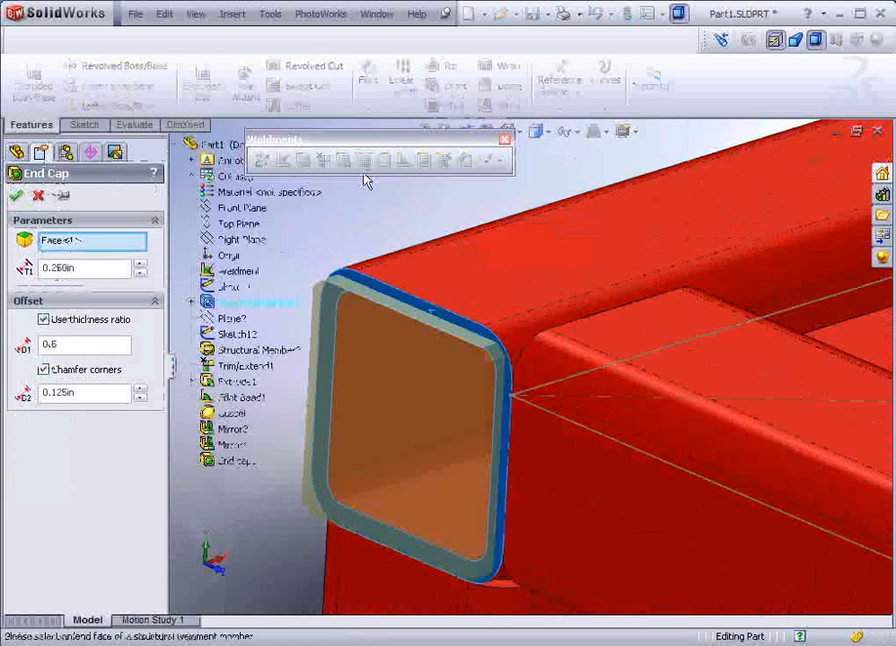
pyautogui.click(16, 196)
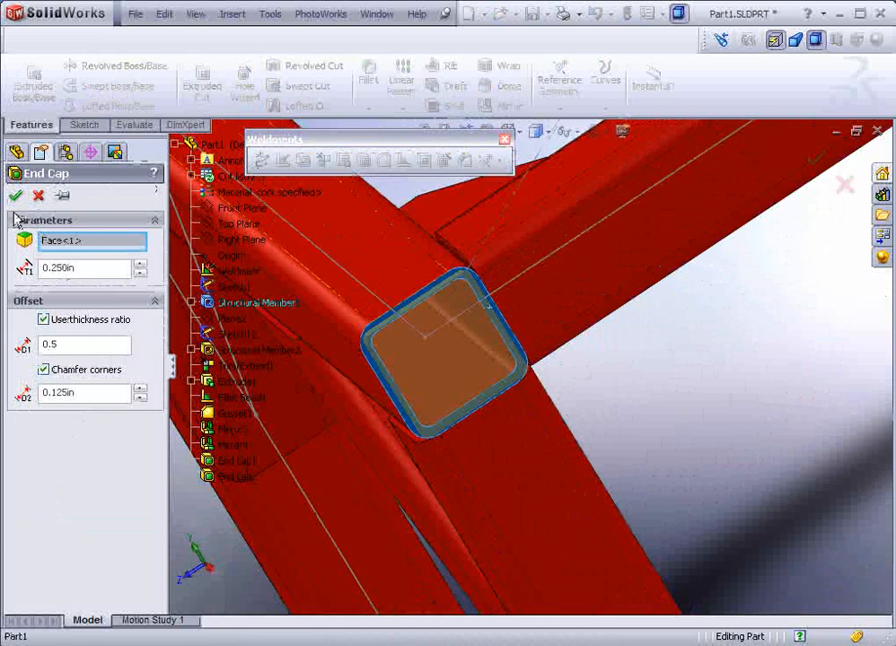
pyautogui.click(16, 196)
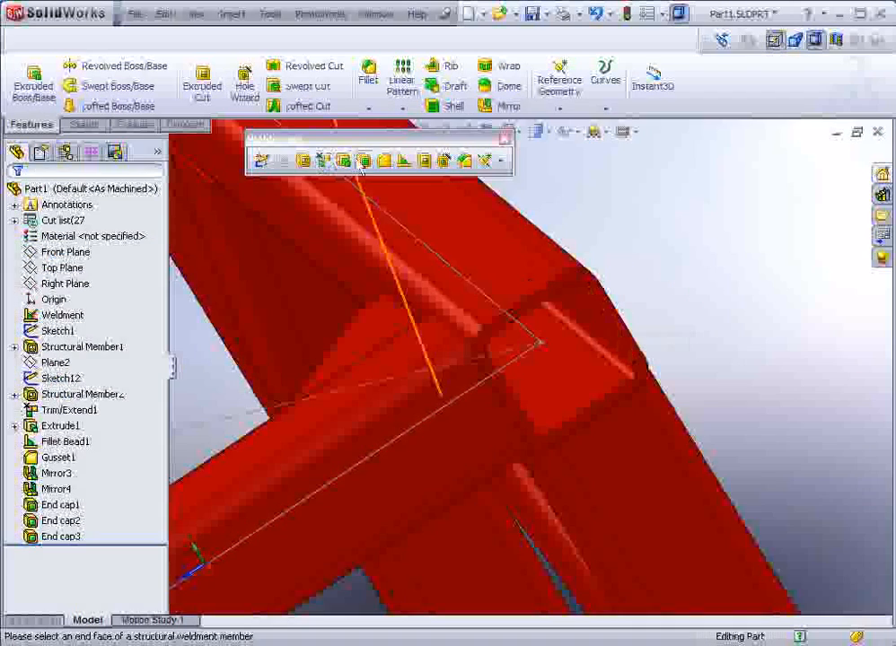
pyautogui.click(556, 350)
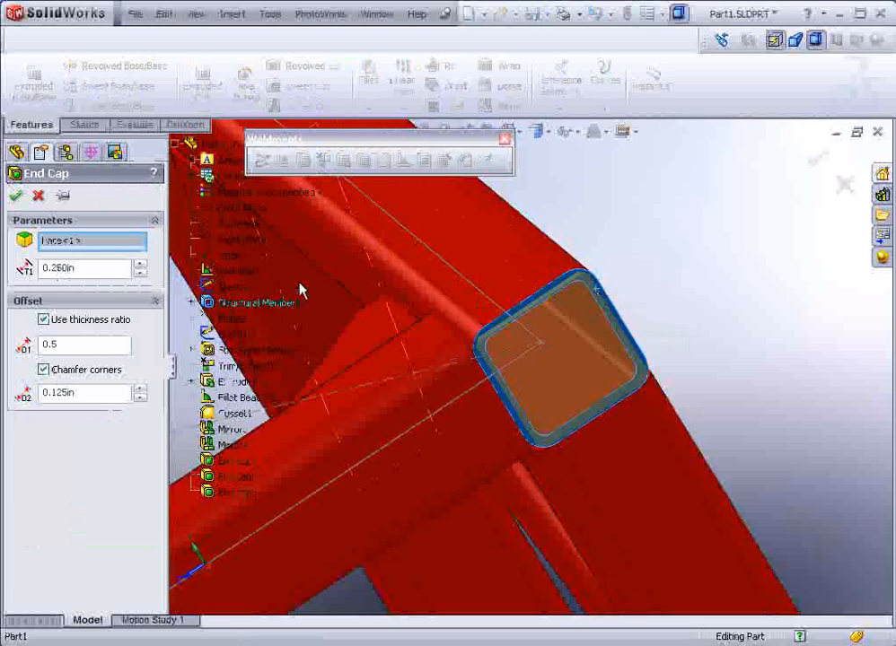
pyautogui.click(16, 195)
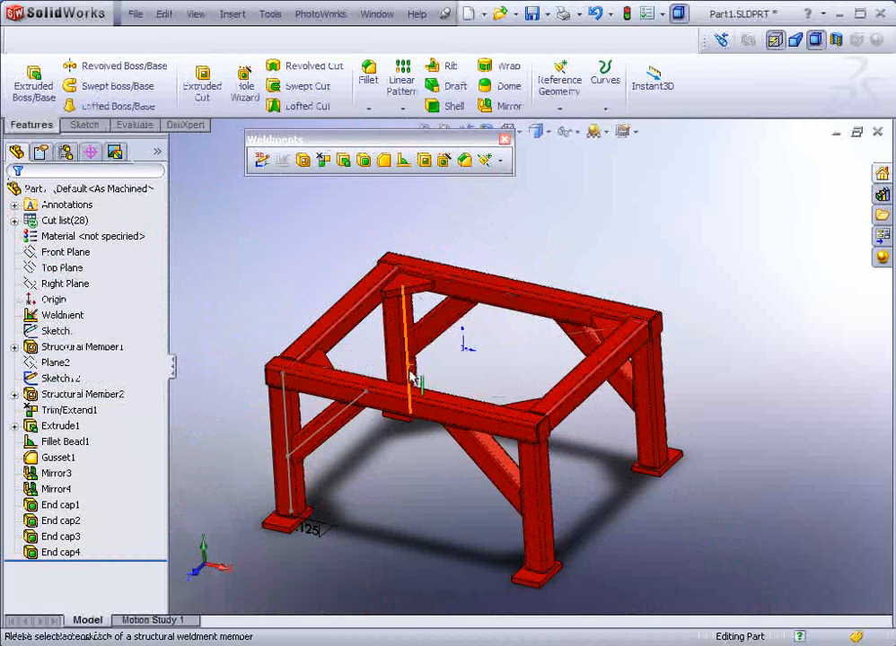
# - Isolate the cut list bodies to check them, then update the cut list into seven grouped items
pyautogui.rightClick(409, 377)
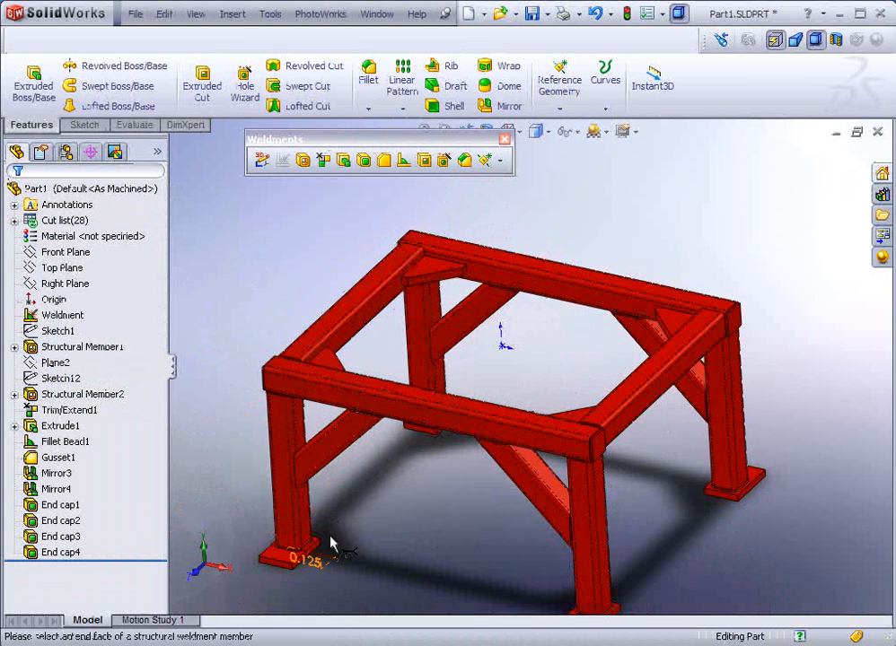
pyautogui.scroll(3)
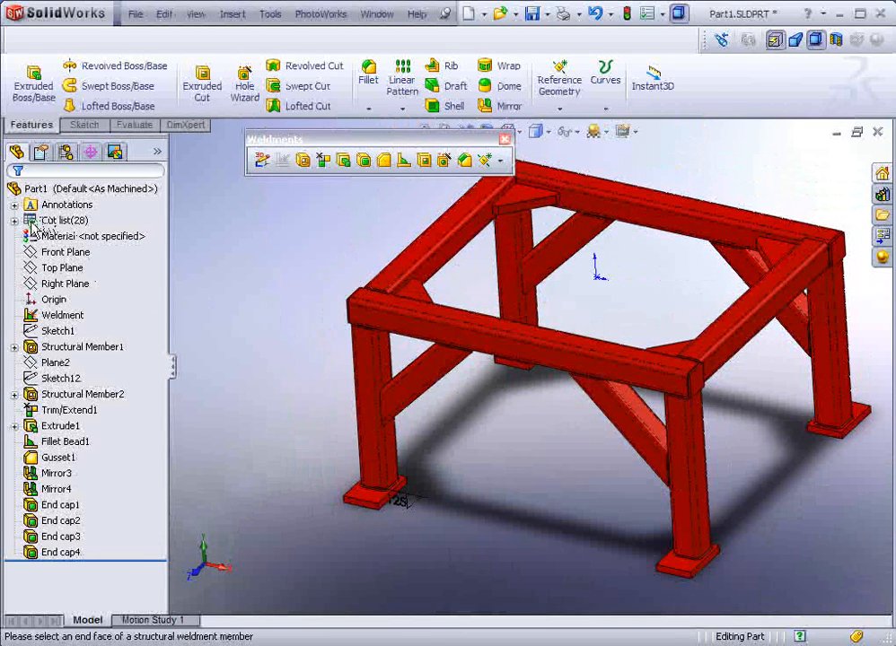
pyautogui.rightClick(61, 219)
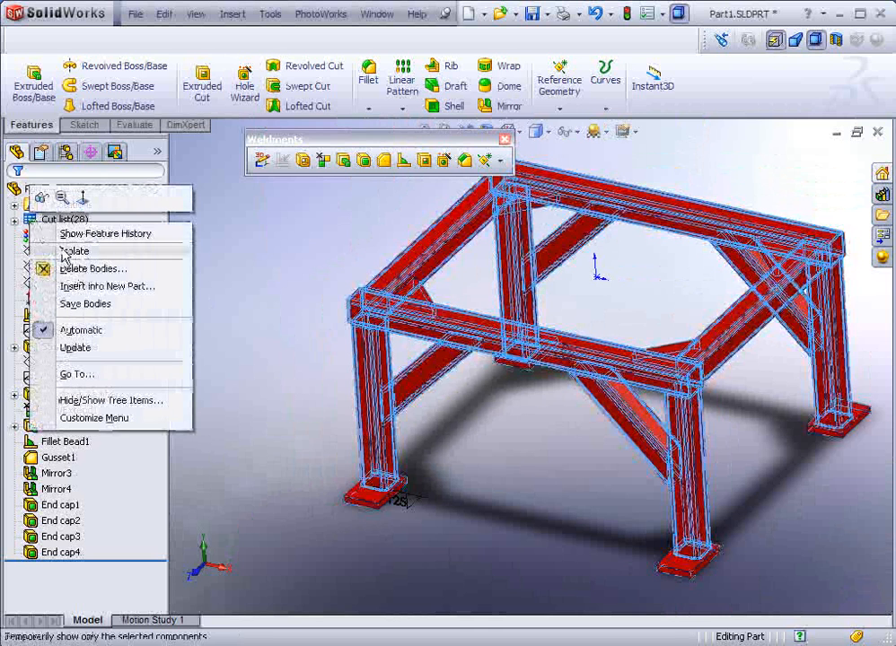
pyautogui.click(74, 252)
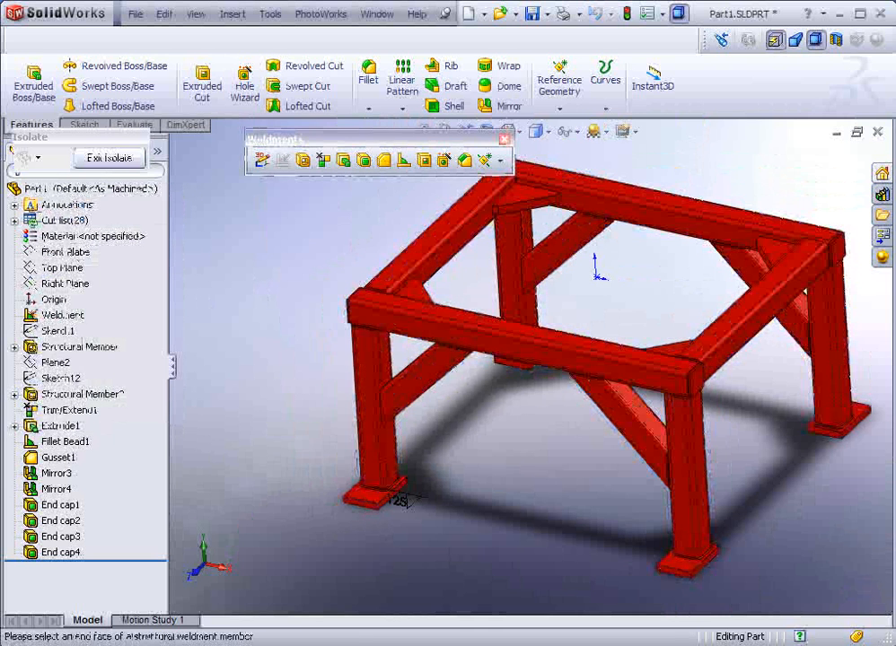
pyautogui.moveTo(107, 158)
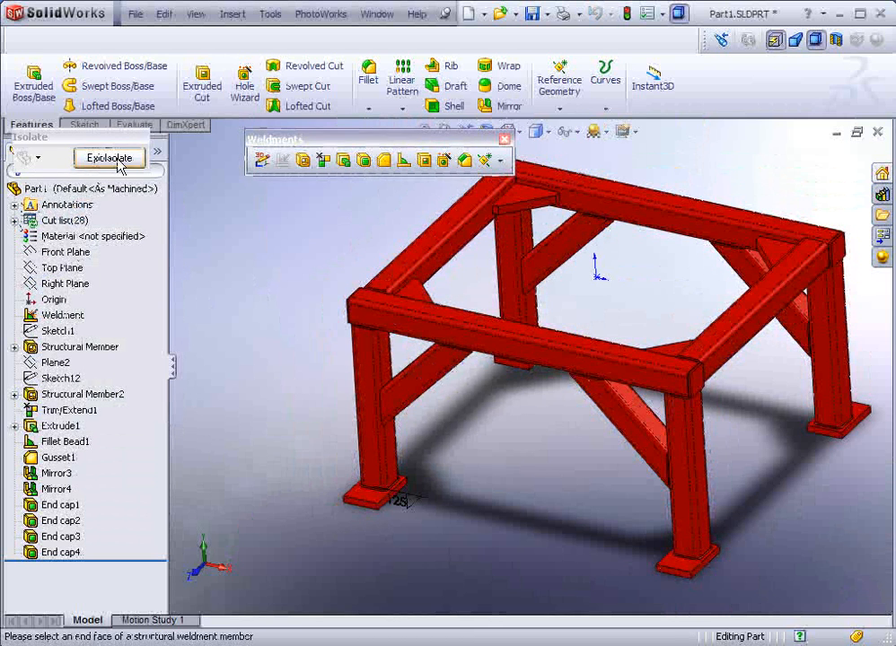
pyautogui.click(108, 158)
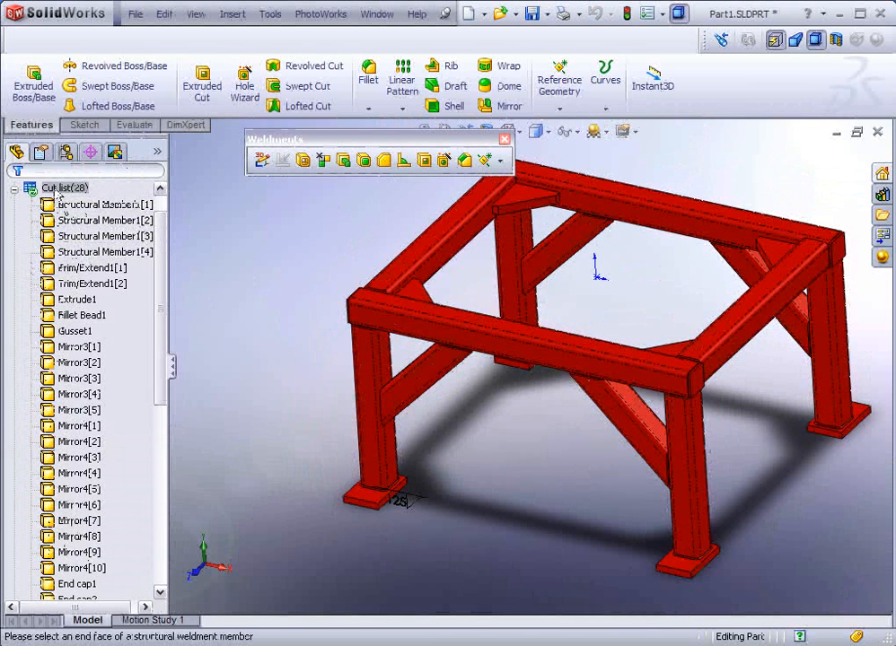
pyautogui.rightClick(65, 186)
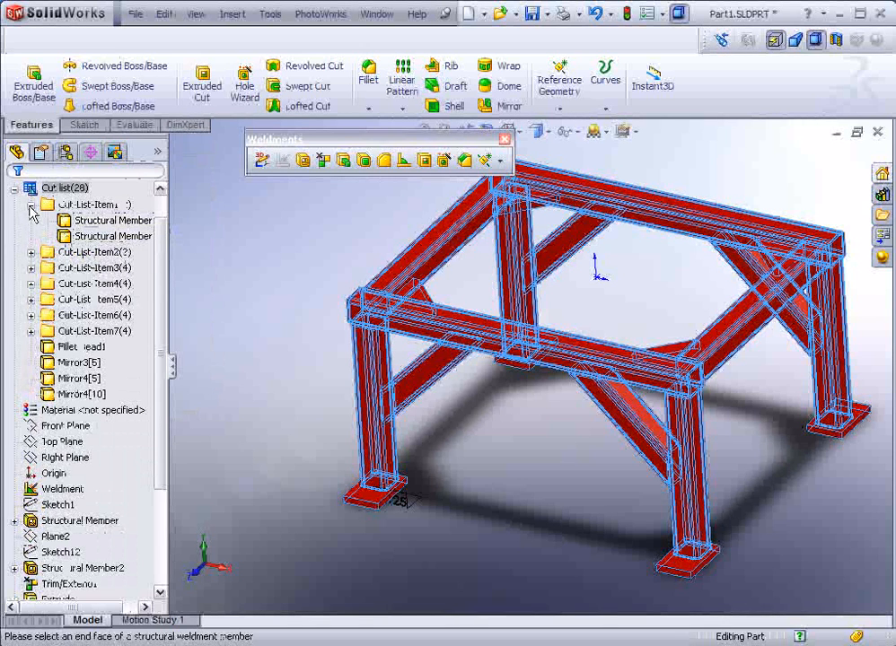
pyautogui.click(32, 204)
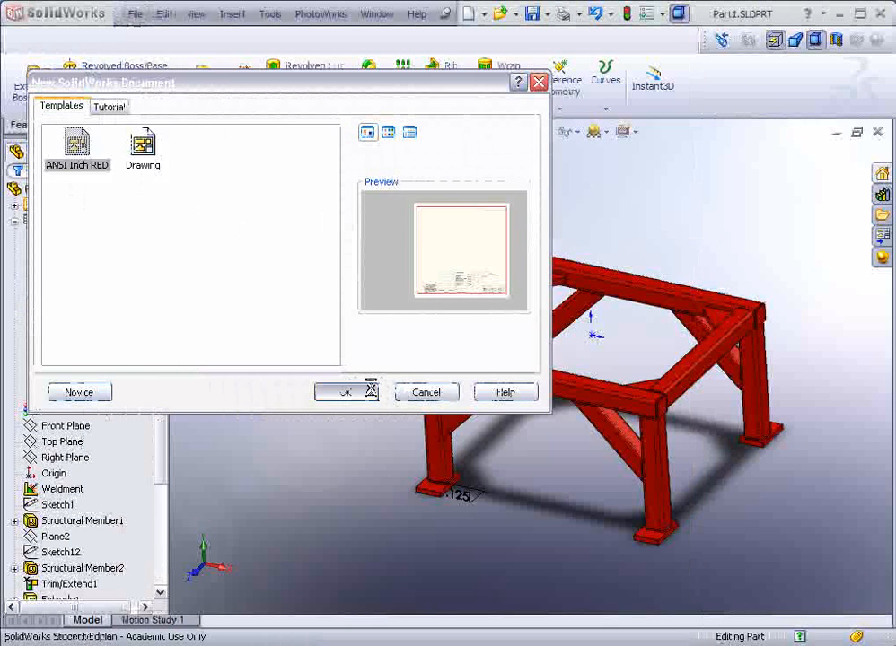
# - Make a drawing from the frame part with the Top view and a projected view beneath it
pyautogui.click(341, 391)
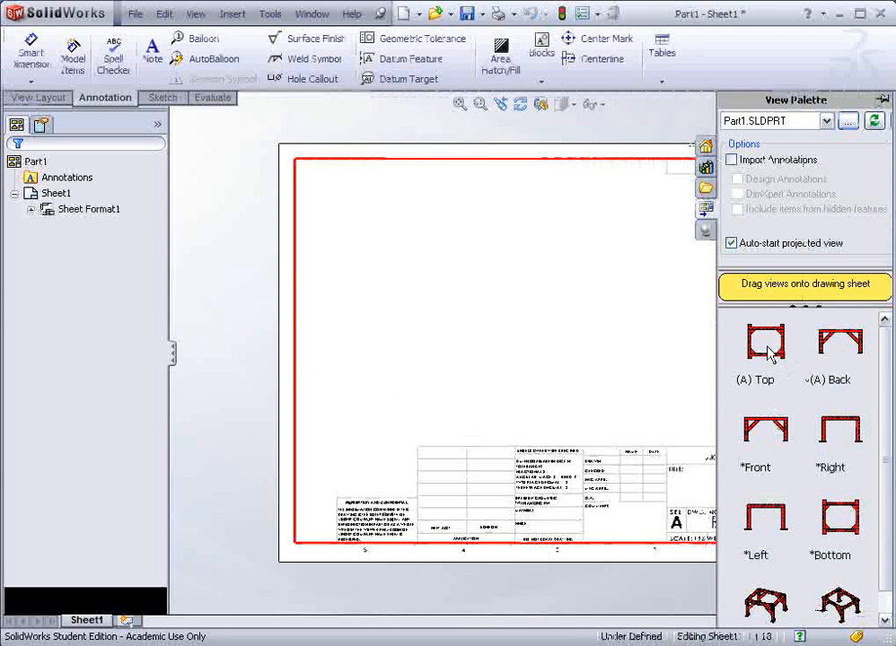
pyautogui.moveTo(765, 344); pyautogui.dragTo(420, 375)
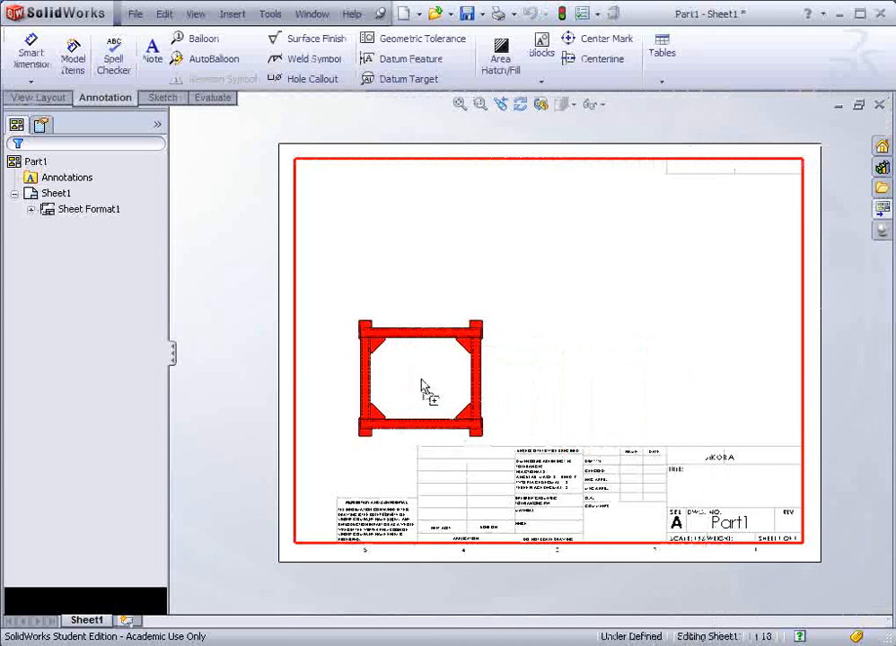
pyautogui.click(422, 378)
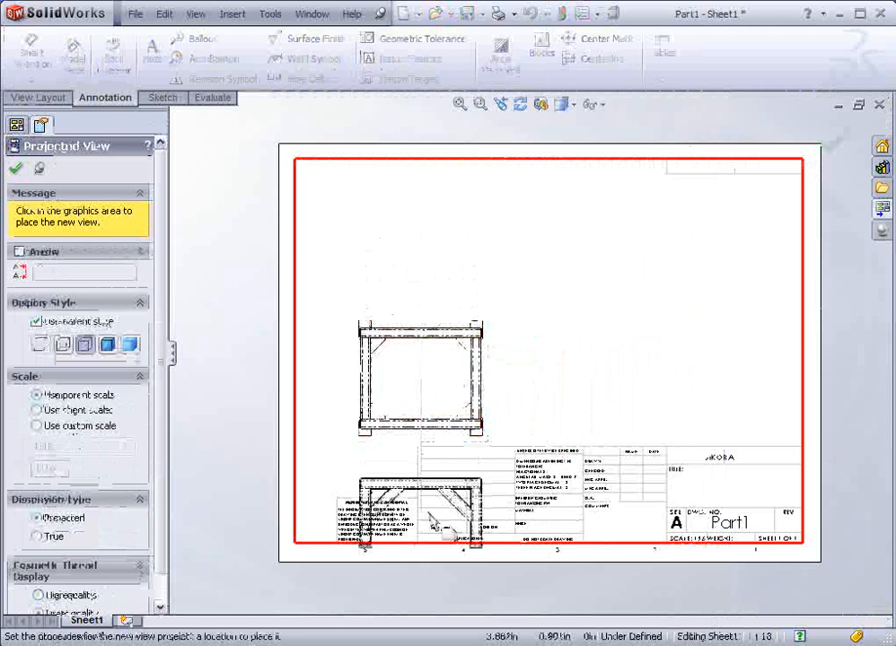
pyautogui.click(417, 233)
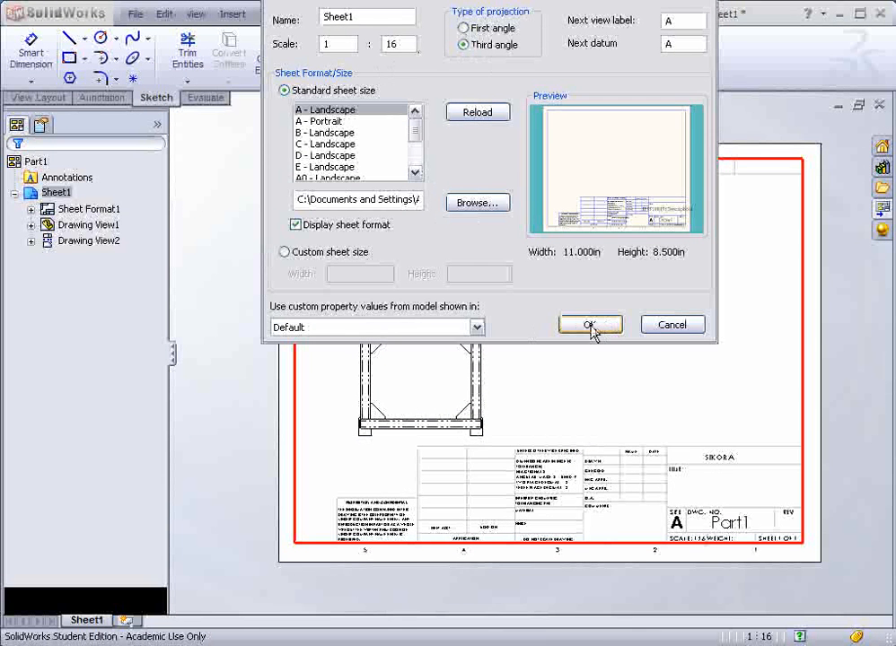
# - Confirm the 1:16 sheet properties, delete the projected view and project a front view below the top view
pyautogui.click(589, 323)
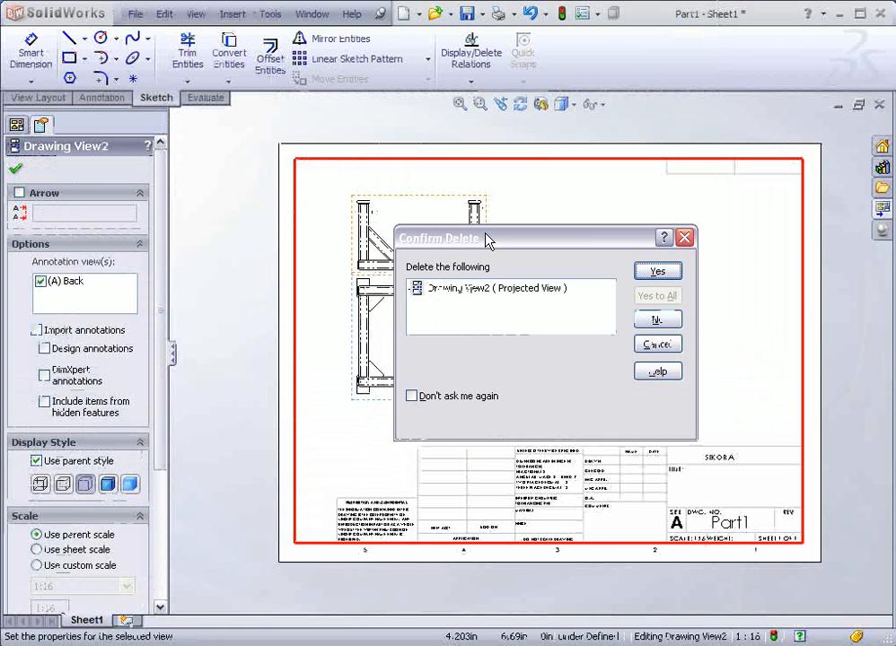
pyautogui.click(657, 271)
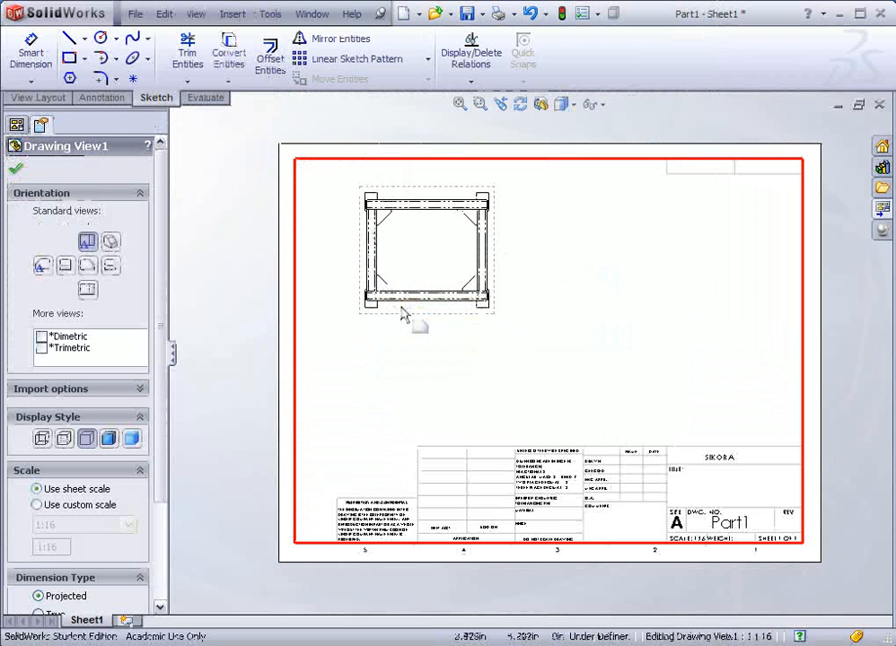
pyautogui.click(39, 97)
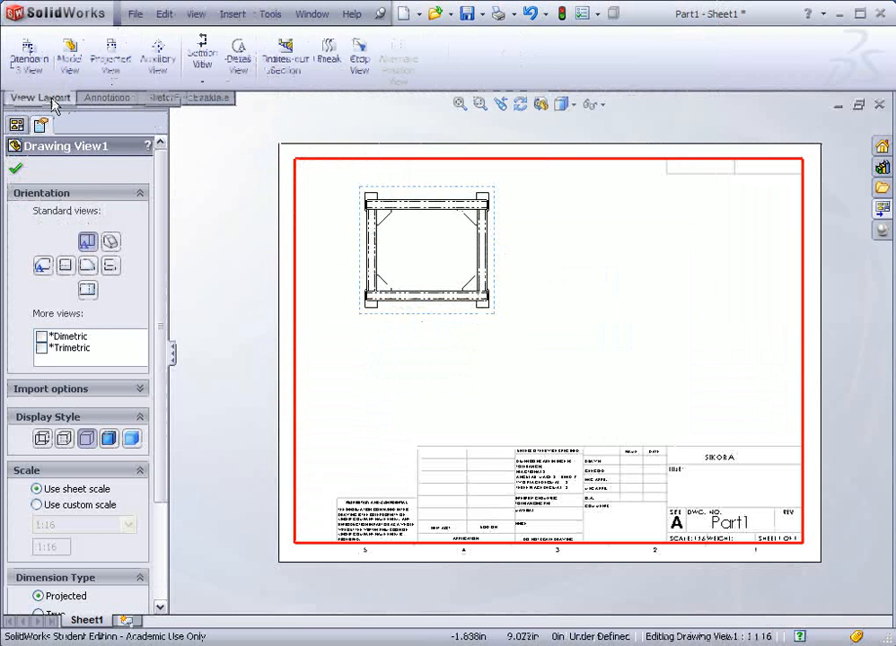
pyautogui.moveTo(111, 55)
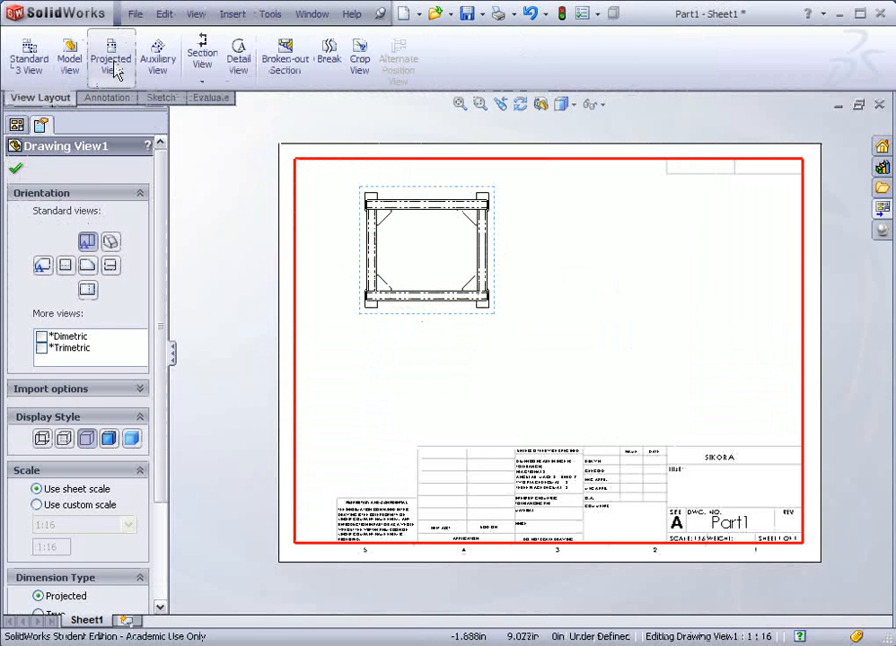
pyautogui.click(112, 58)
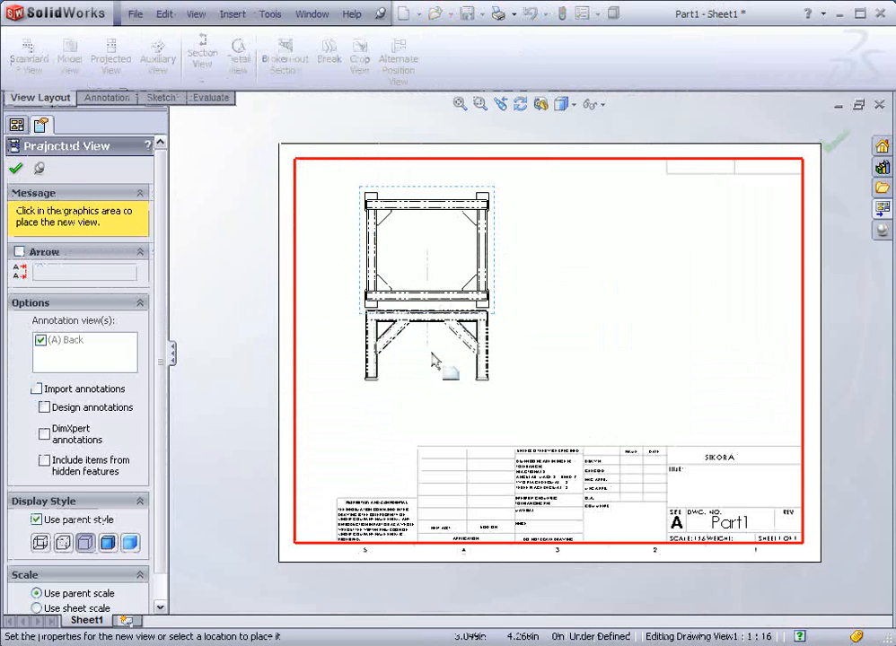
pyautogui.click(618, 248)
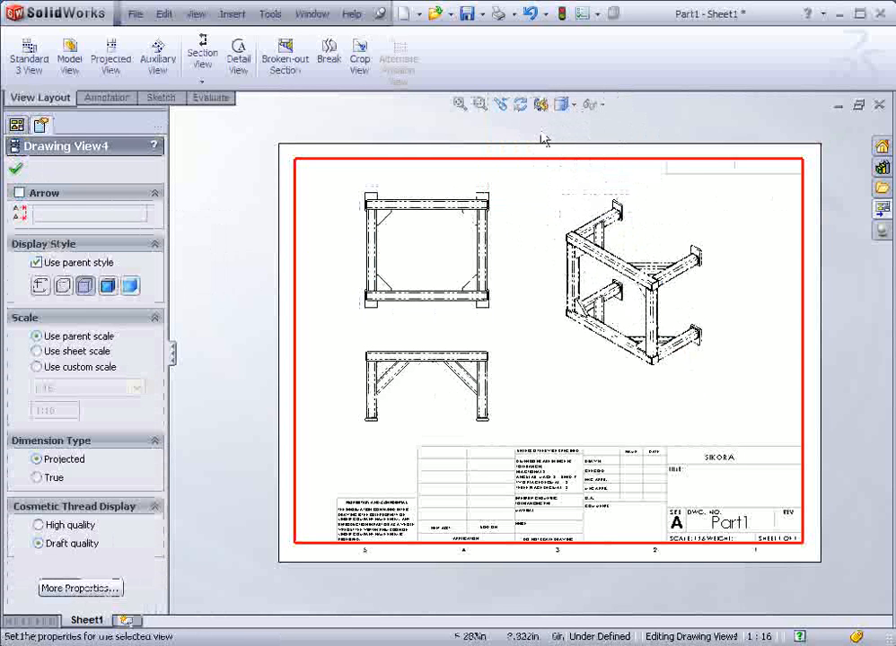
# - Add an isometric view to the right and rotate it upright
pyautogui.click(519, 104)
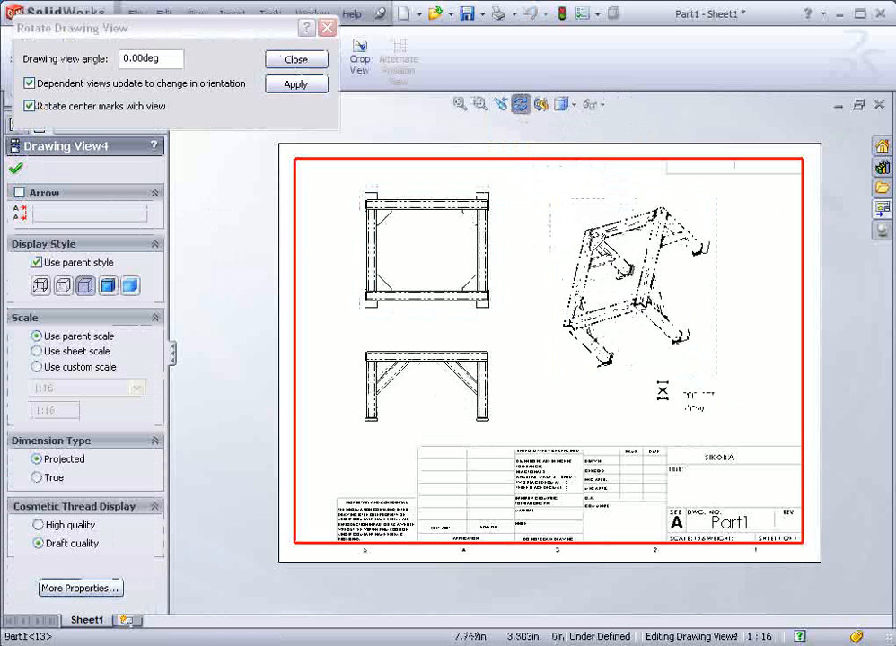
pyautogui.click(294, 85)
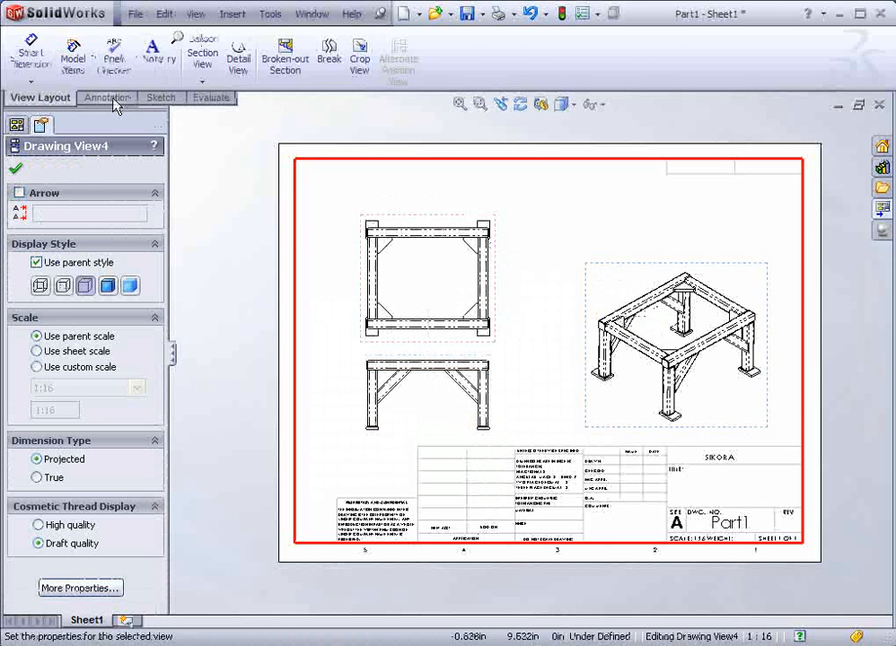
# - Insert a Weldment Cut List table with the square tube descriptions and lengths above the views
pyautogui.click(661, 51)
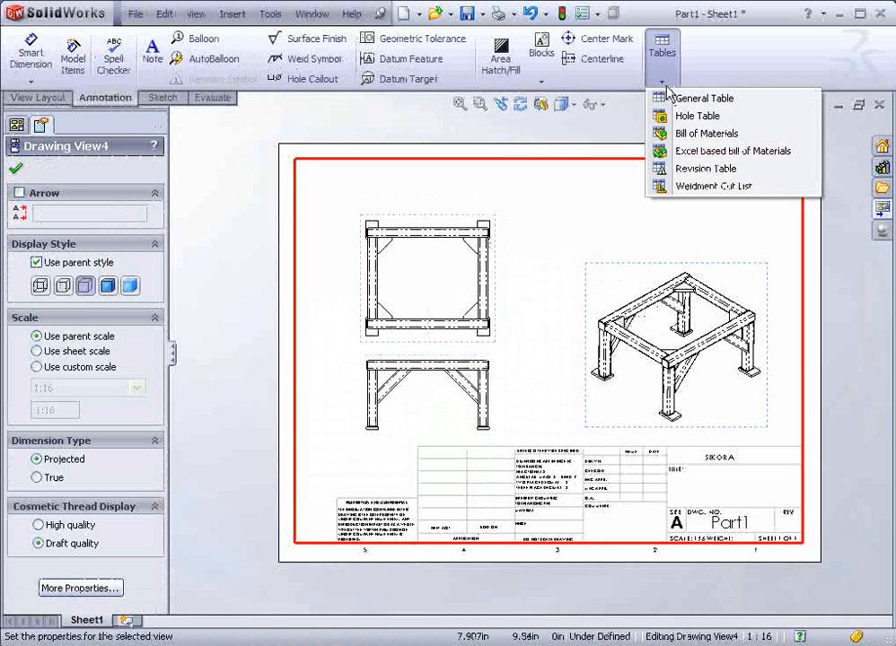
pyautogui.moveTo(714, 185)
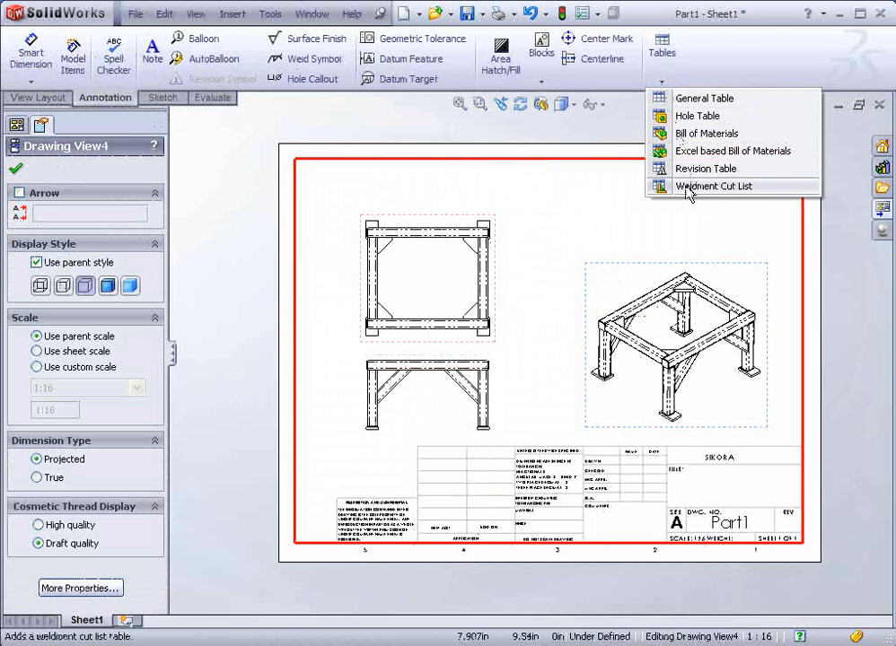
pyautogui.click(715, 185)
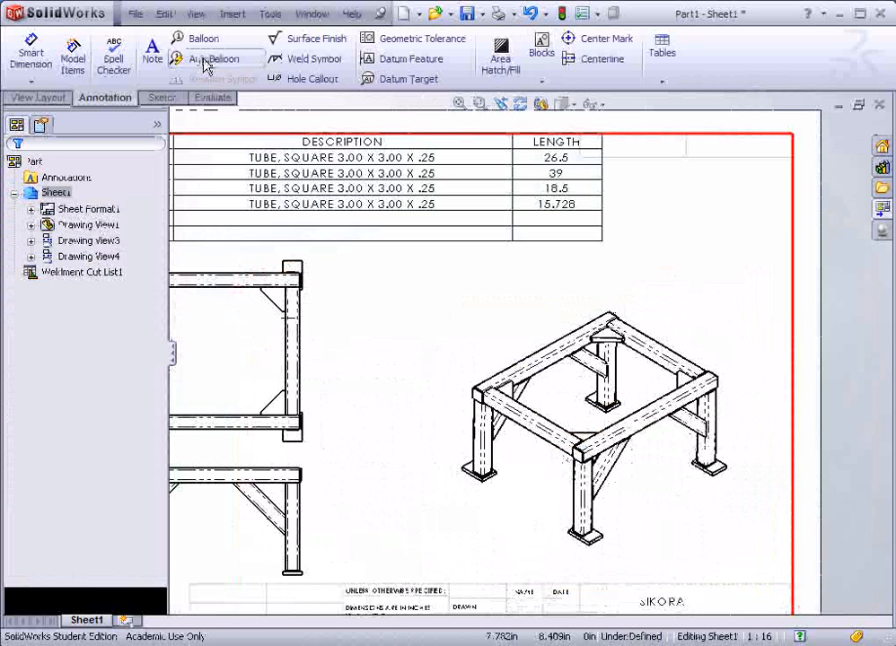
# - Apply Auto Balloons to the isometric view only, numbering the frame members
pyautogui.click(217, 57)
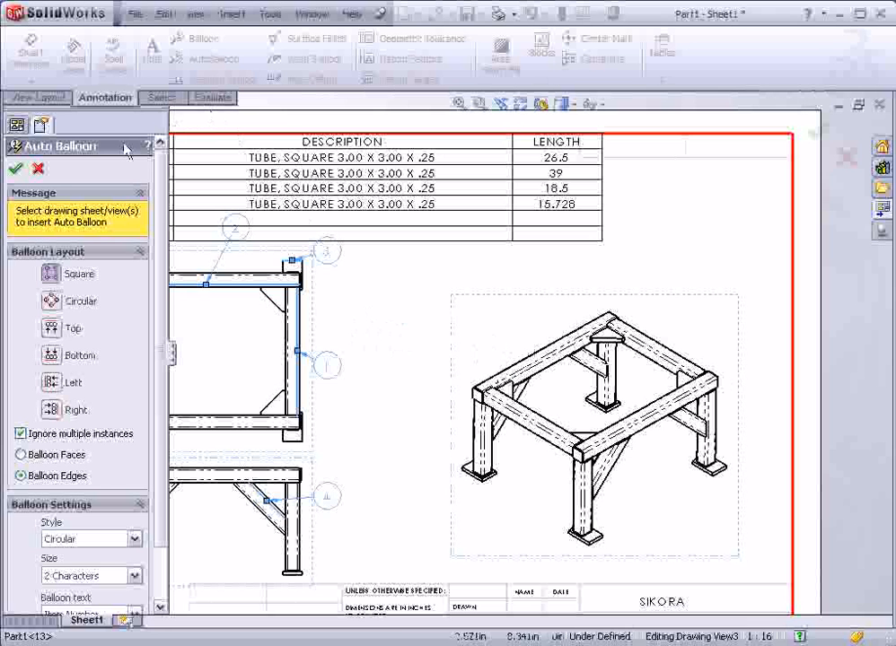
pyautogui.click(39, 168)
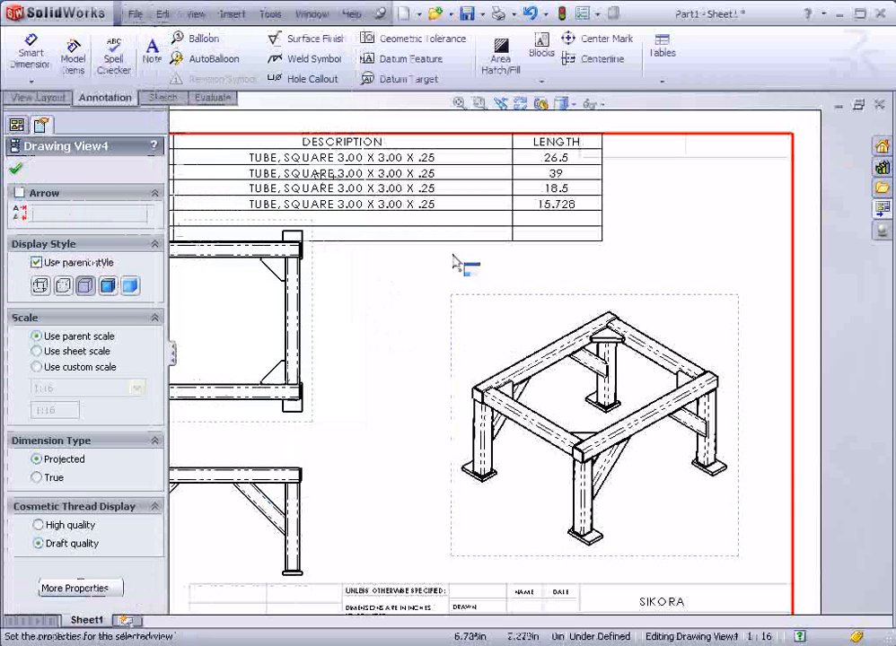
pyautogui.click(213, 57)
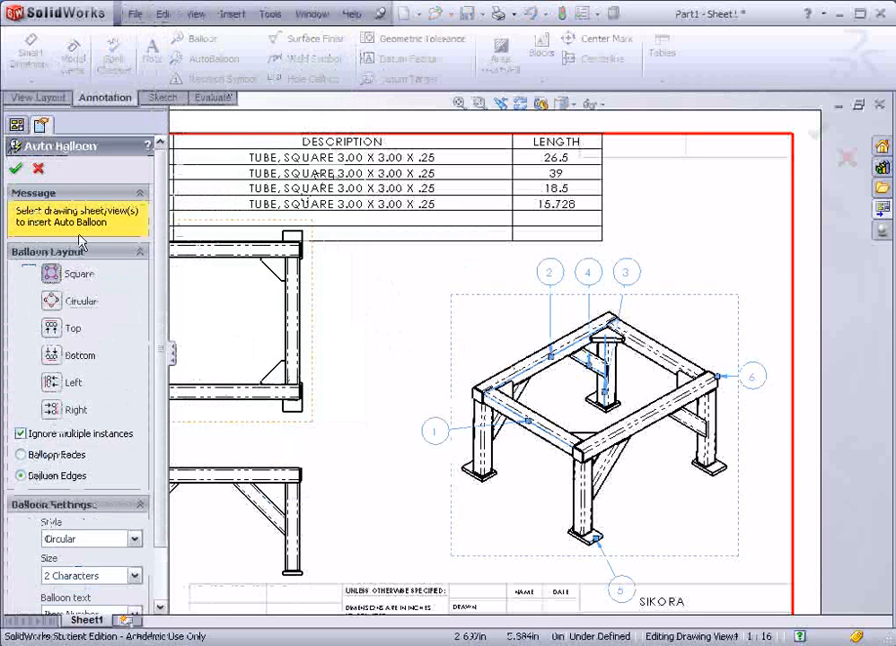
pyautogui.click(16, 168)
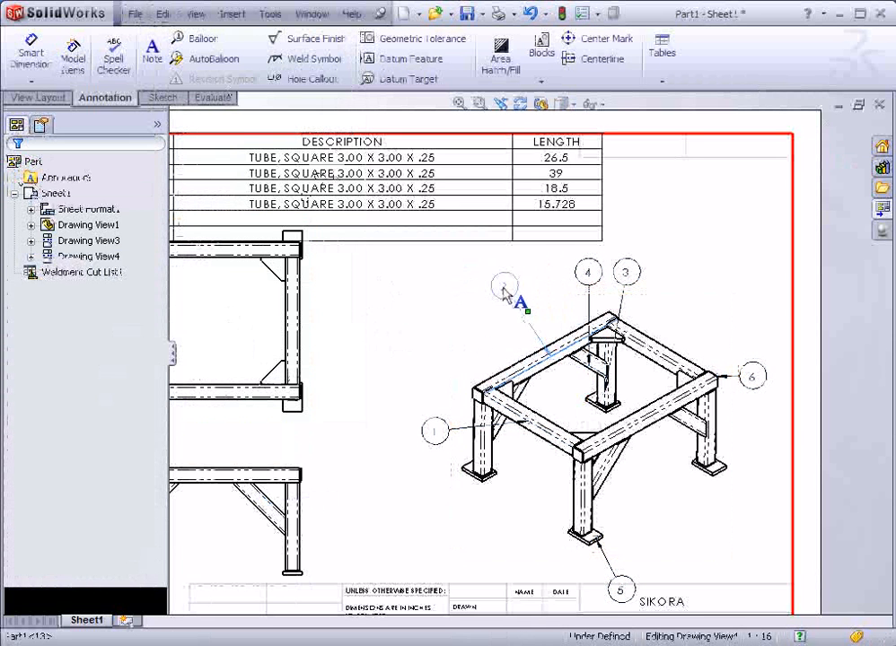